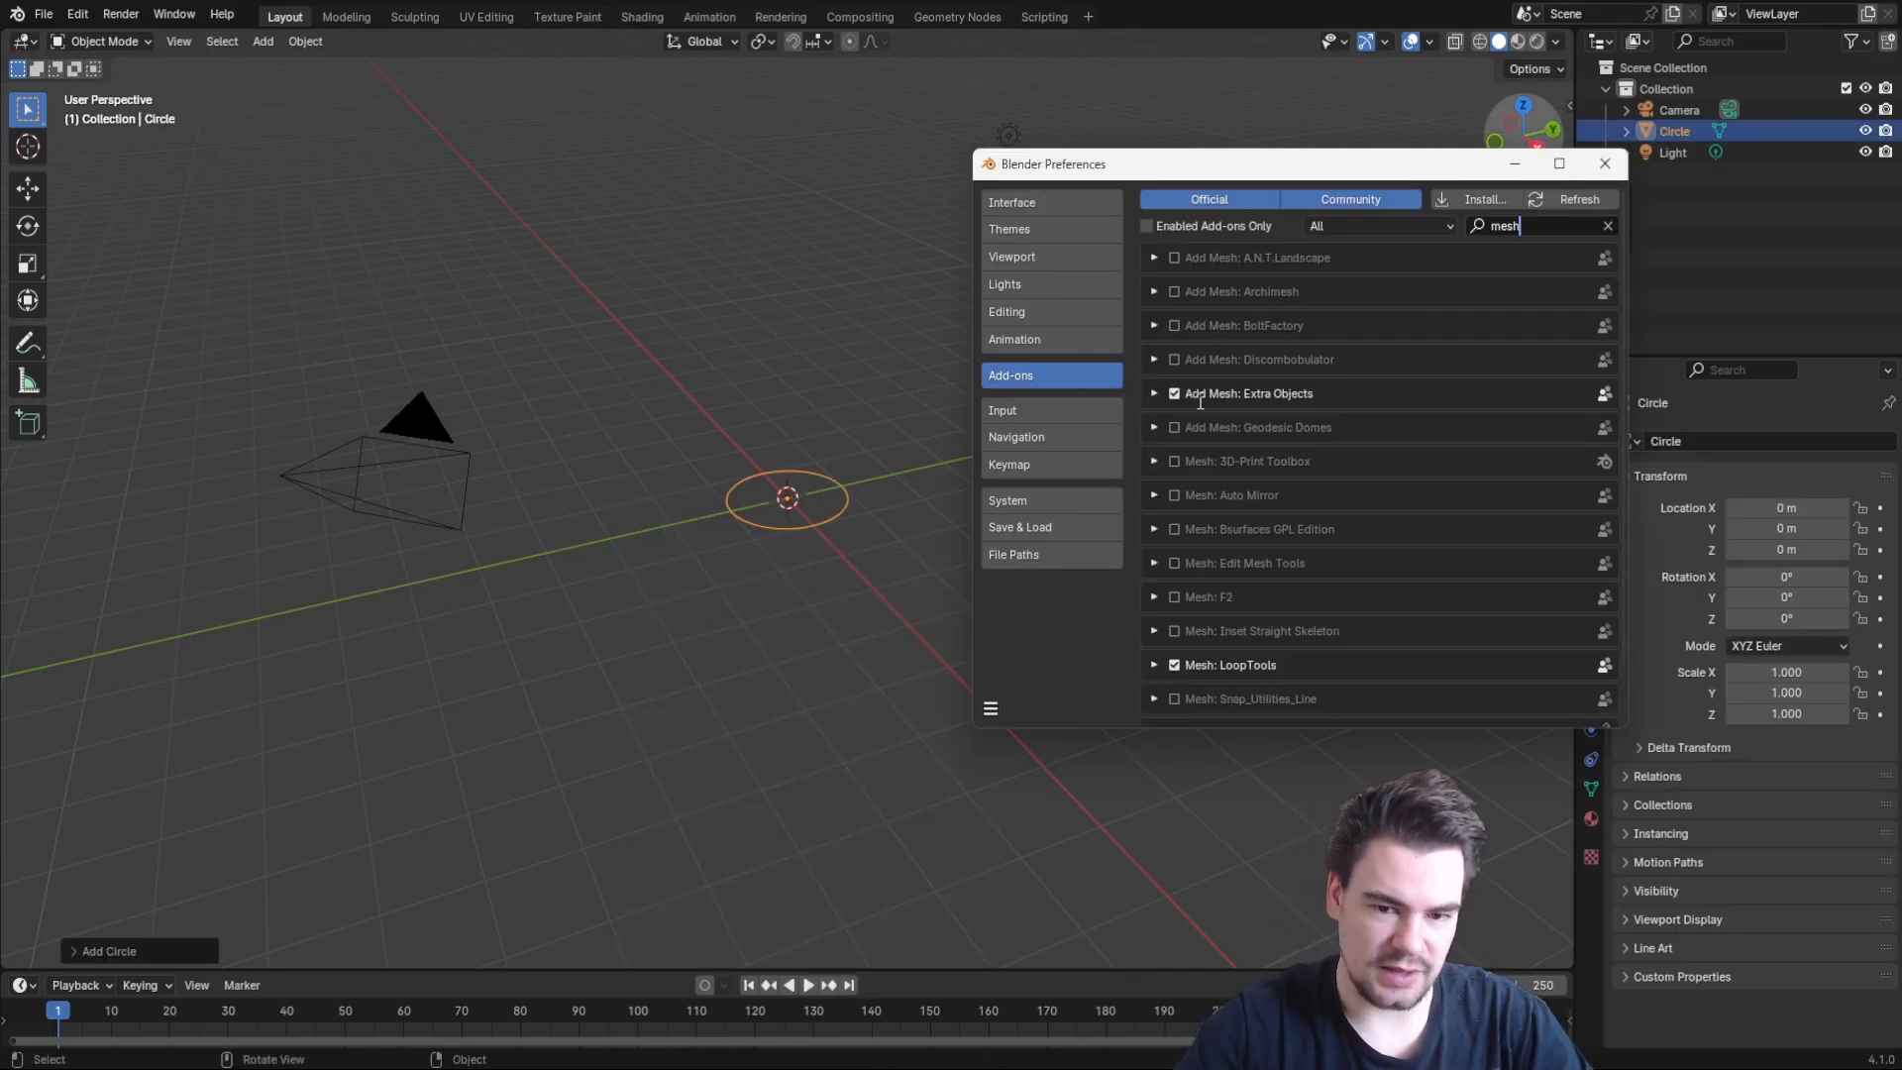
mouse_move(1334, 385)
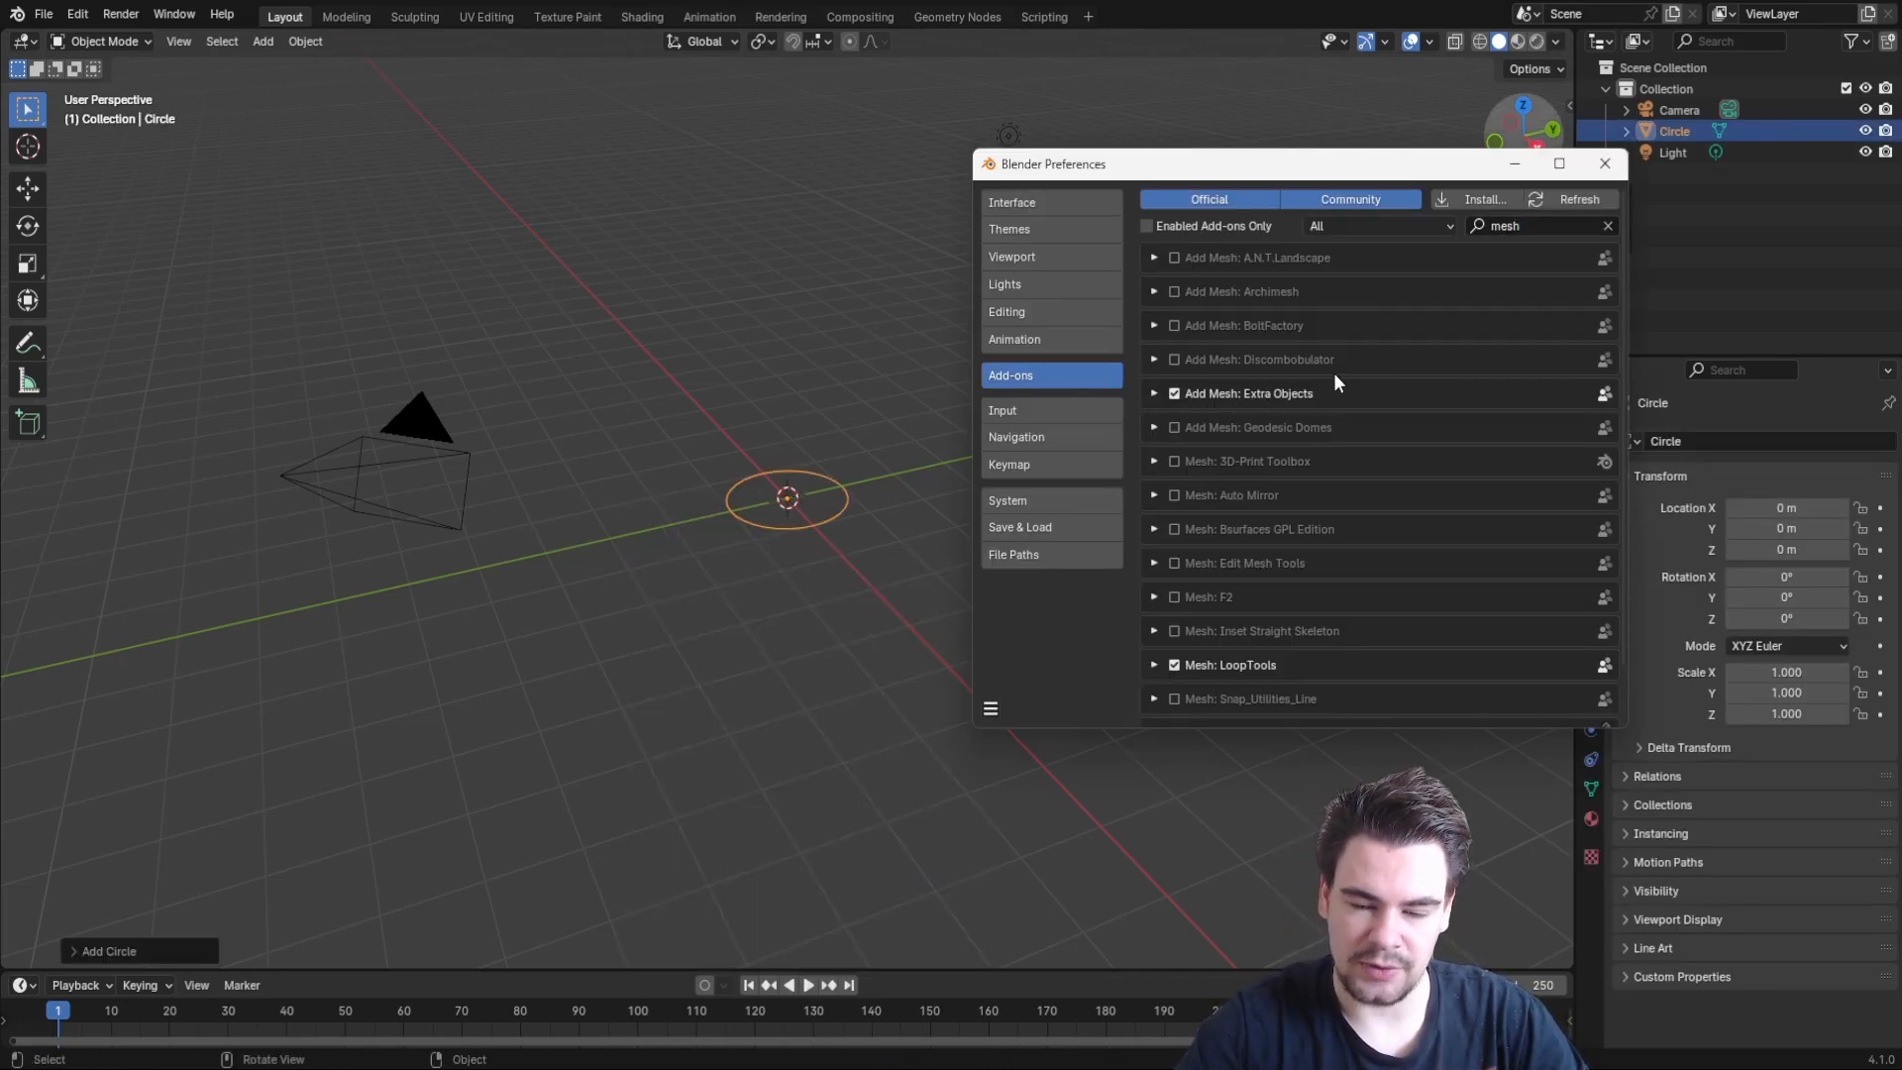
Close Blender Preferences once Add Mesh: Extra Objects is confirmed enabled
click(1603, 162)
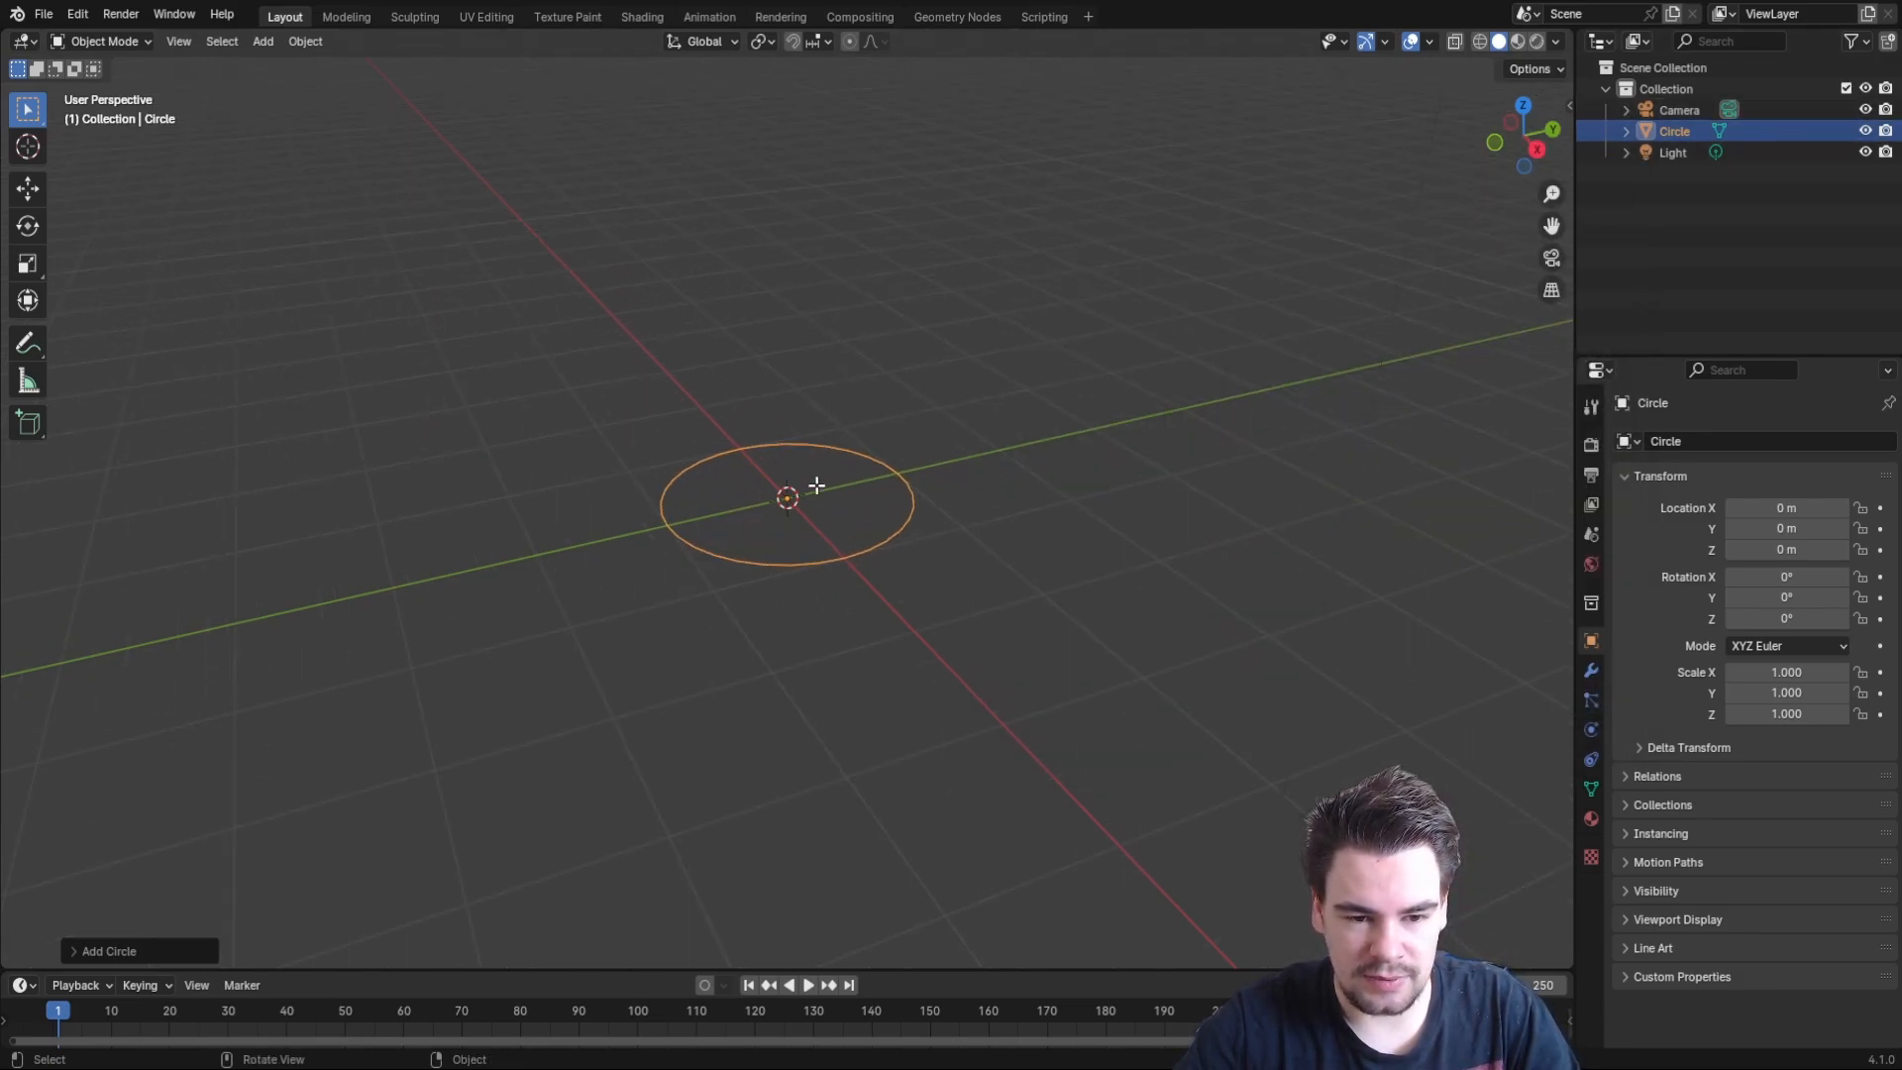
Fill and inset the circle, delete the centre face, and re-enter Edit Mode for the label inset
key(Tab)
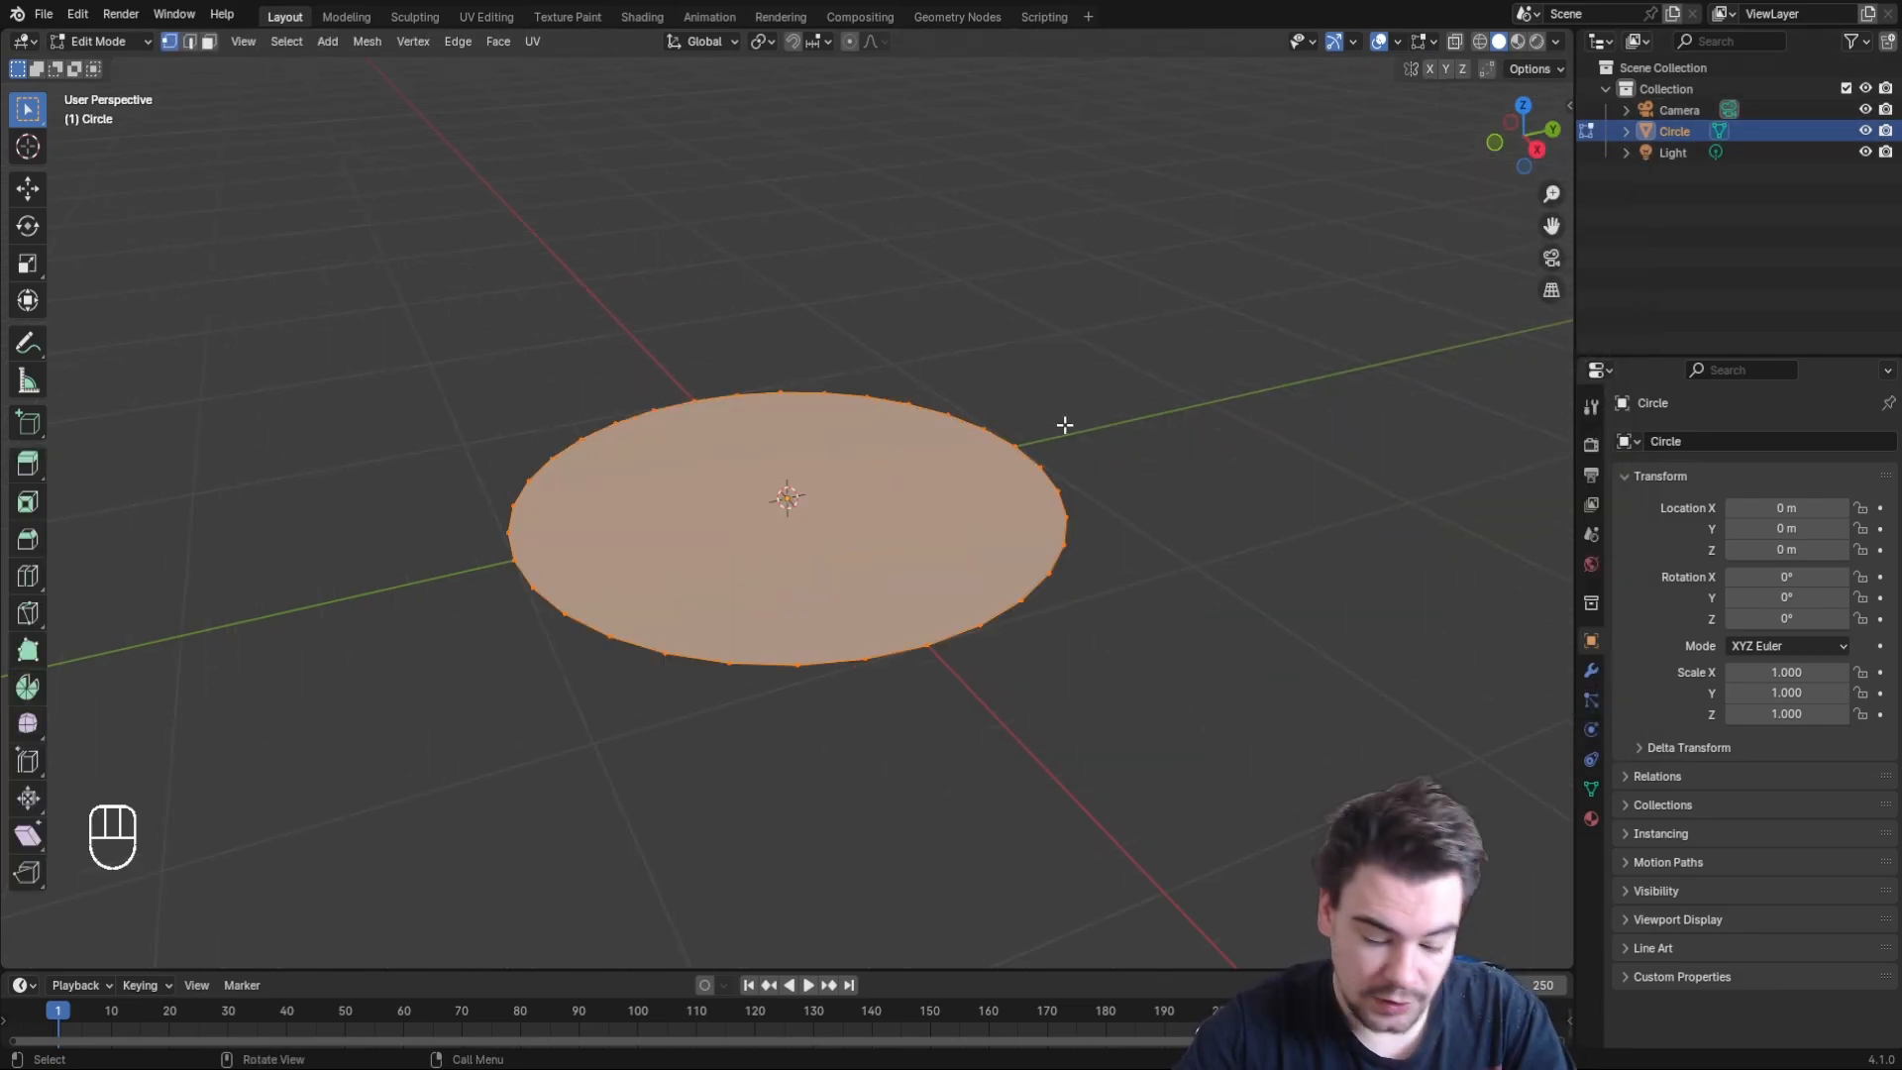
key(i)
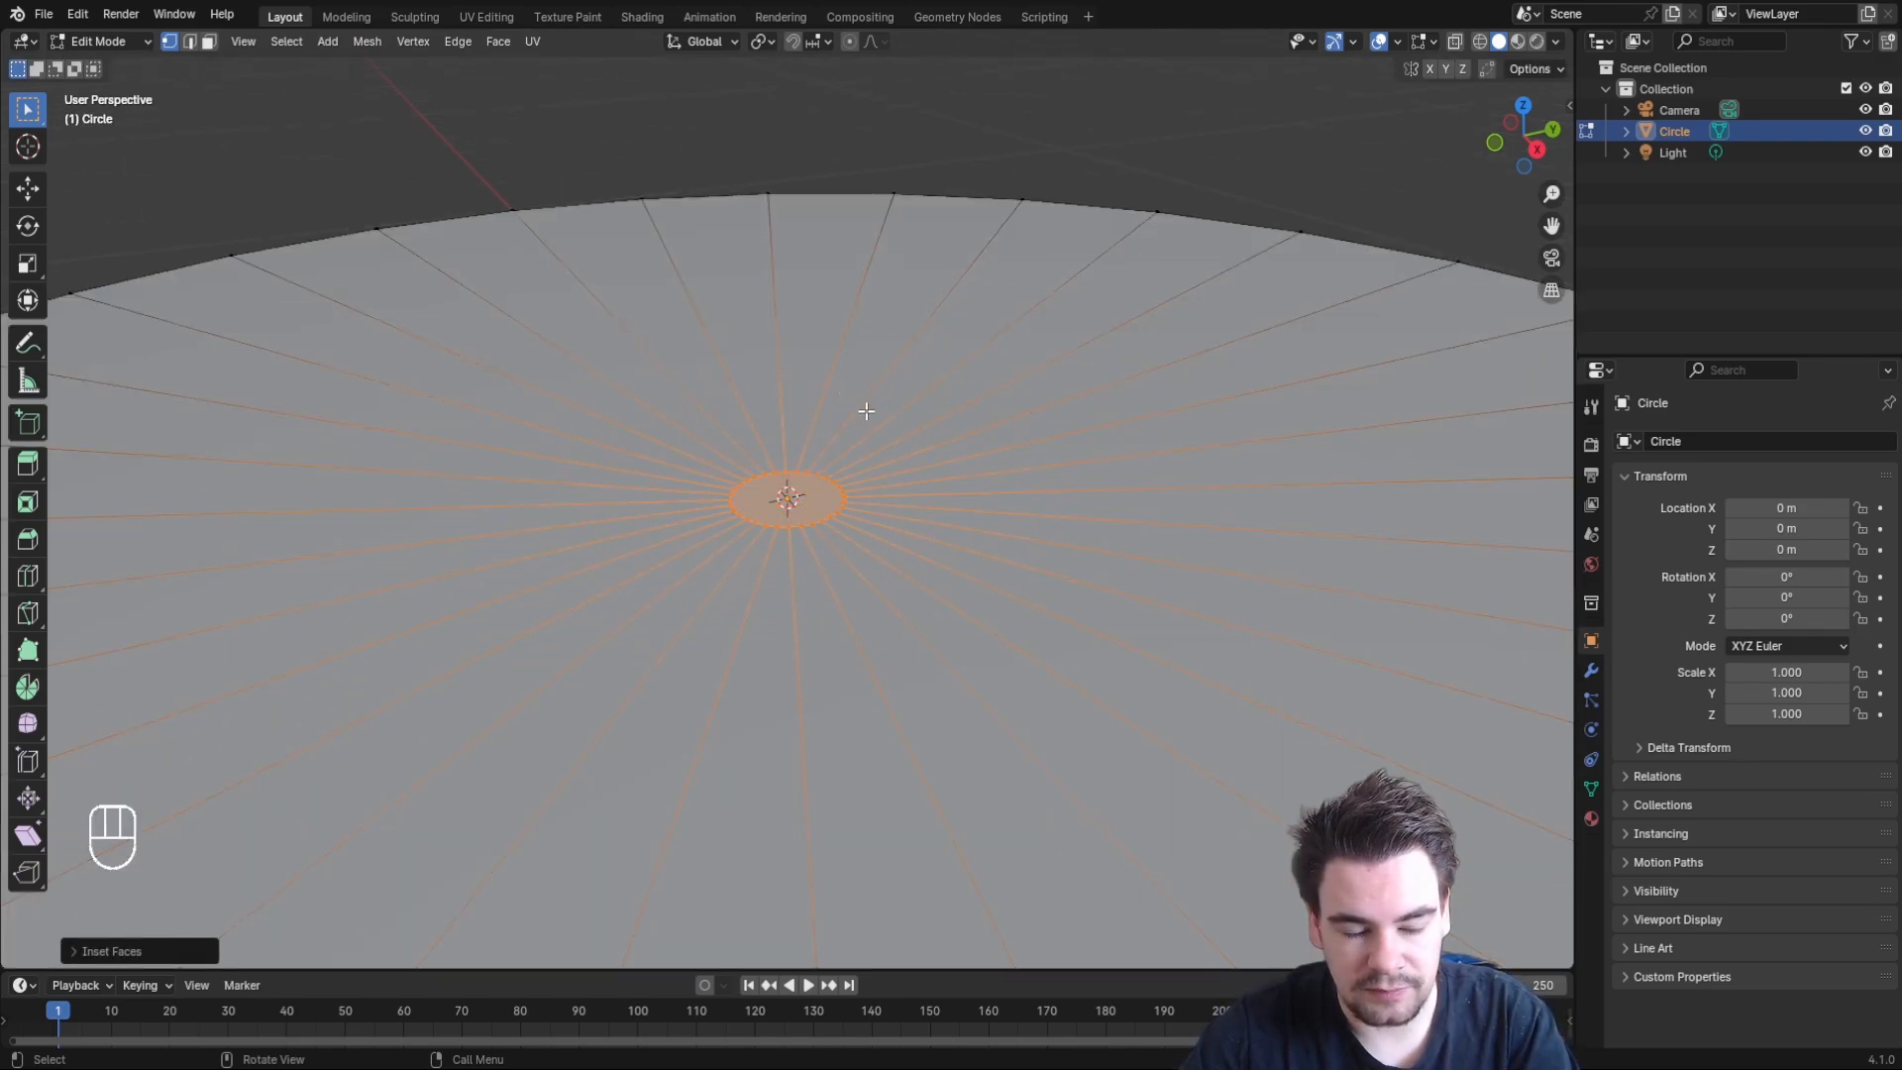
key(x)
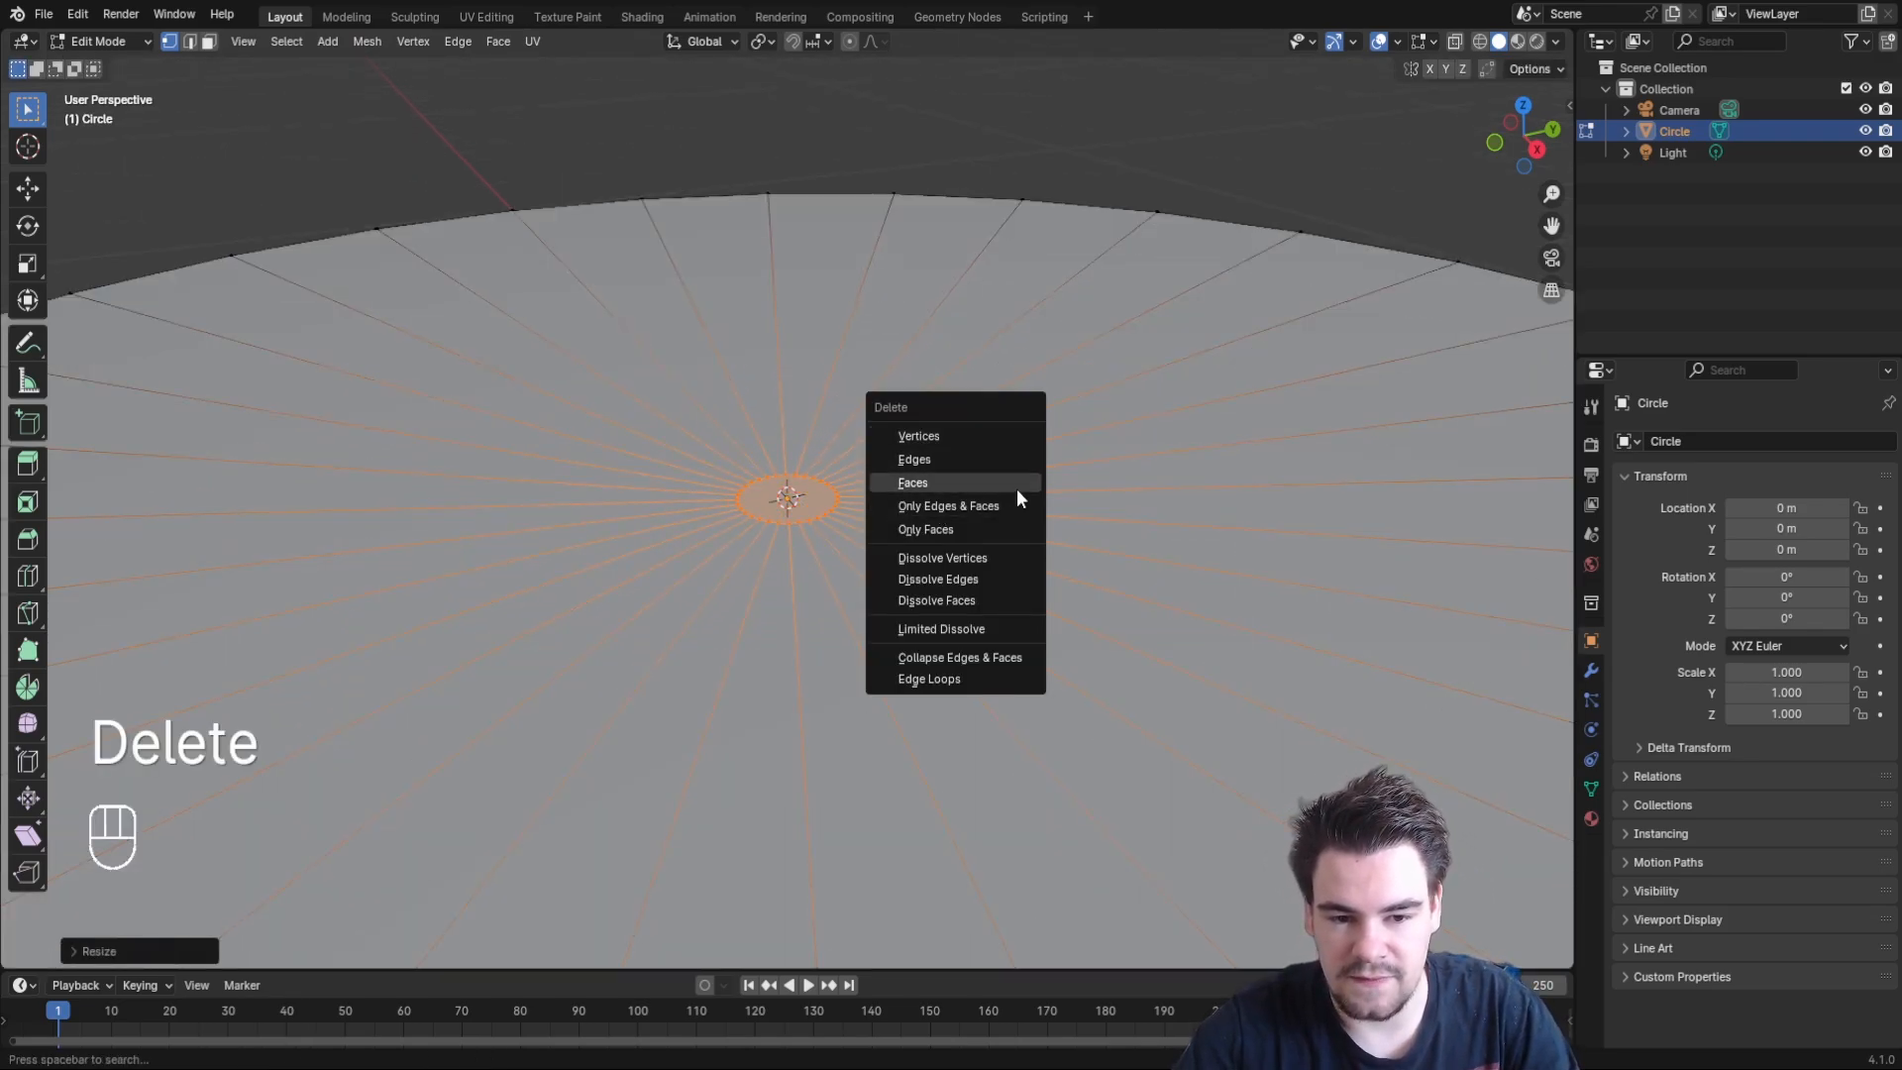
key(Tab)
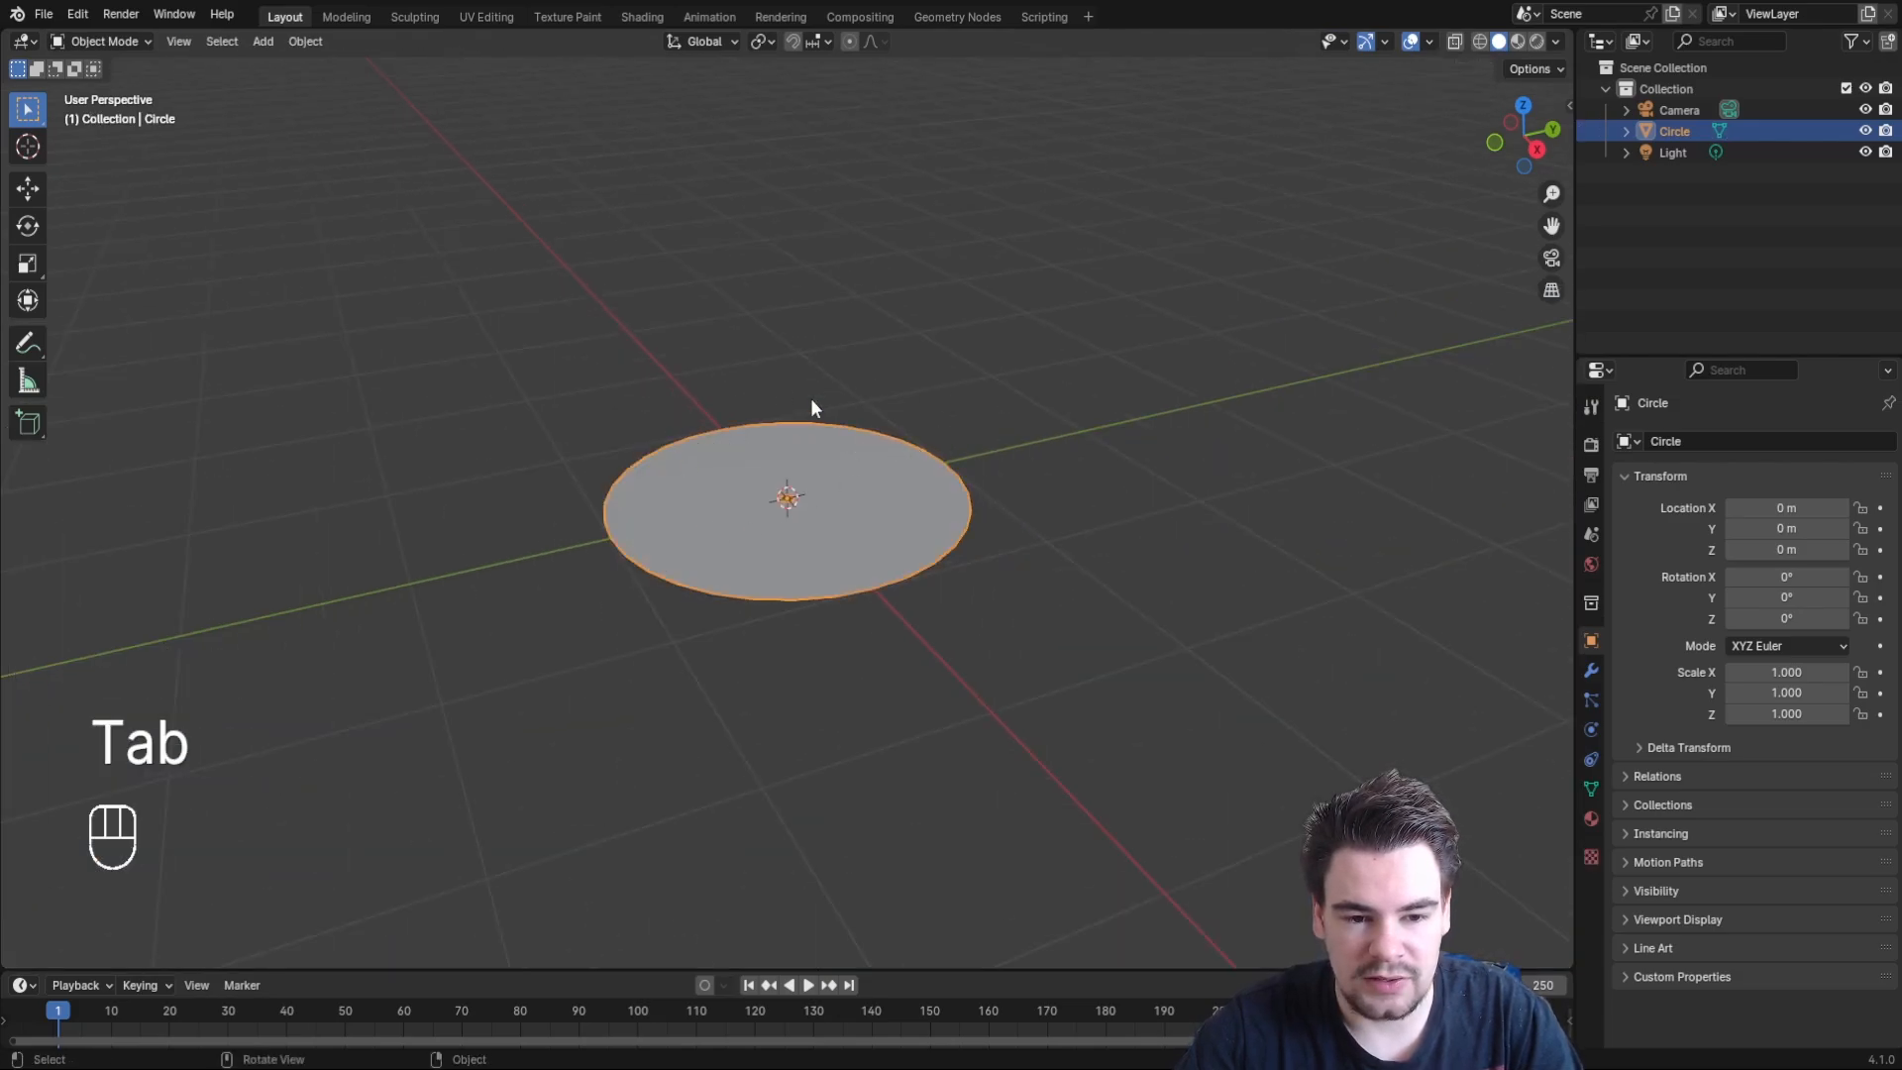
key(Tab)
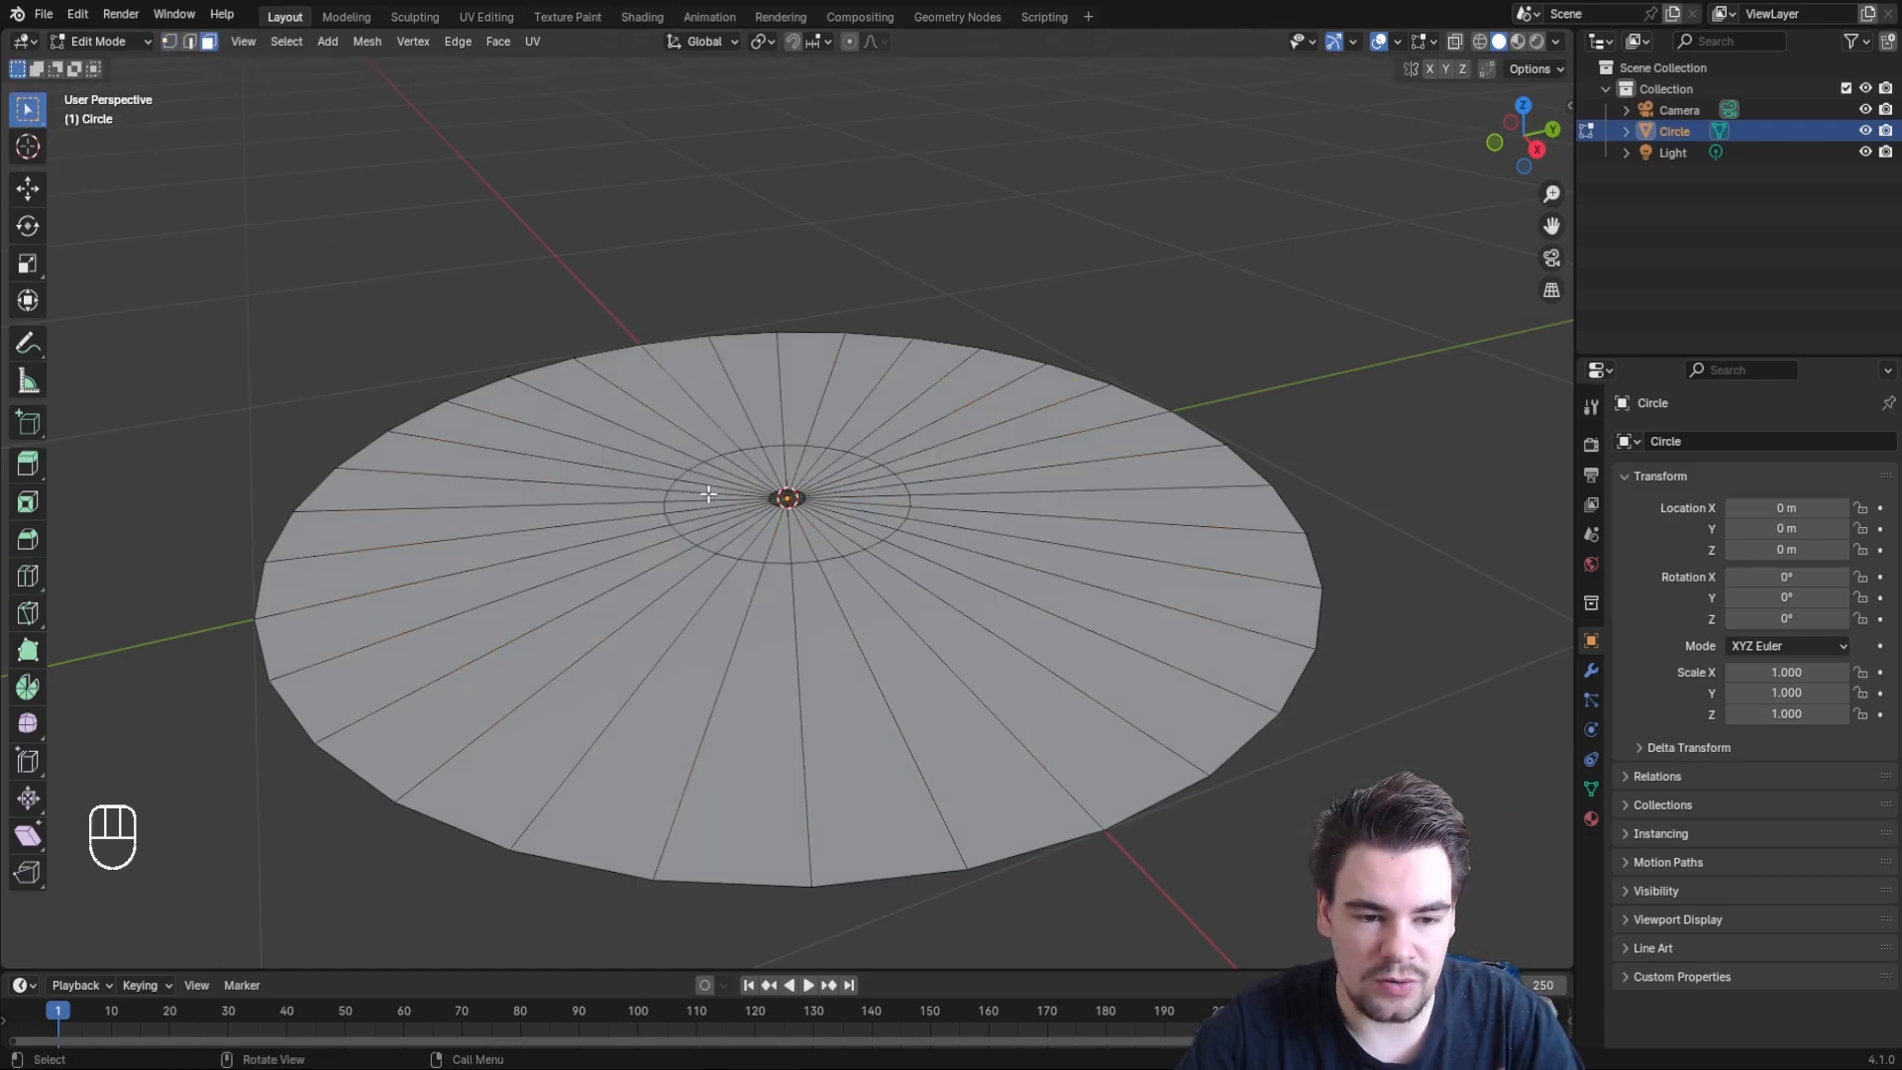
Give the selected inner label faces a new red material
click(1590, 820)
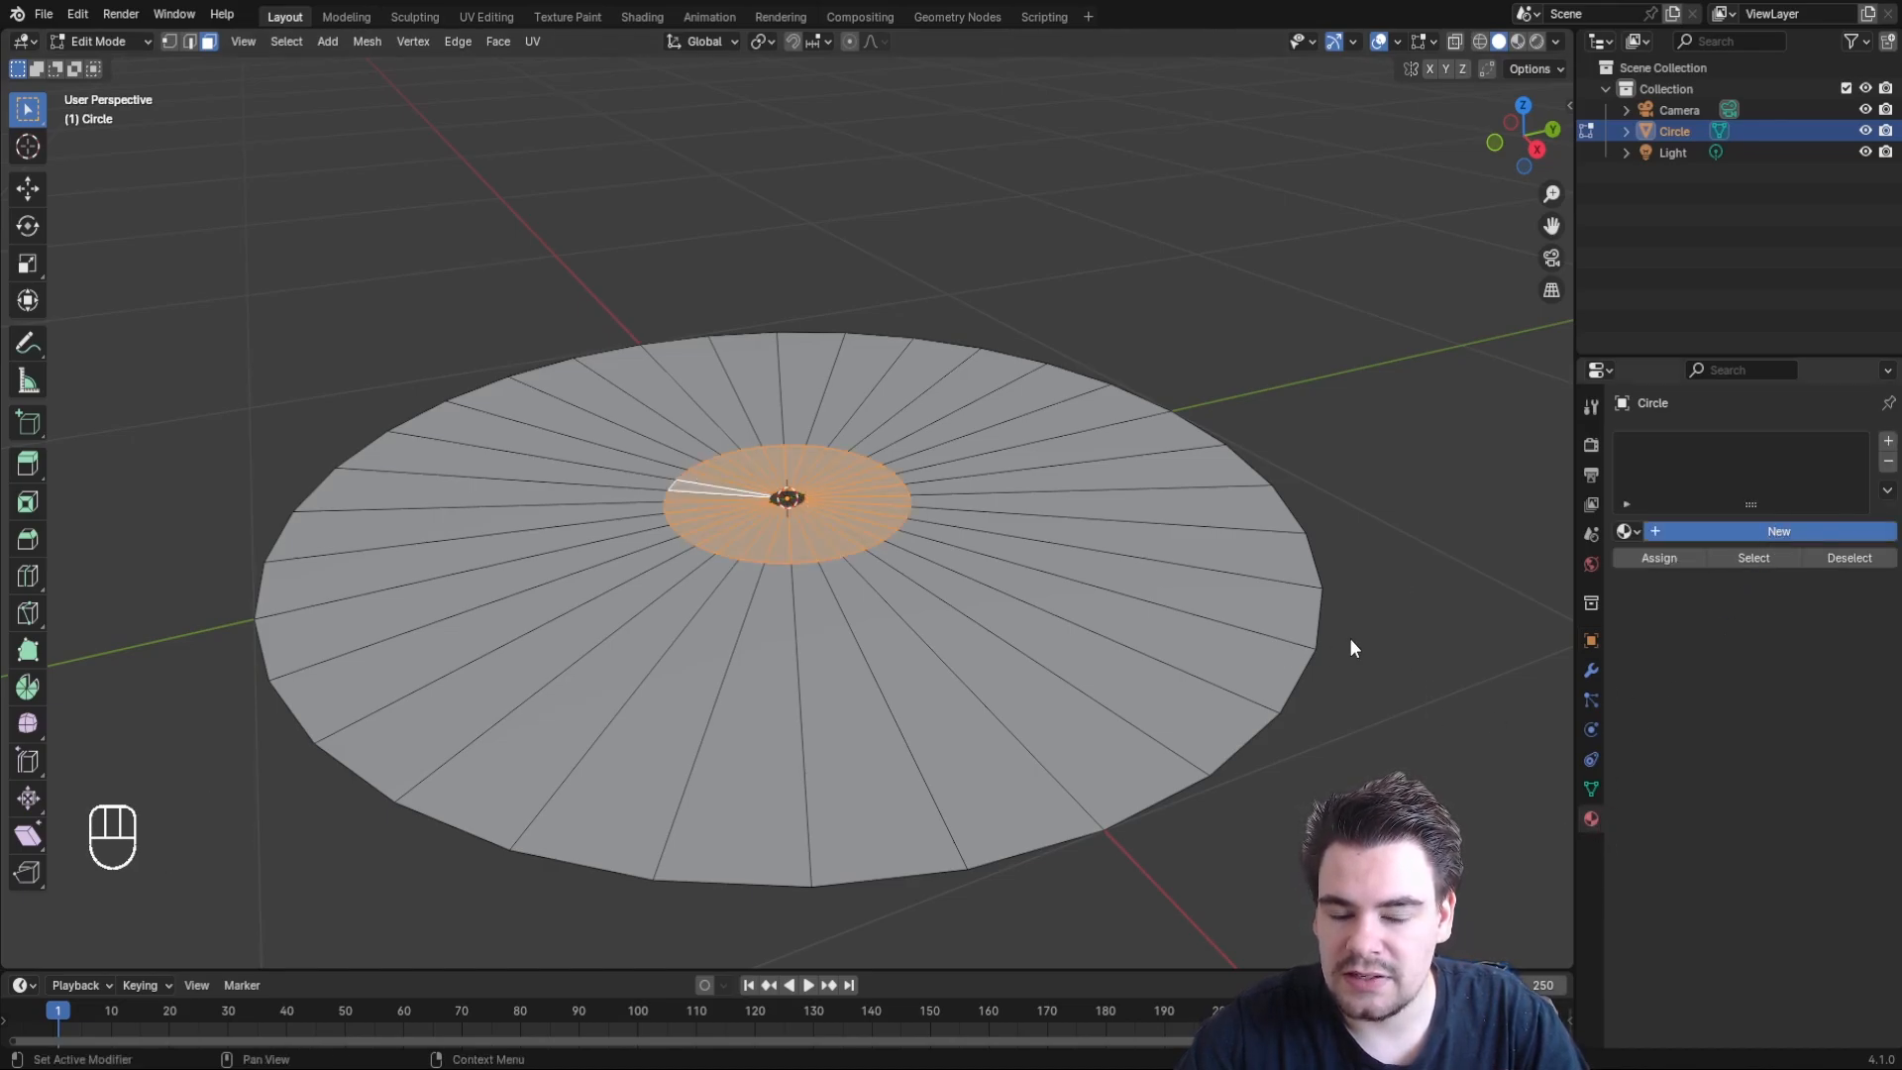
click(1778, 530)
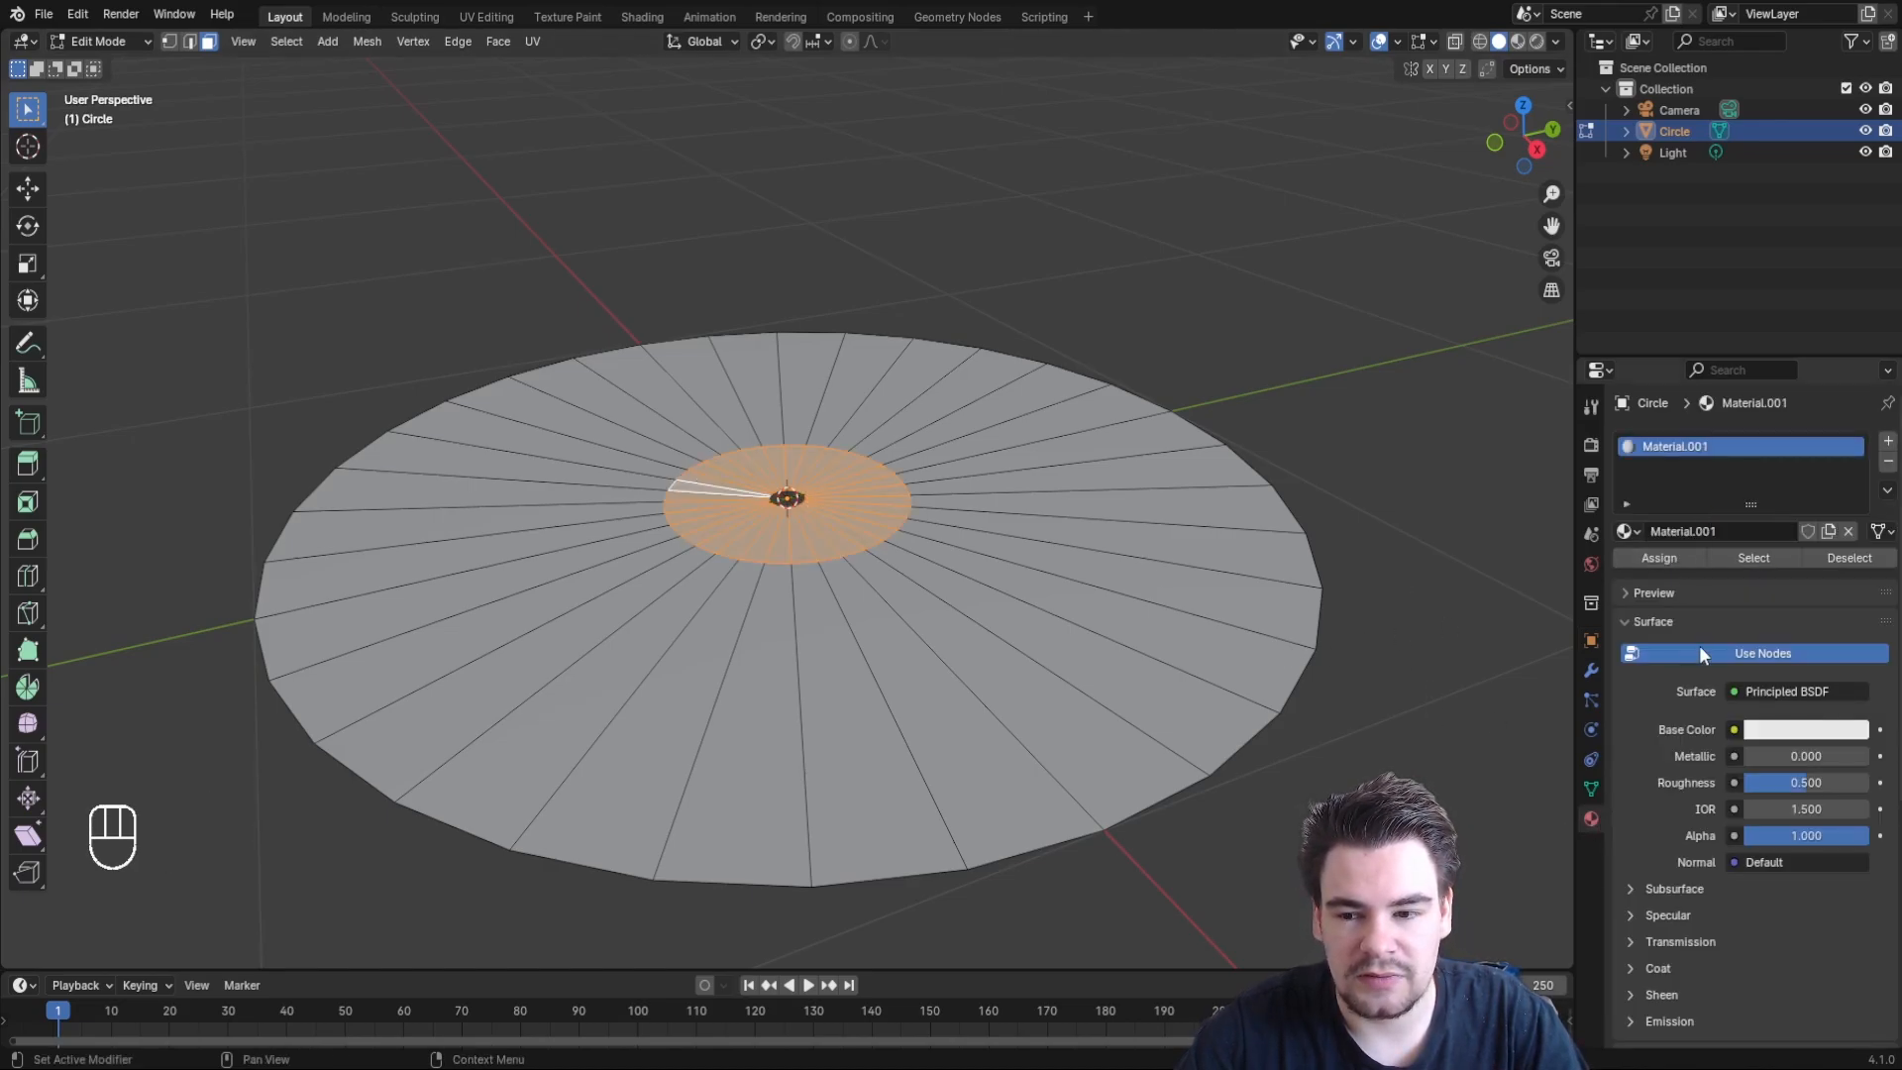
click(1806, 729)
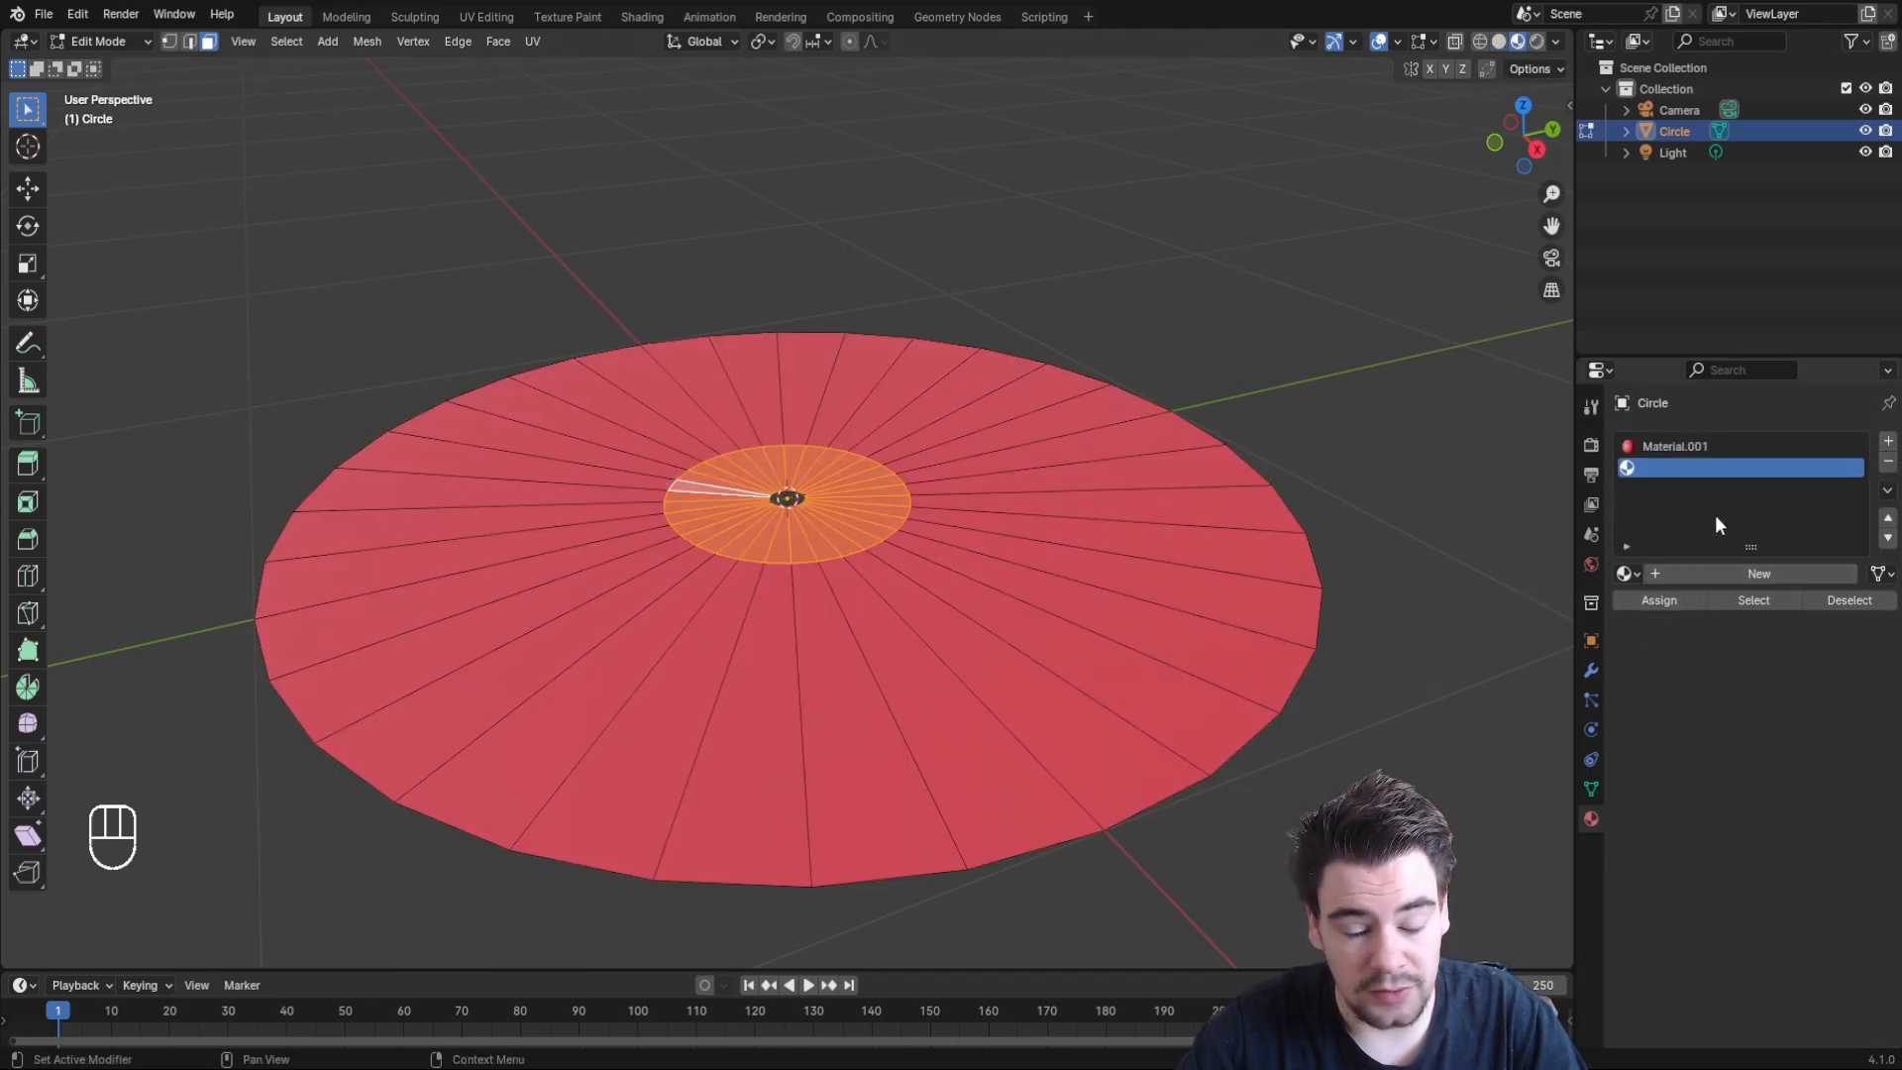
Add a second white material, assign it to the outer faces, and leave Edit Mode
click(1757, 573)
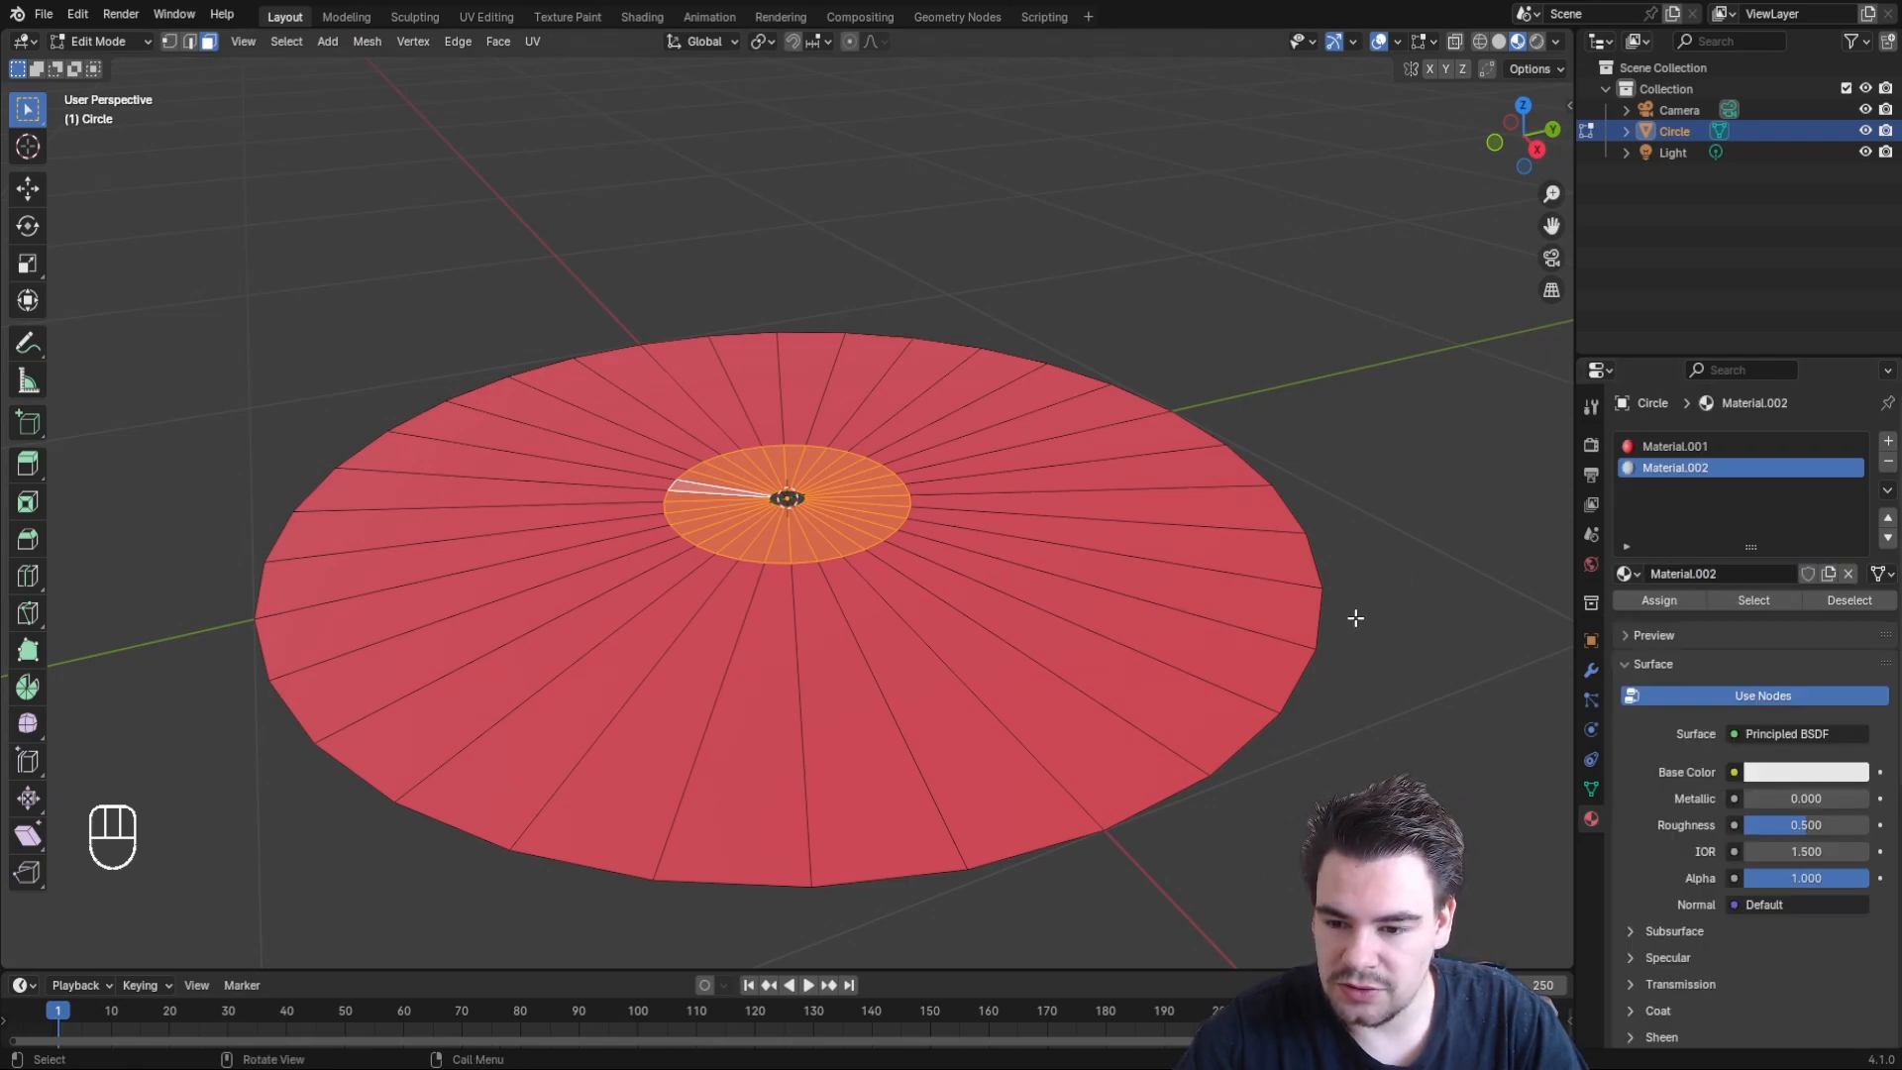
click(1657, 599)
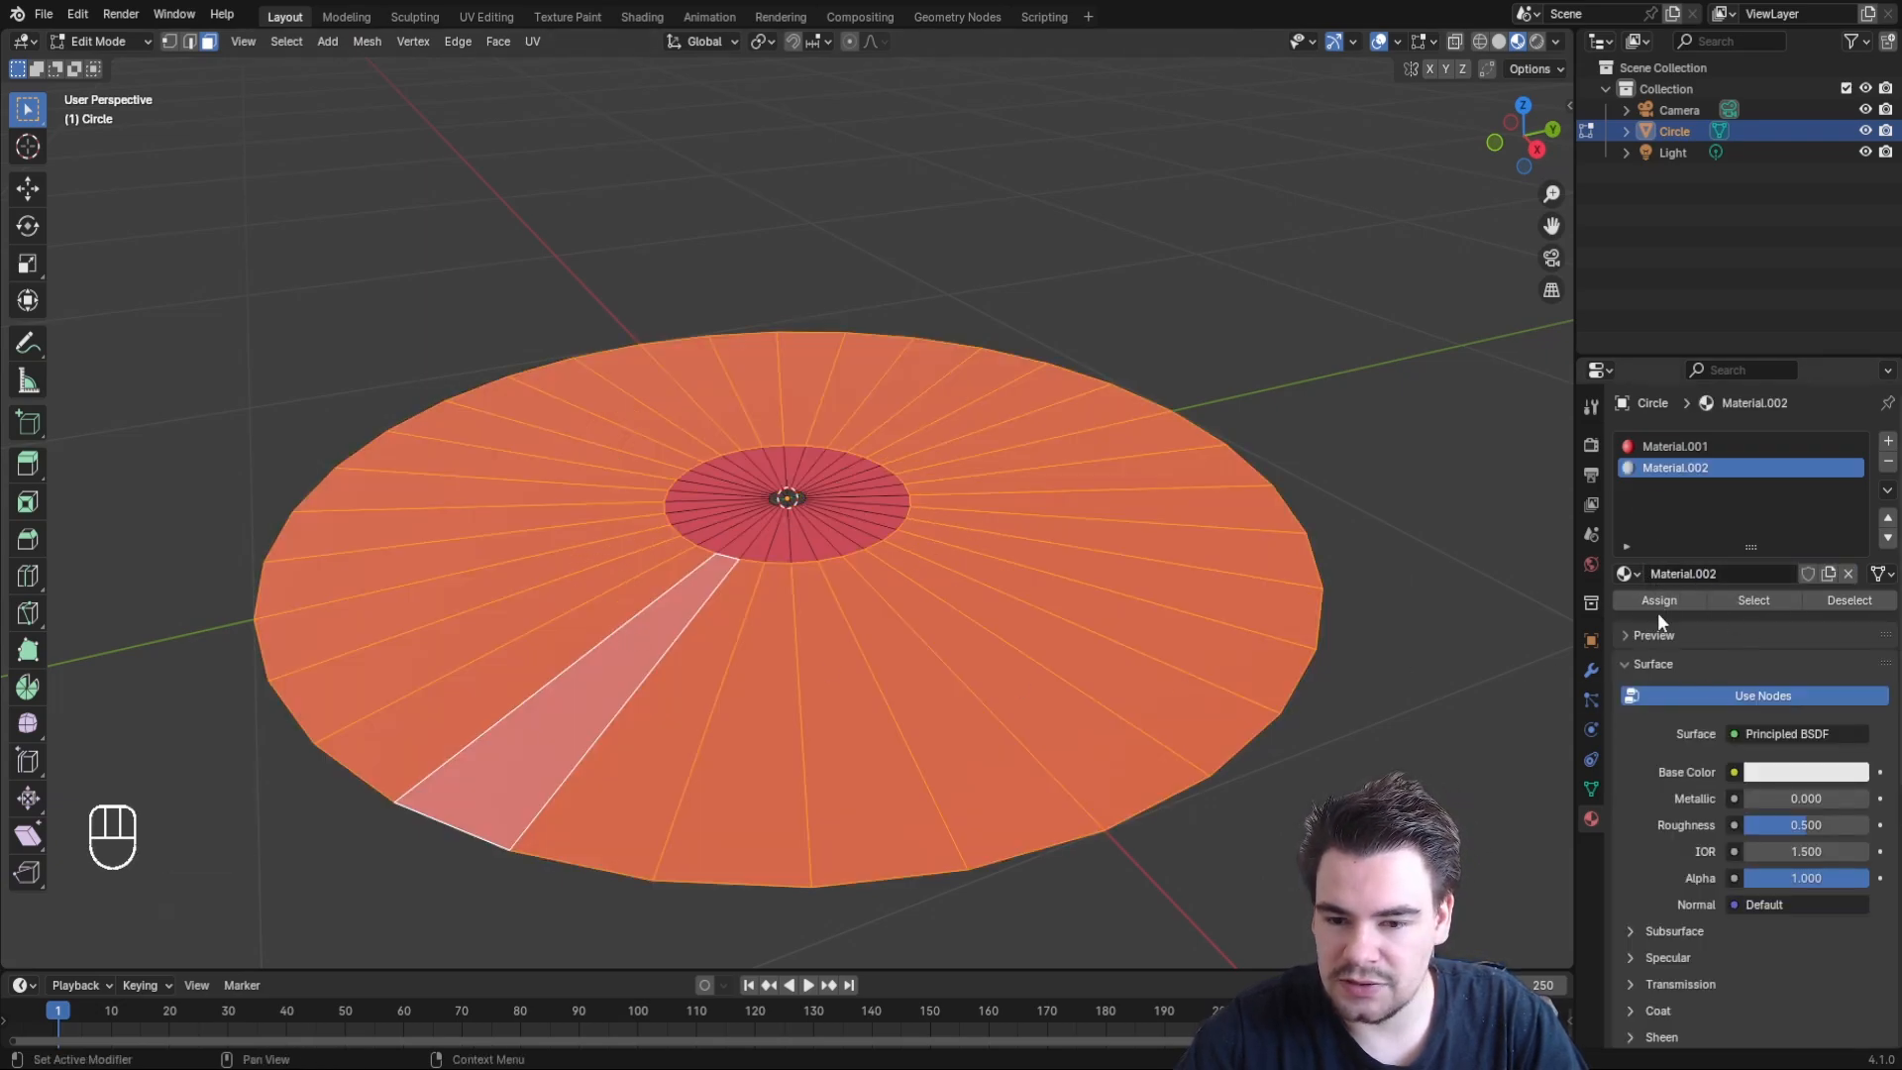
key(Tab)
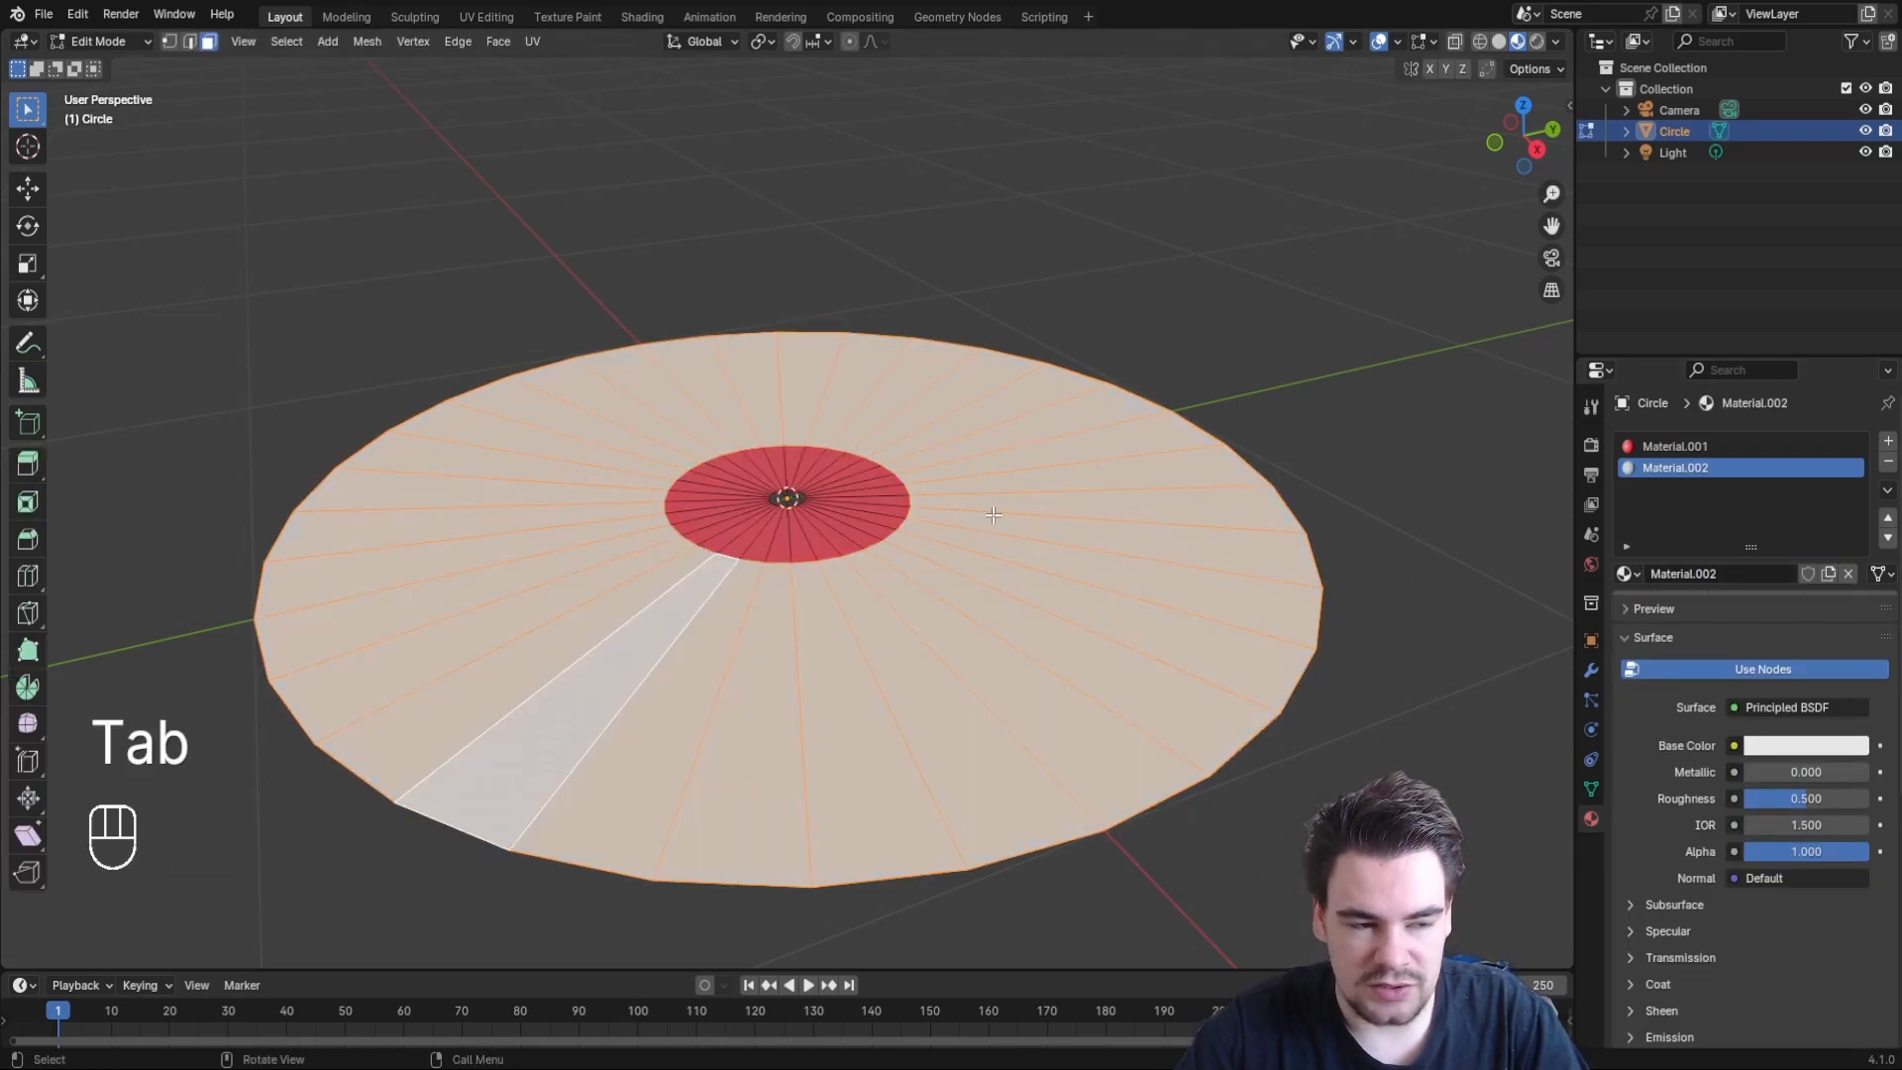
Loop-cut thin rings at the outer edge and around the label, and make them black
key(Ctrl+R)
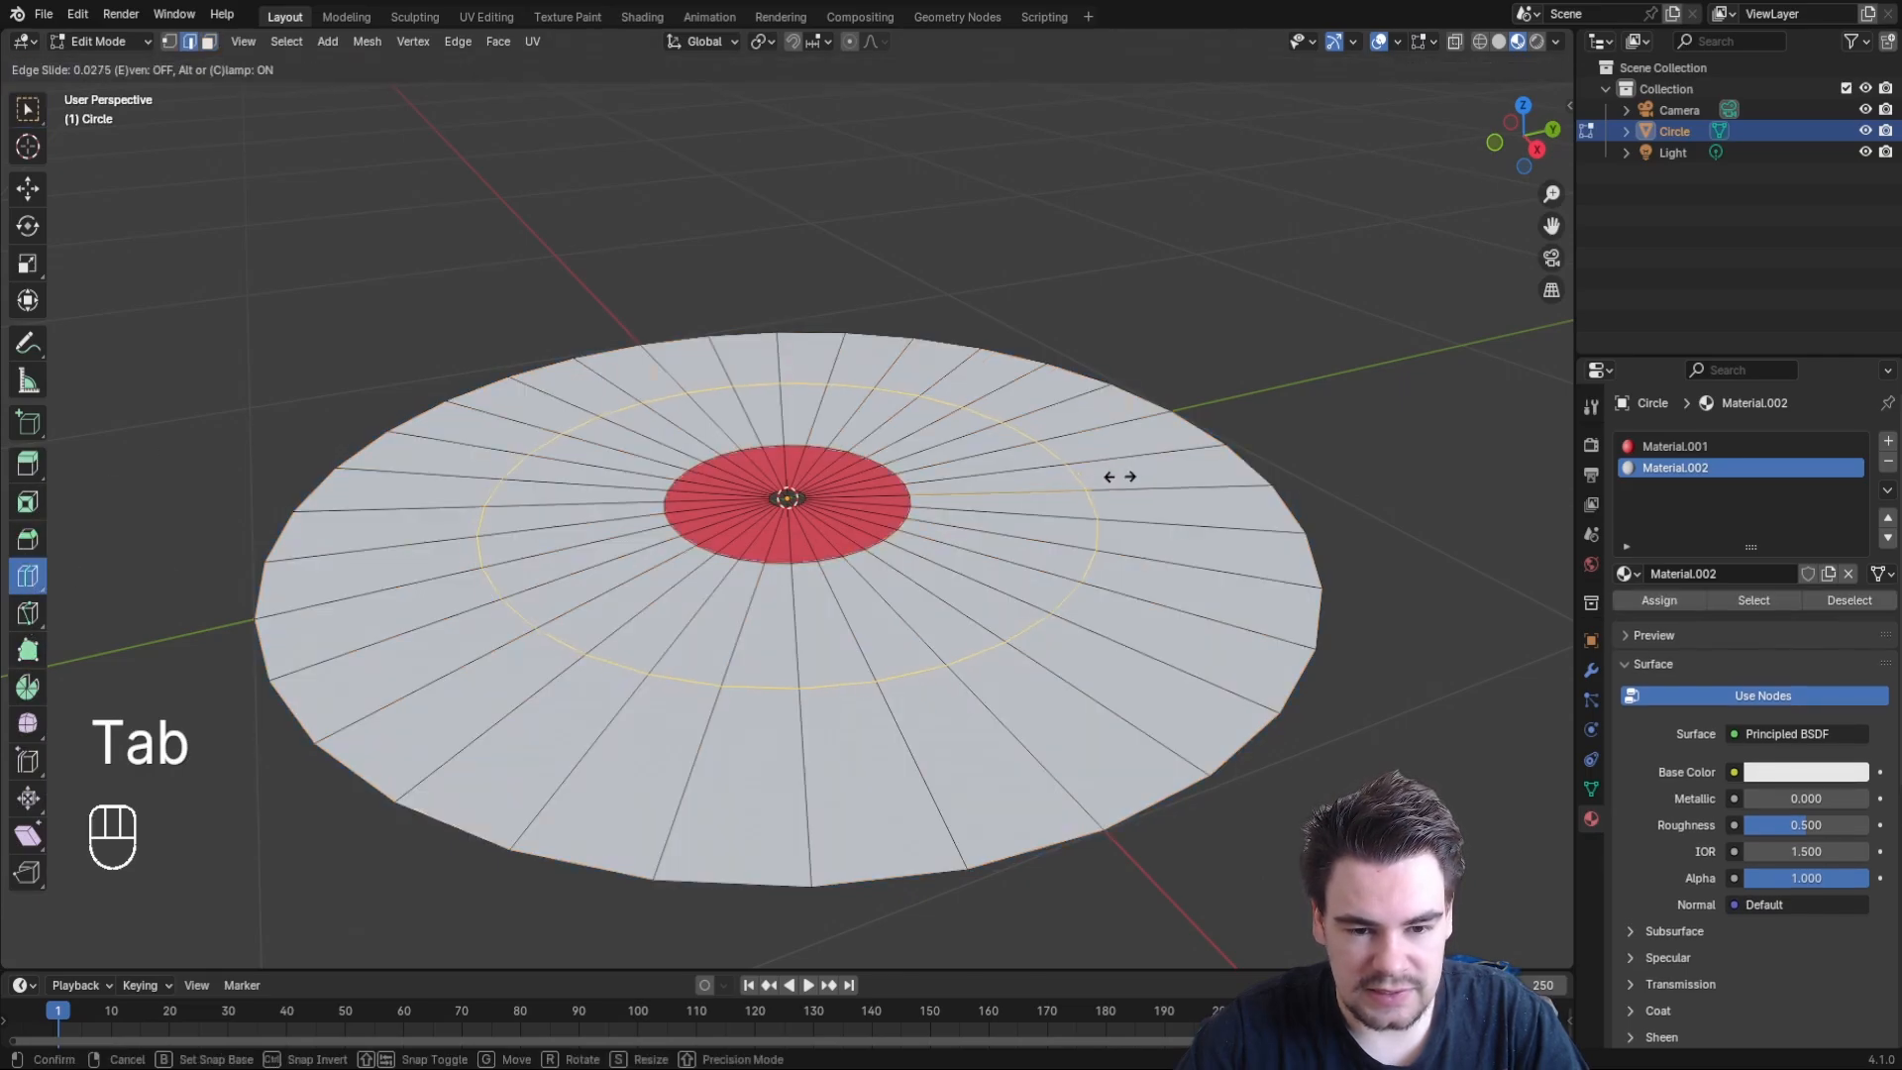
click(1005, 493)
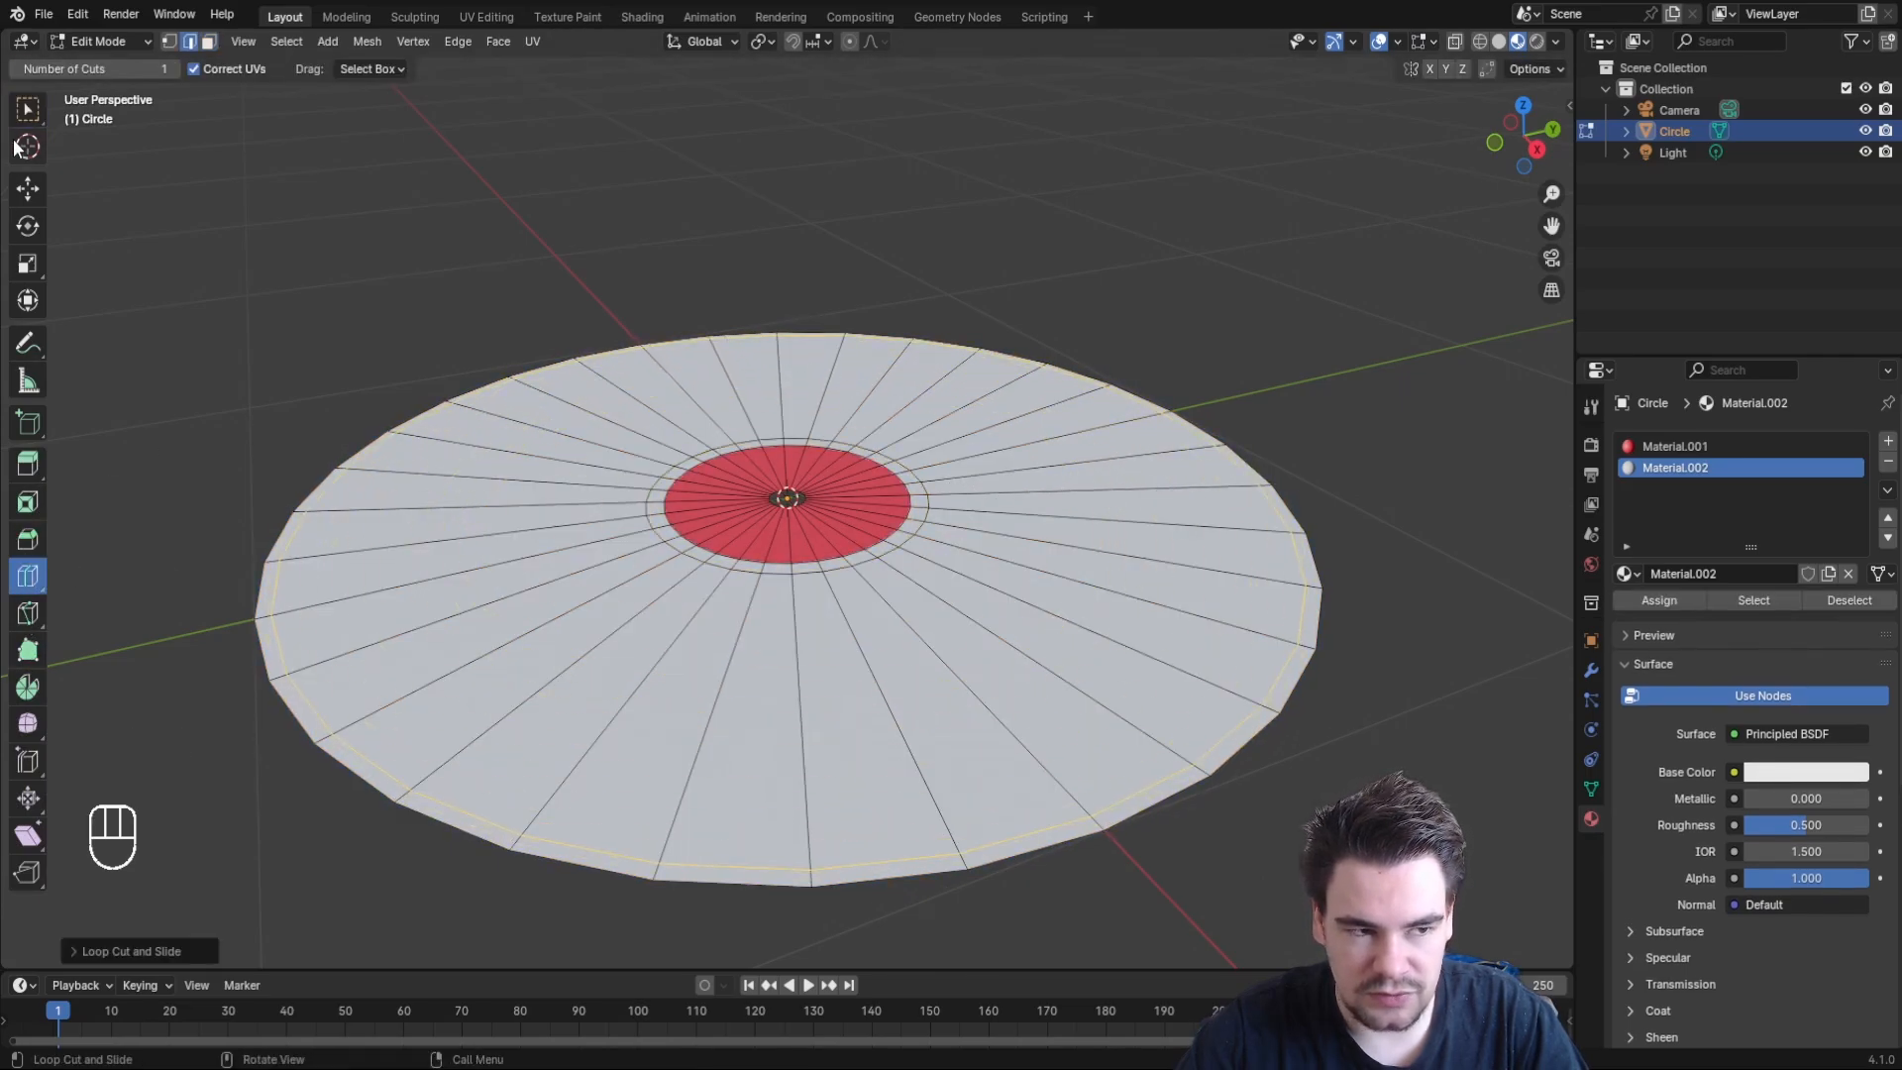
key(ctrl+z)
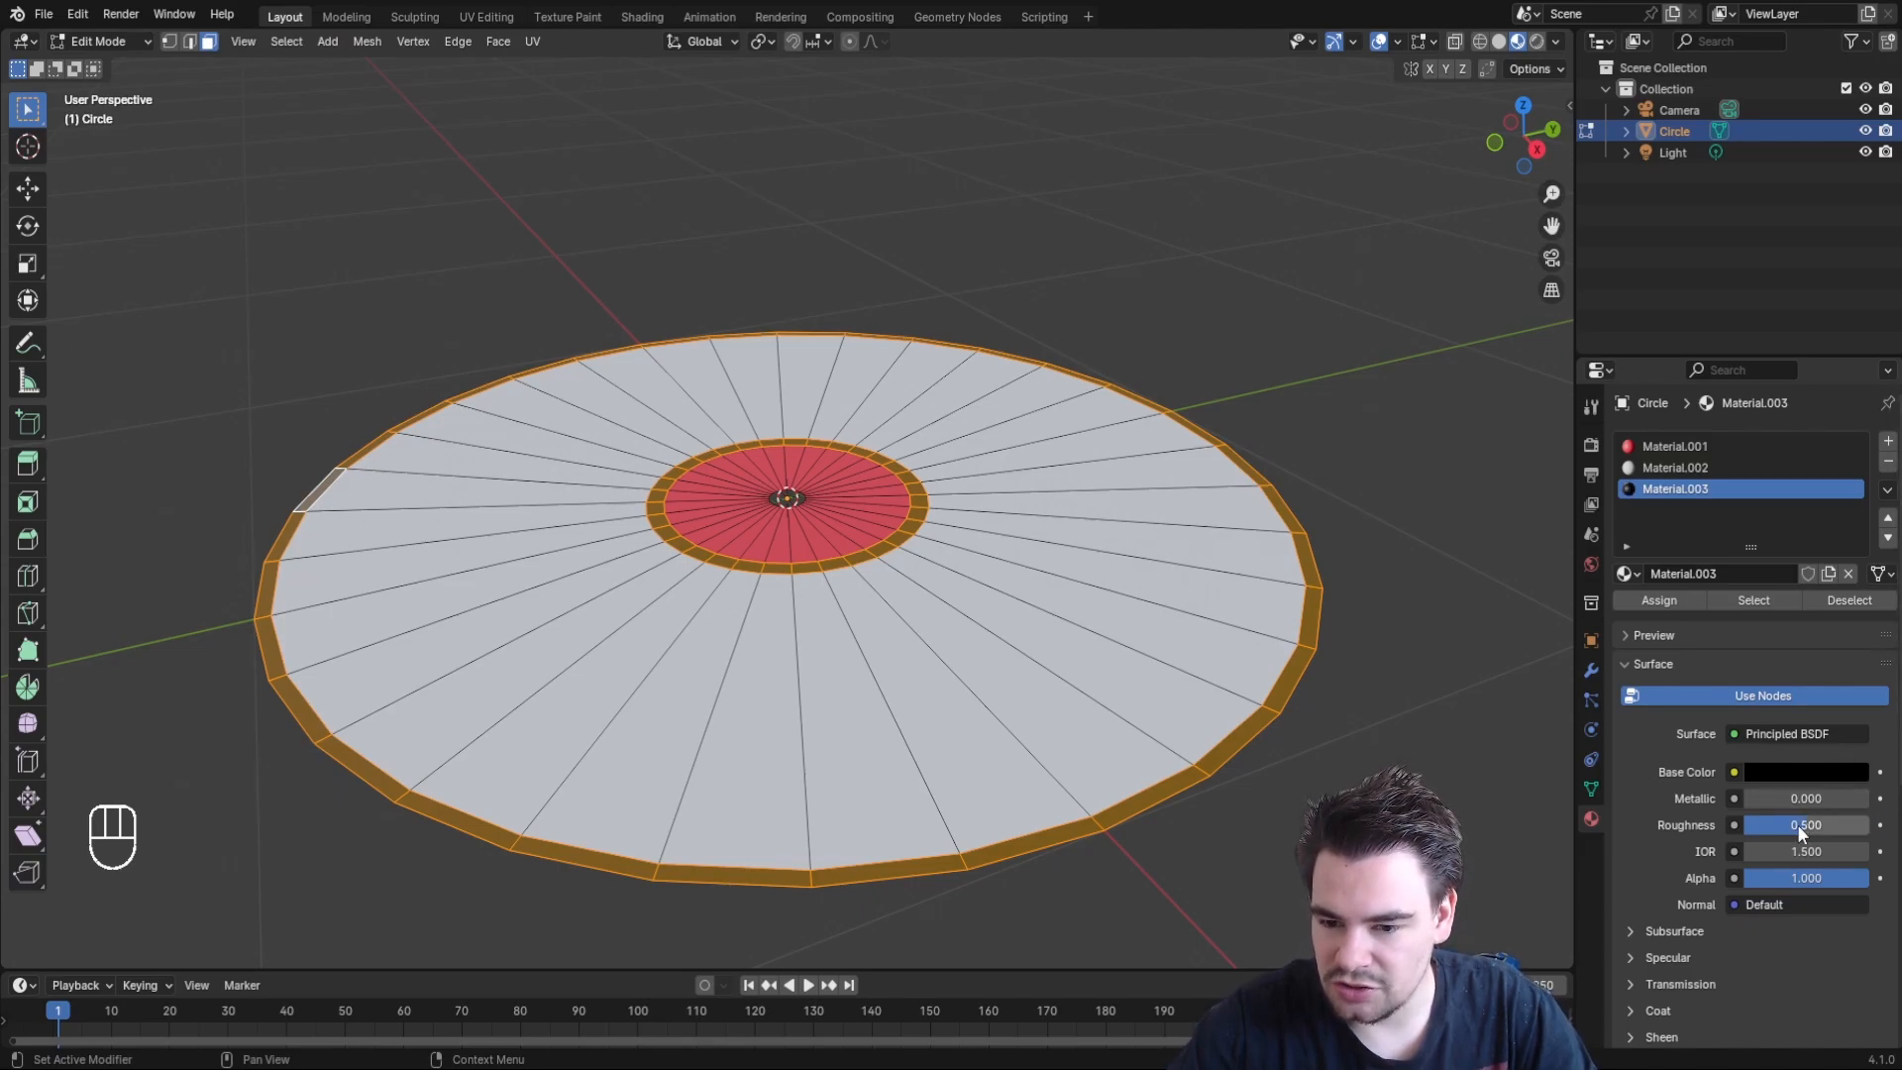
key(Tab)
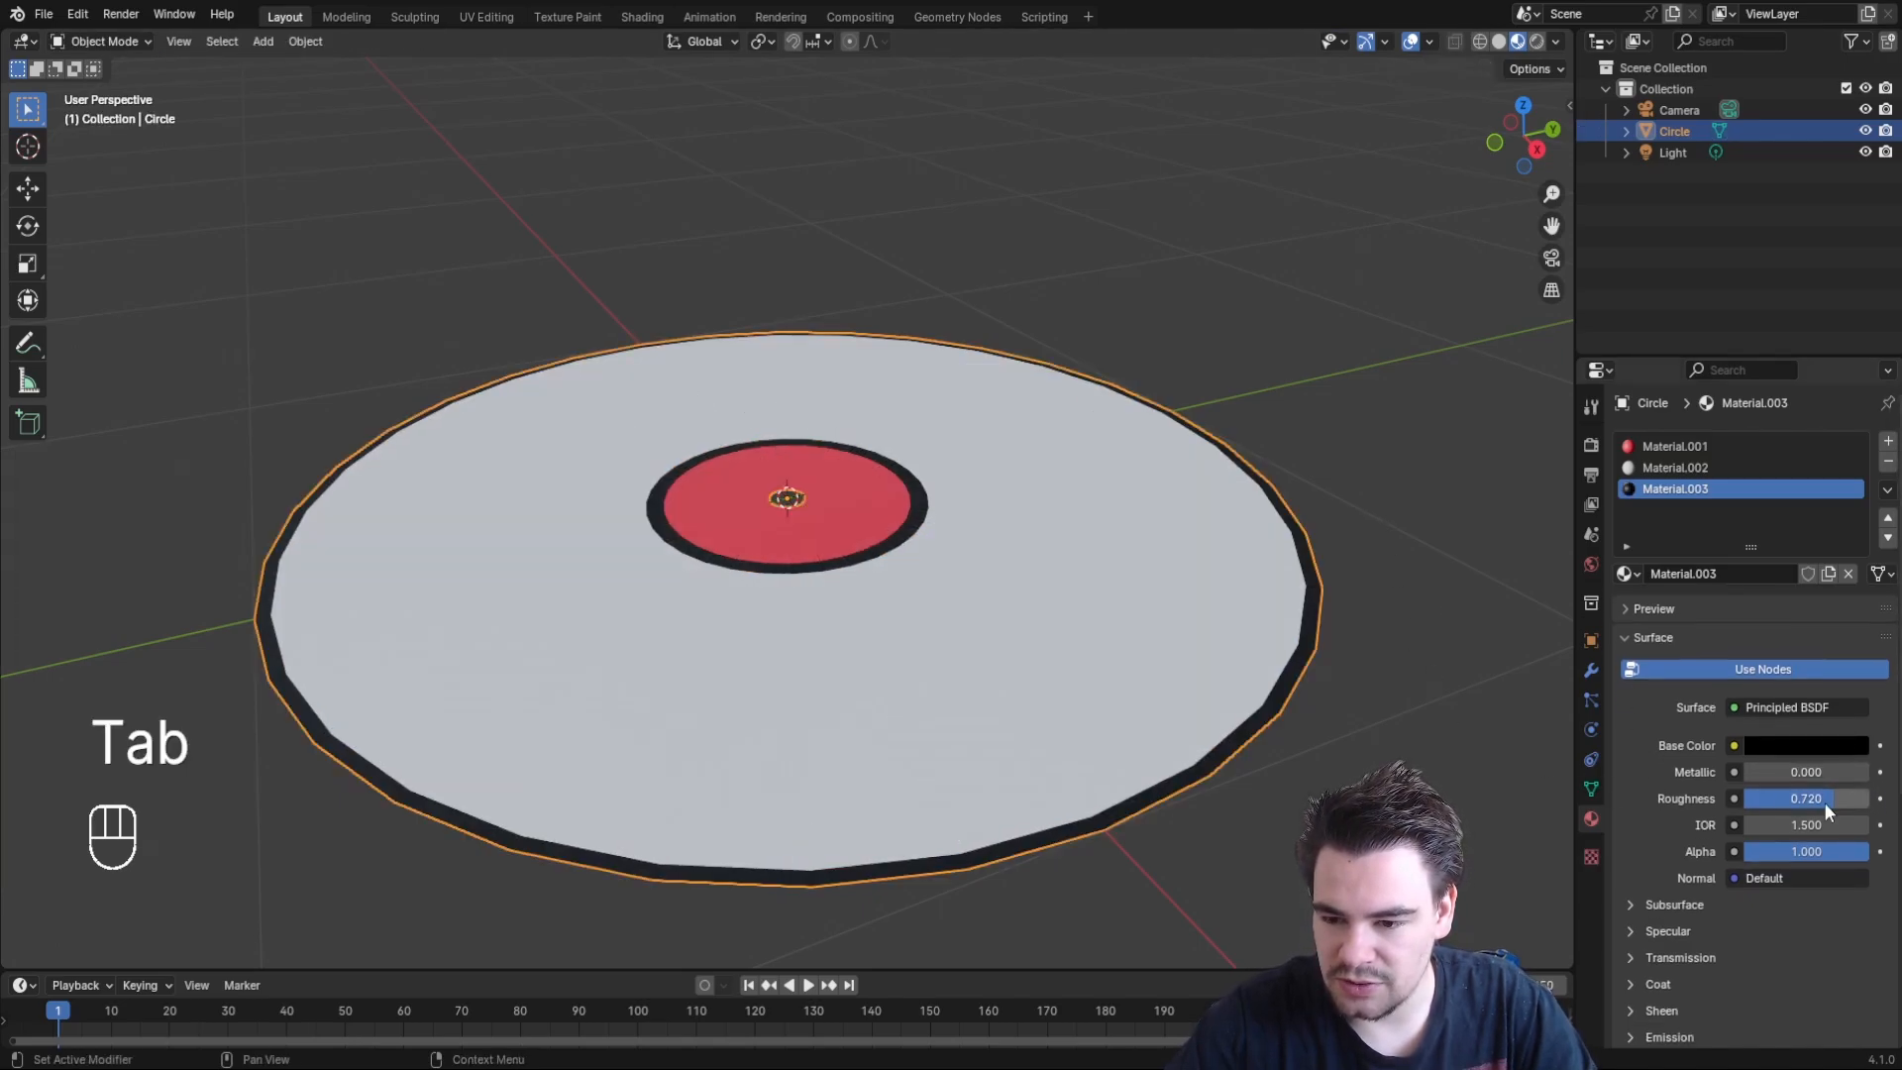
key(Tab)
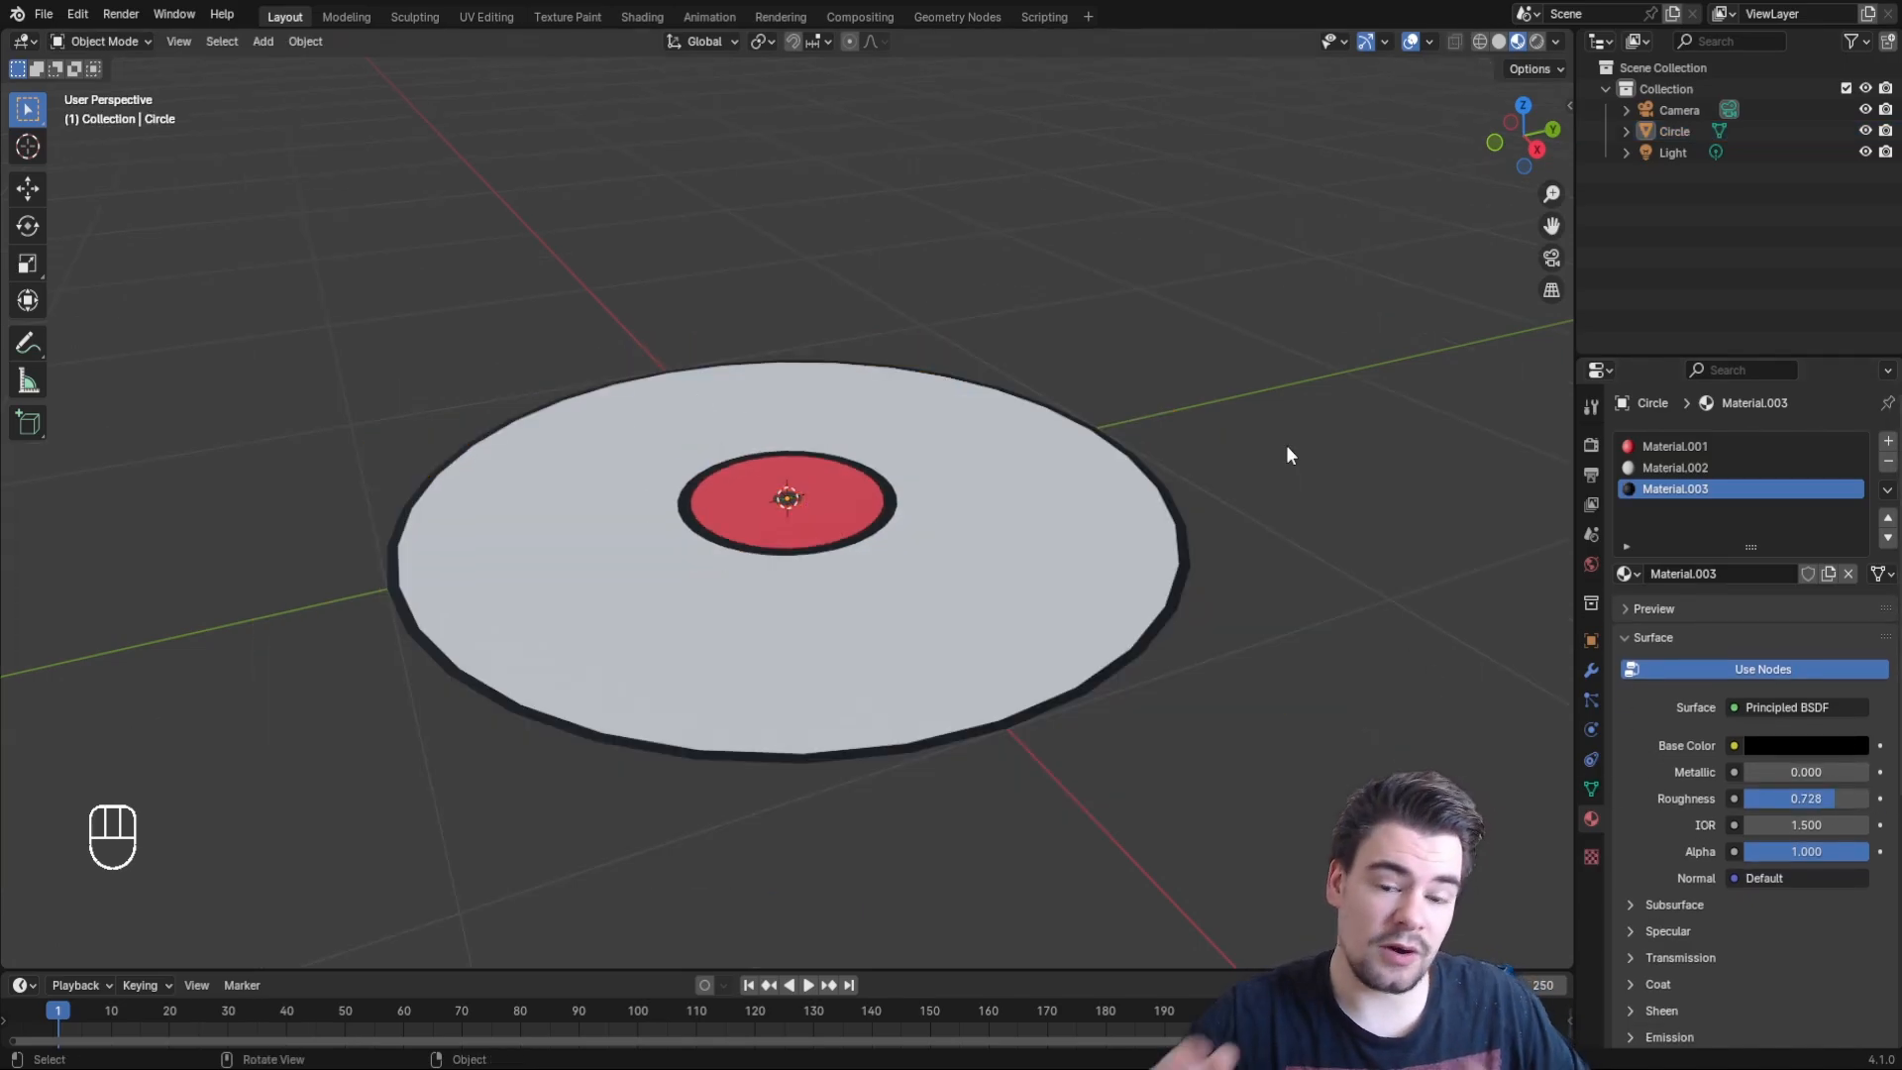
Drive the Wave Texture from object coordinates as spherical Rings, with Scale 35 and Detail 15
key(Tab)
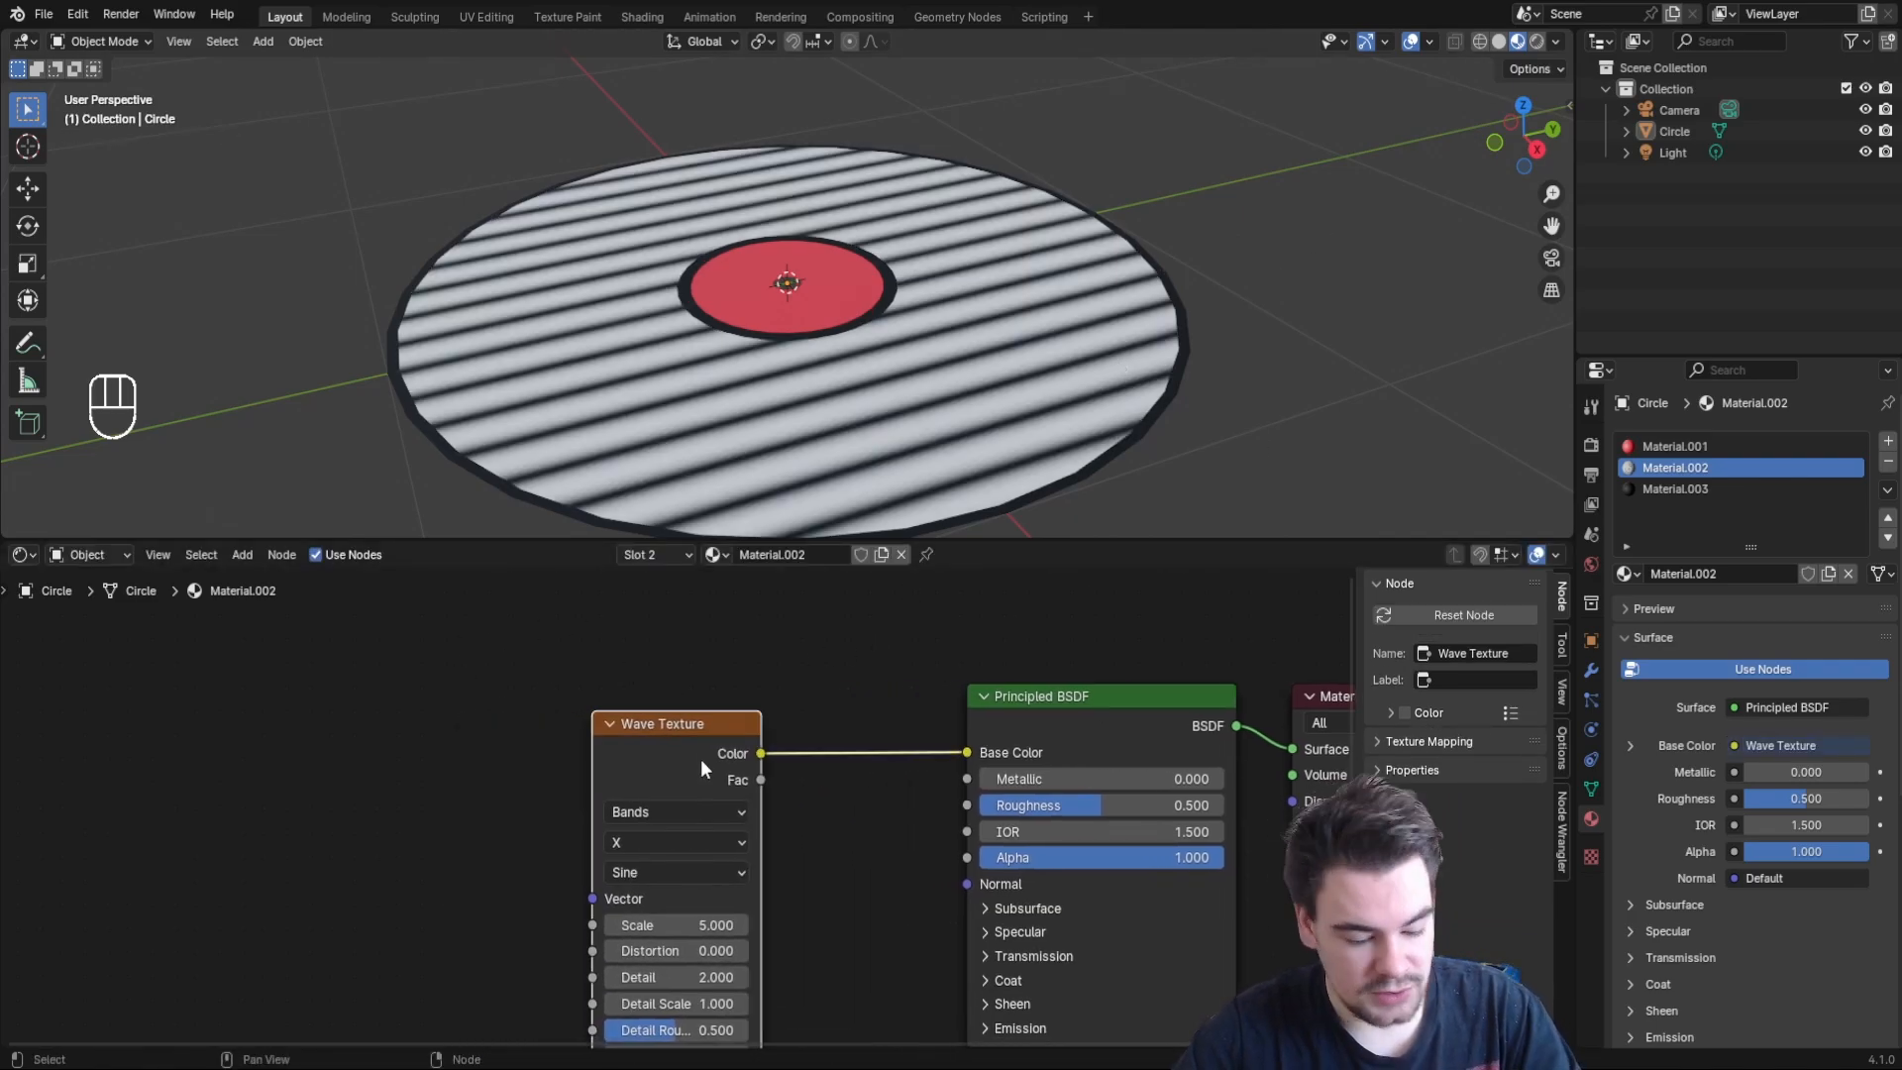
key(ctrl+t)
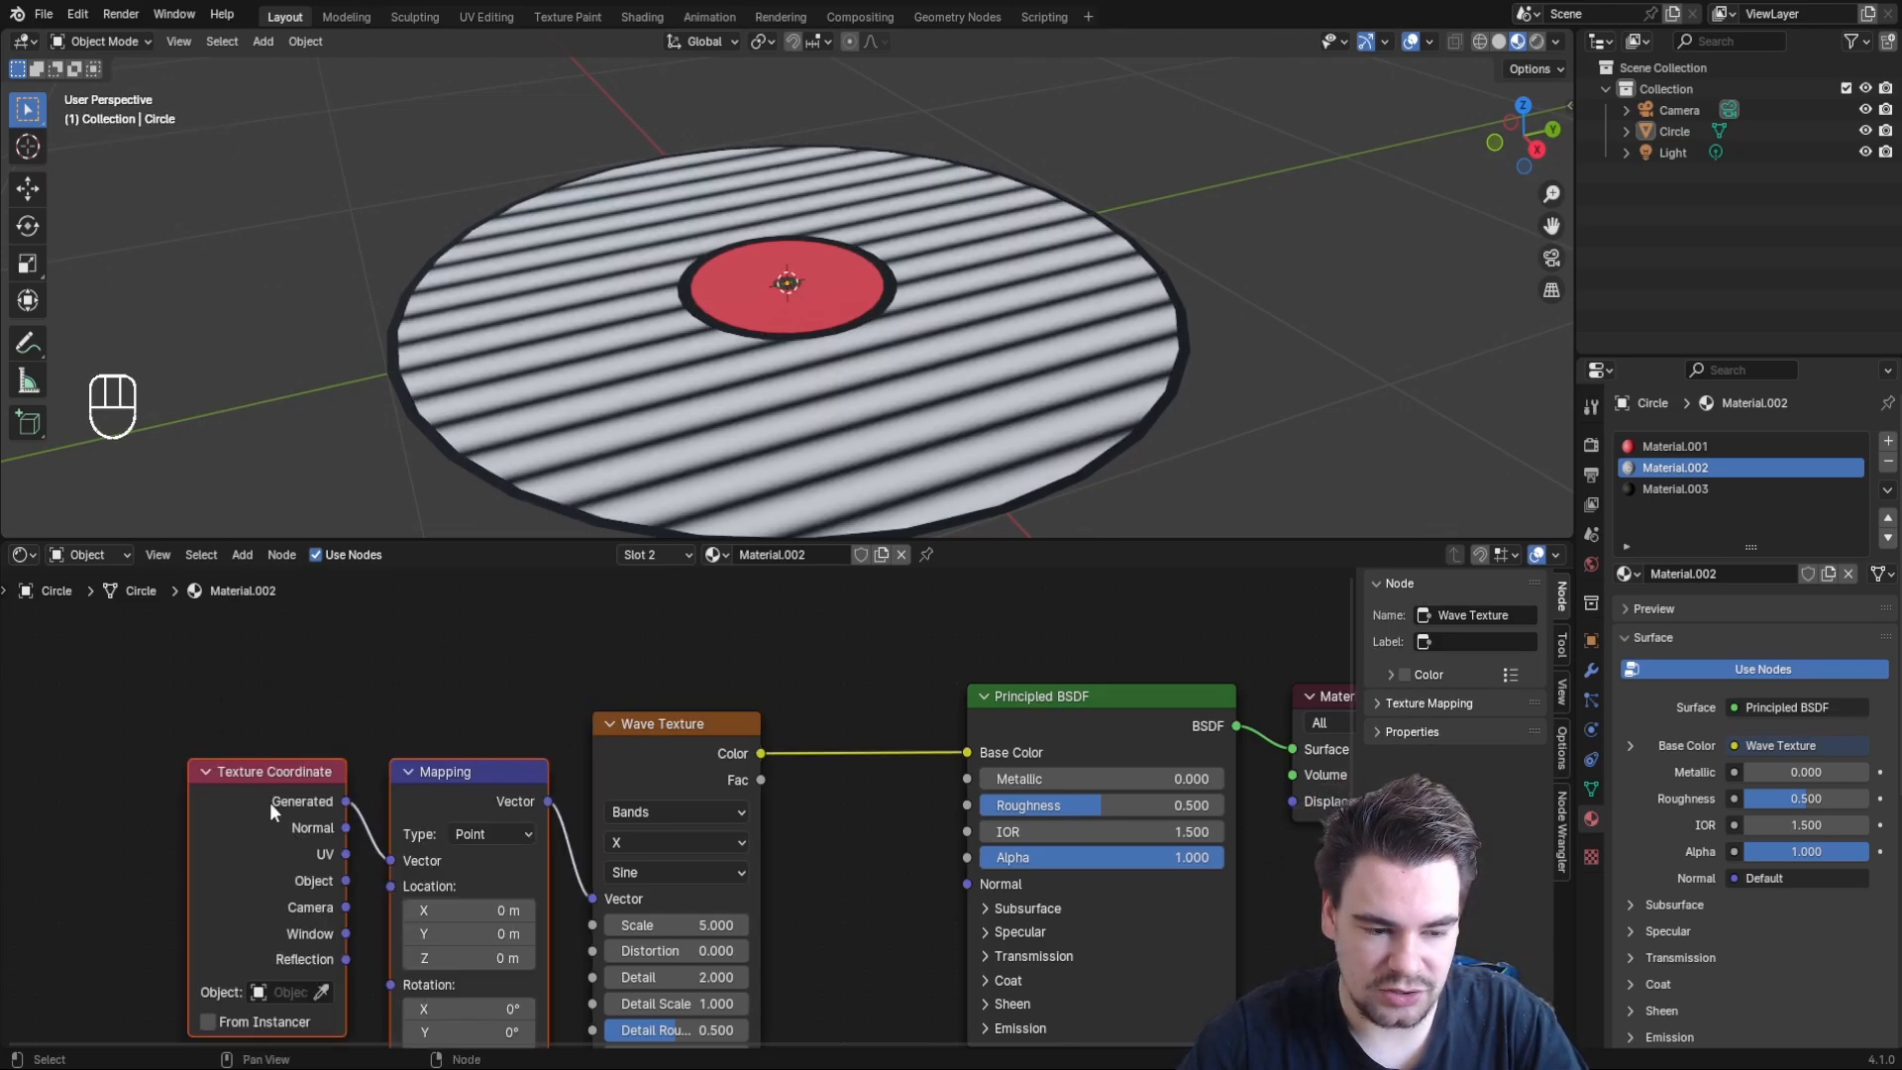
mouse_move(1563, 823)
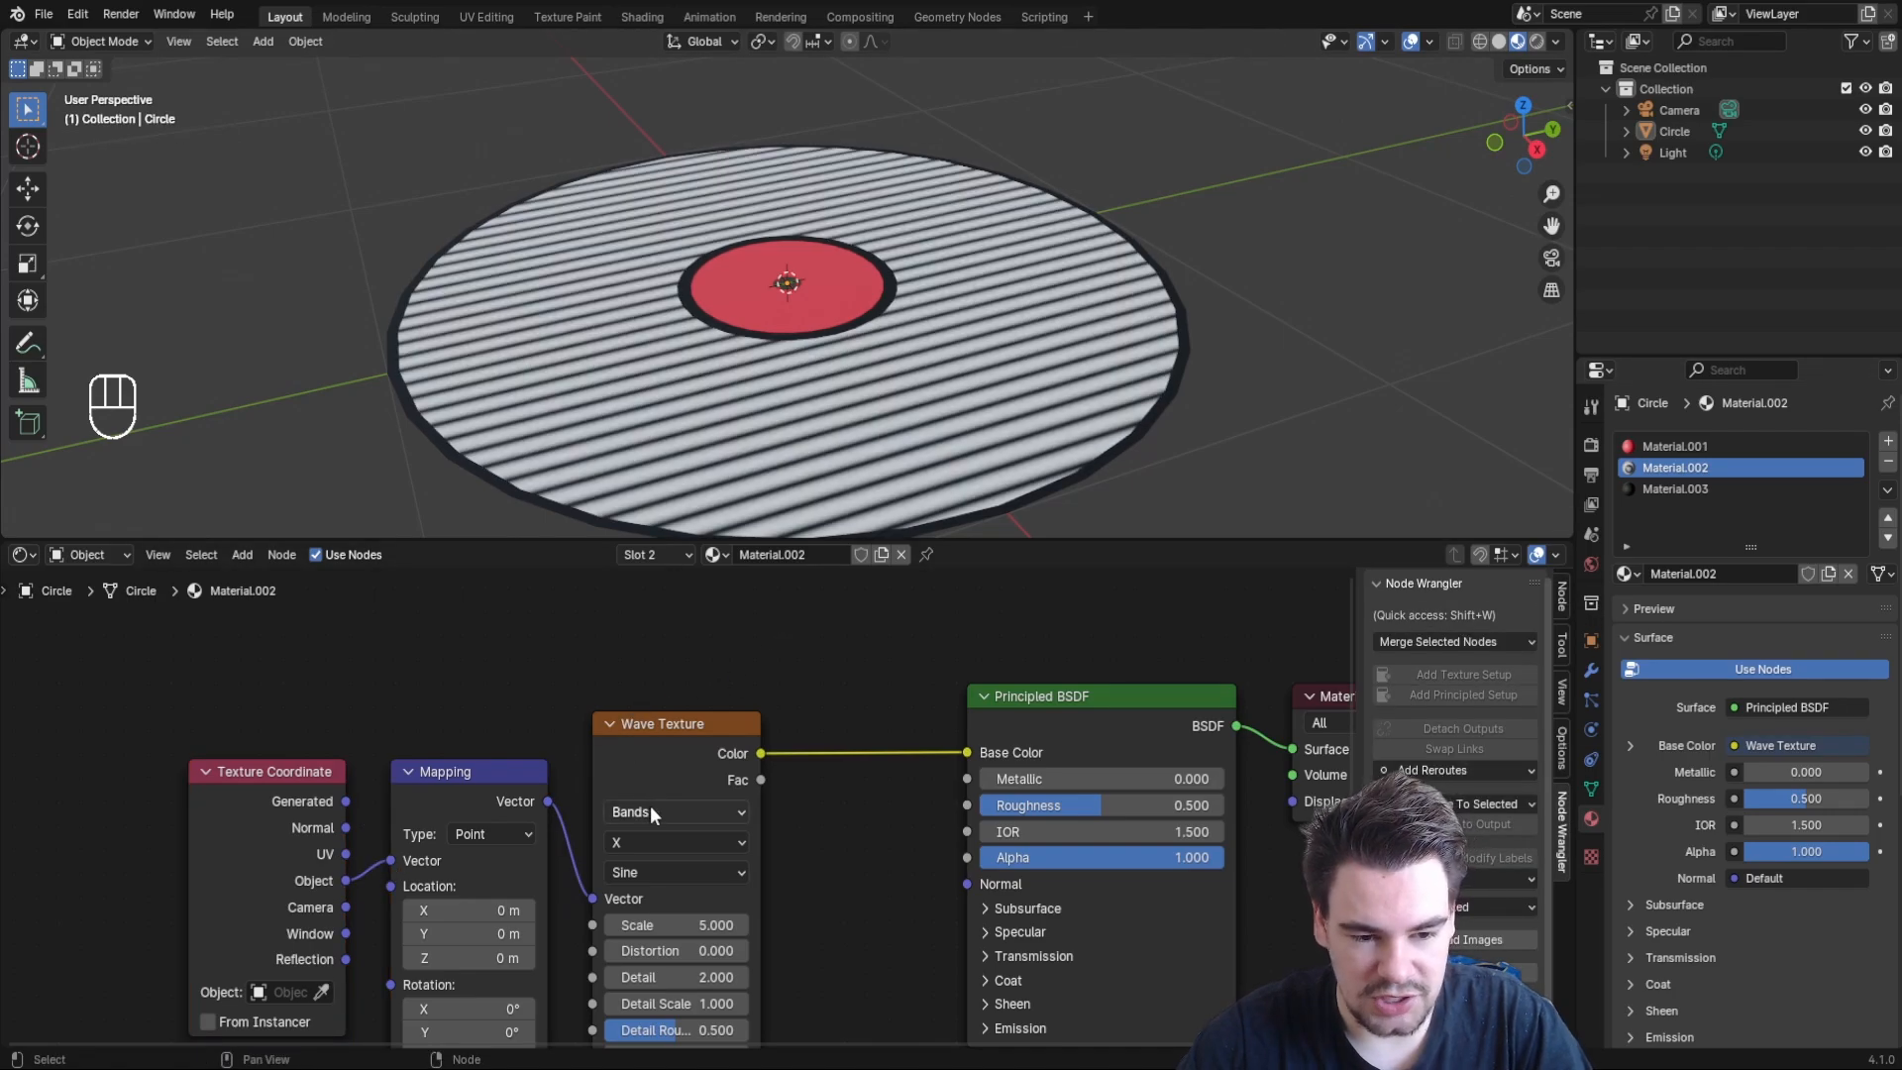
click(674, 811)
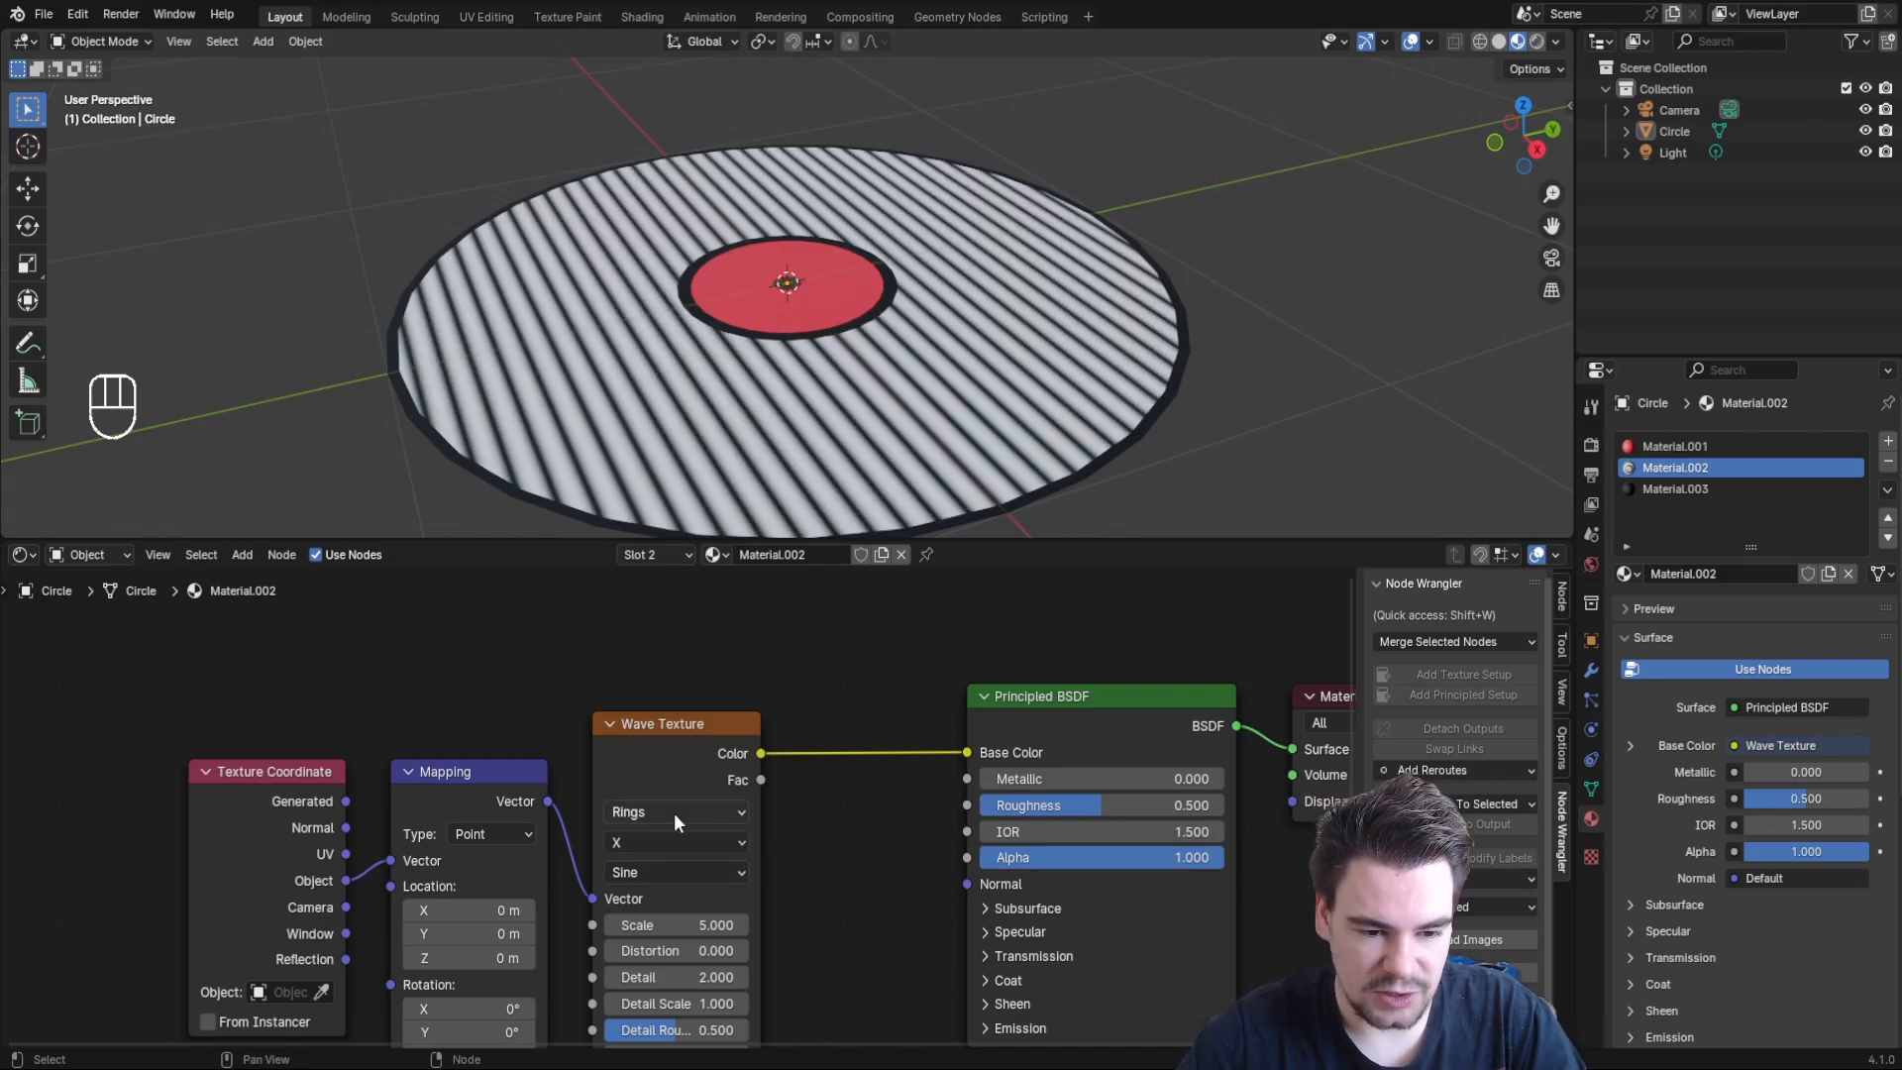
click(676, 842)
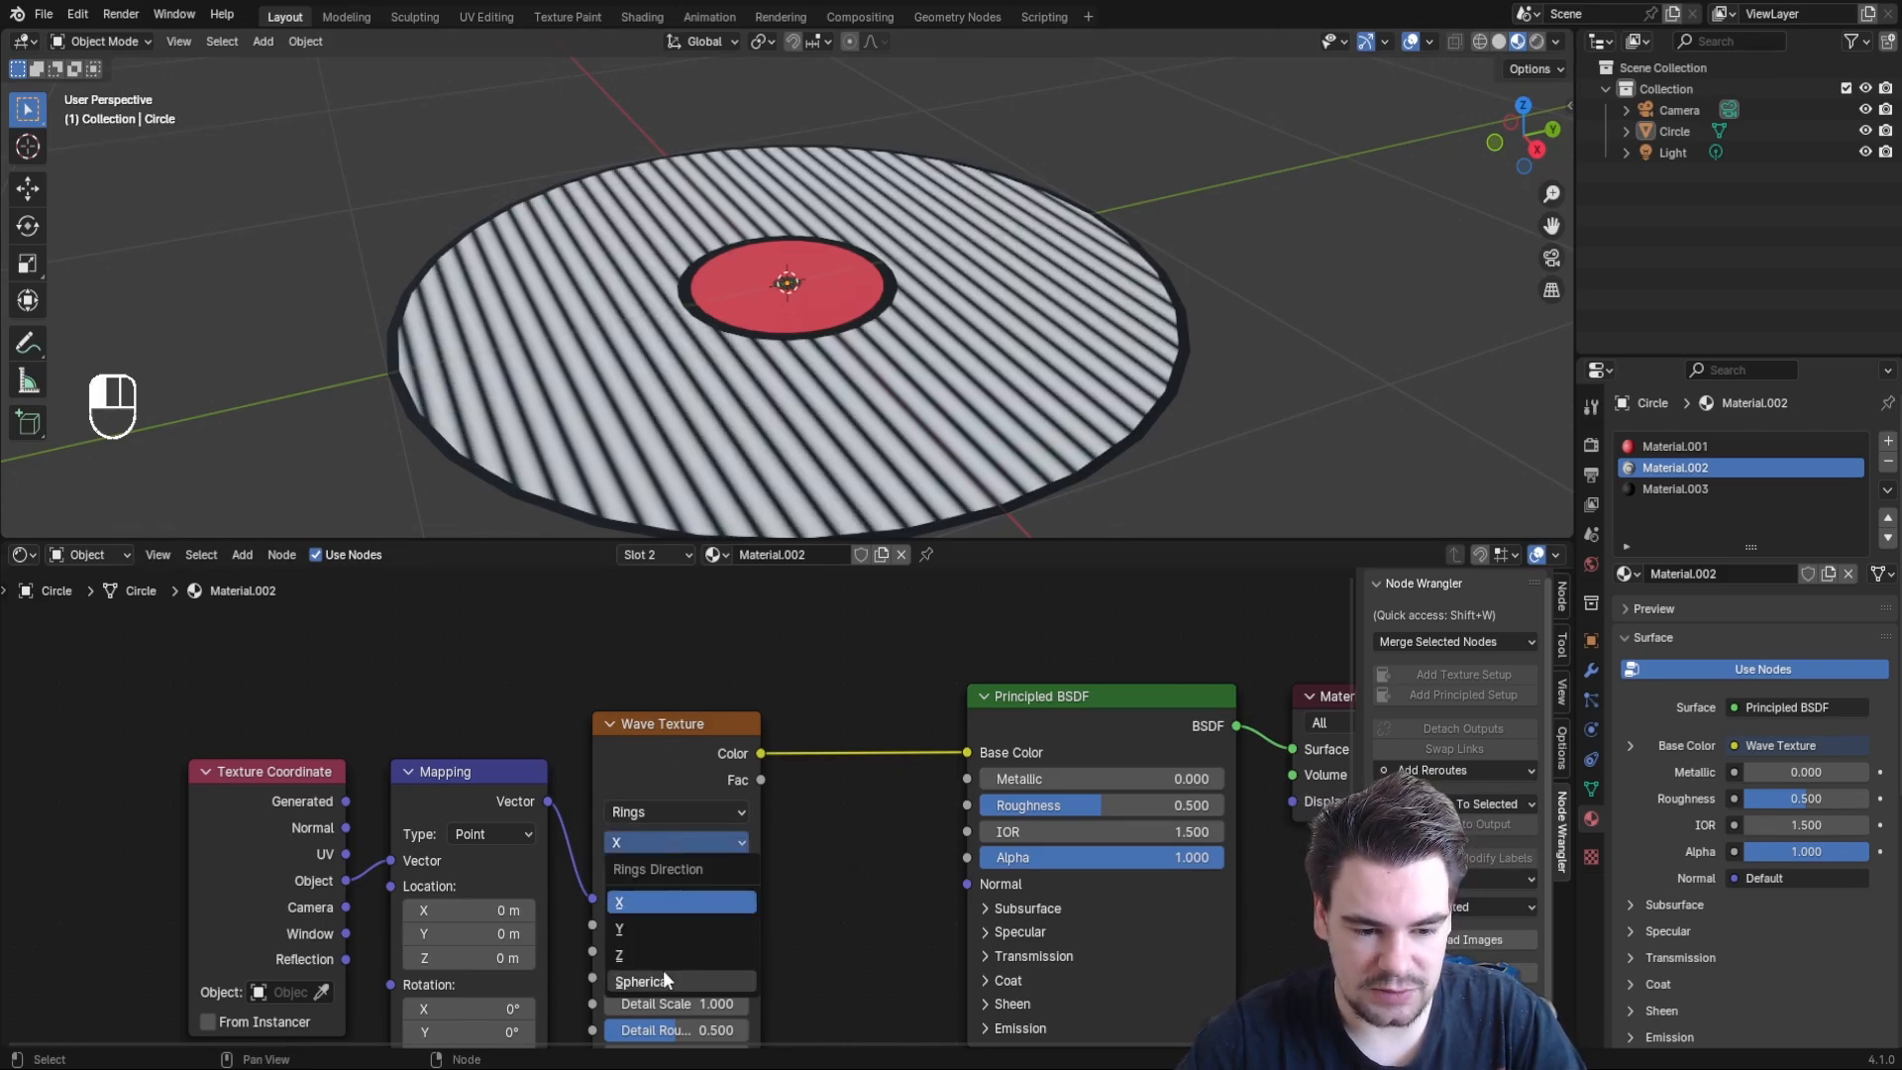
click(643, 980)
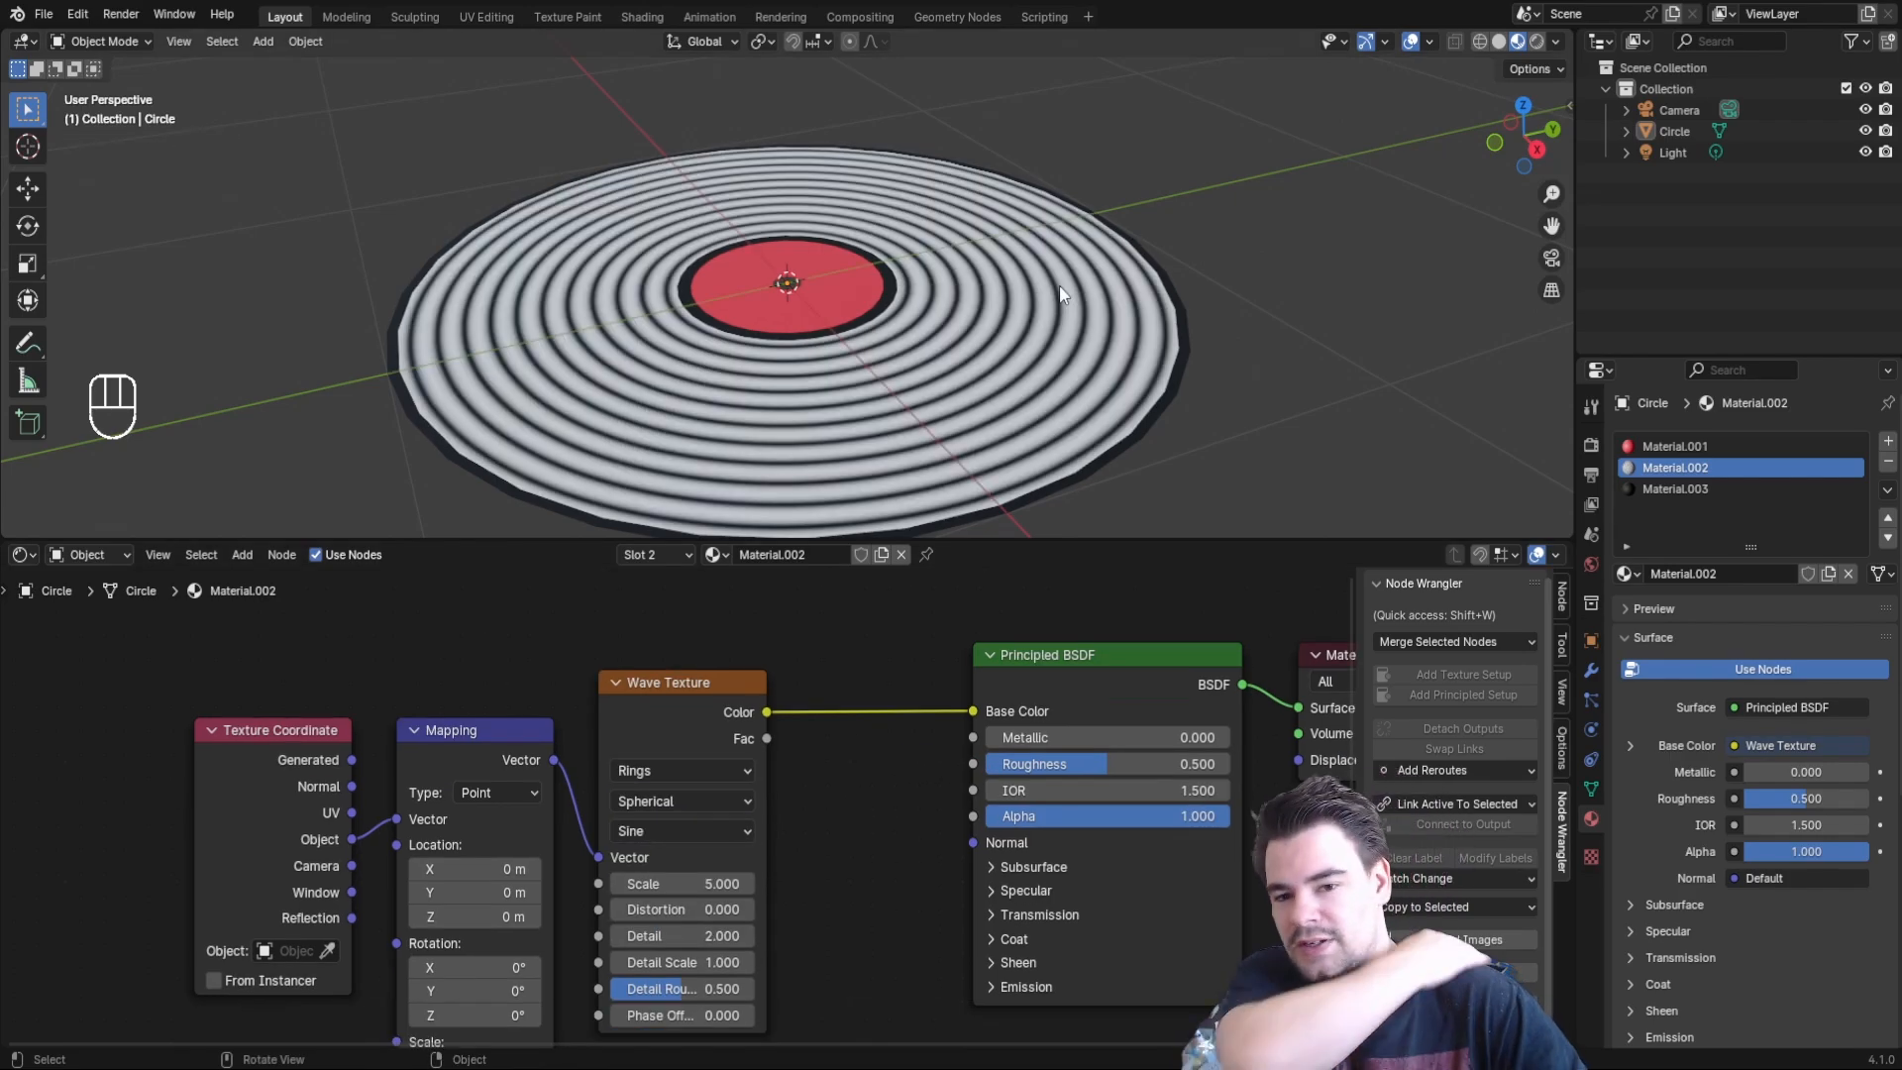
mouse_move(918, 689)
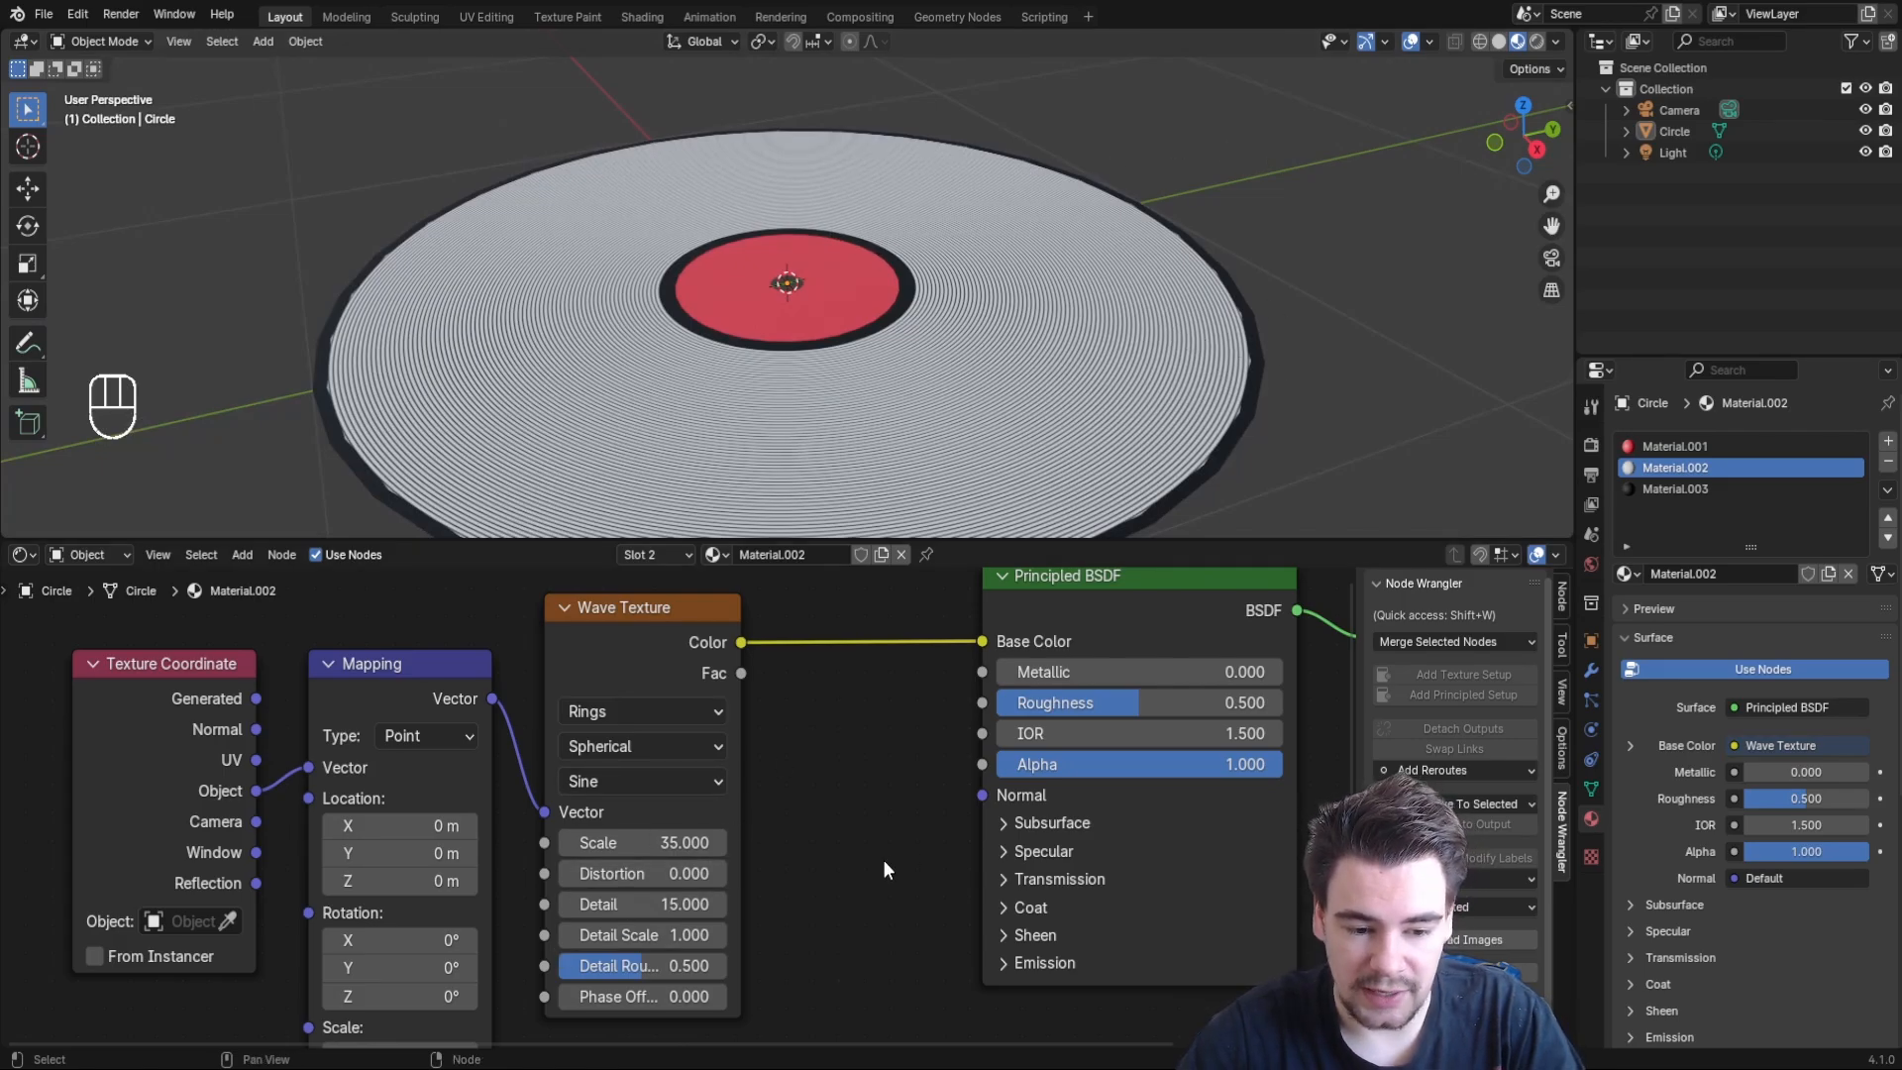
double_click(643, 934)
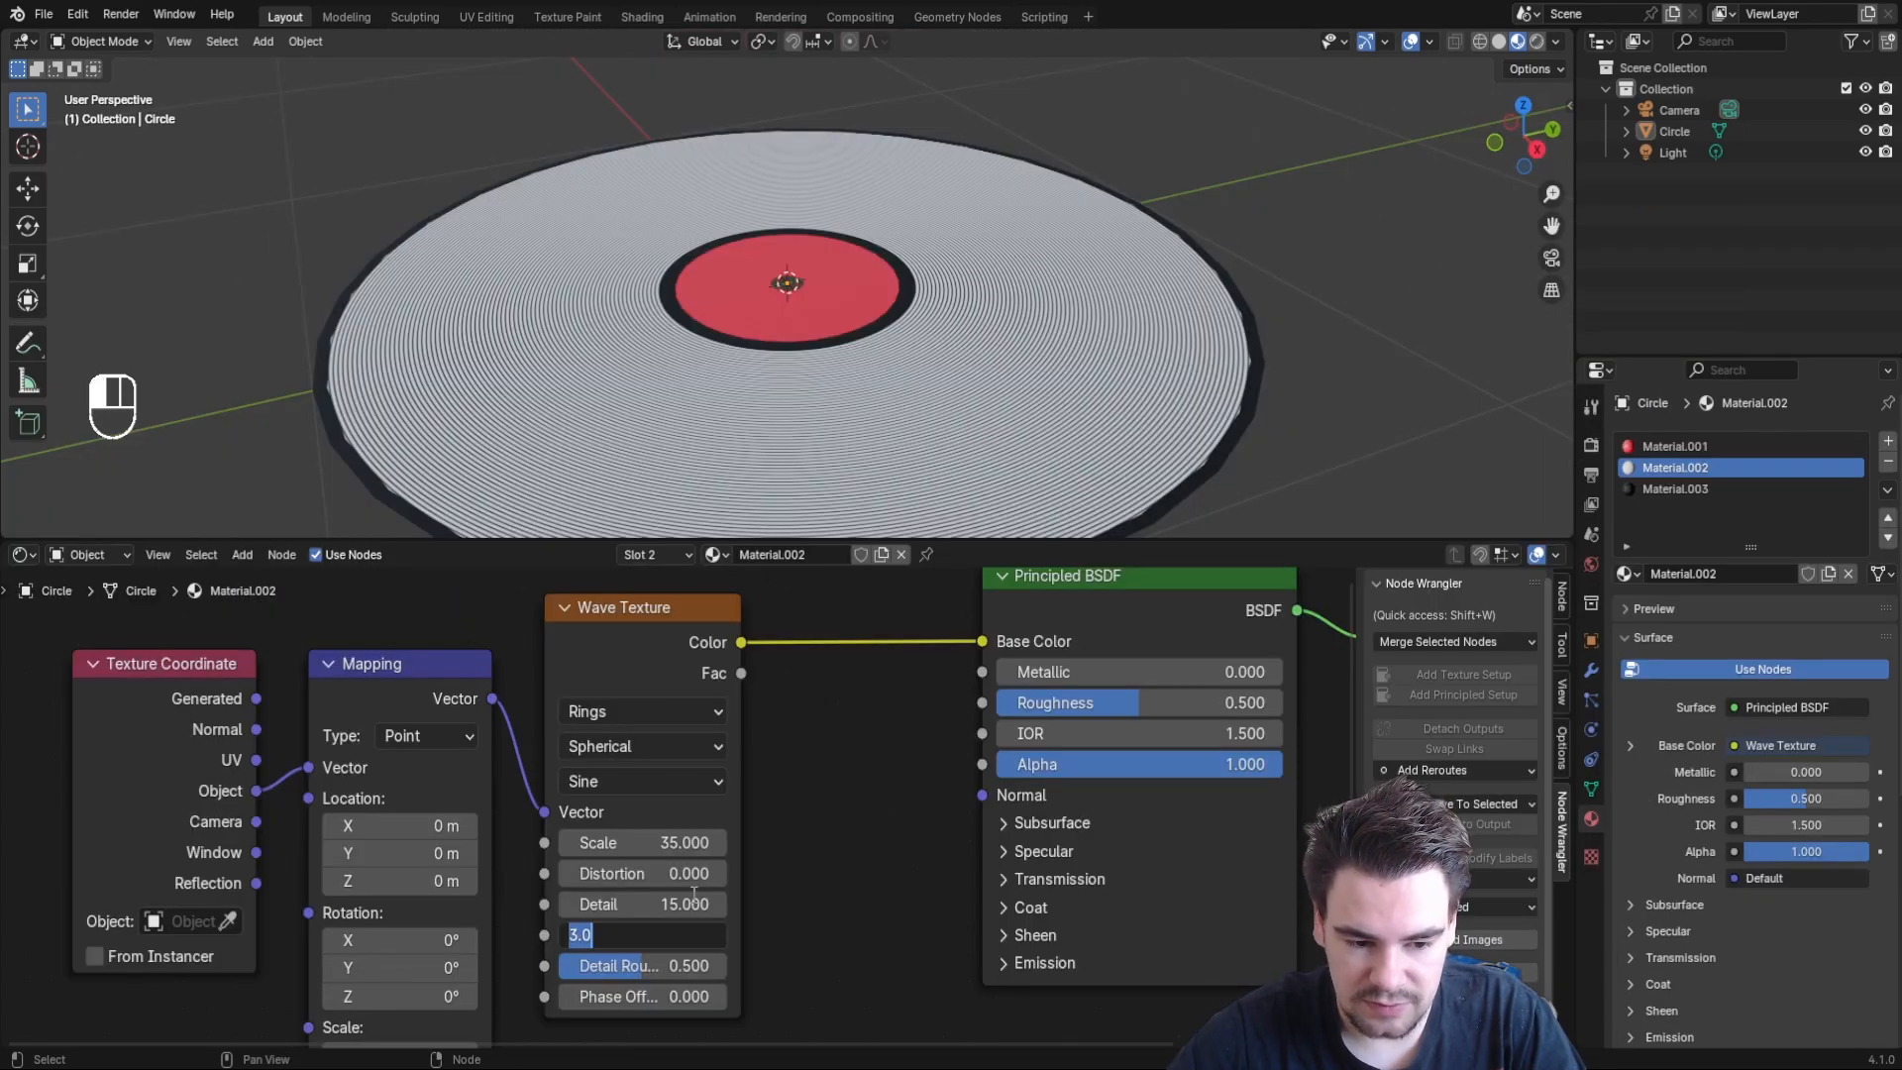
Add a Color Ramp between the Wave Texture Color and the Principled BSDF Base Color
key(Return)
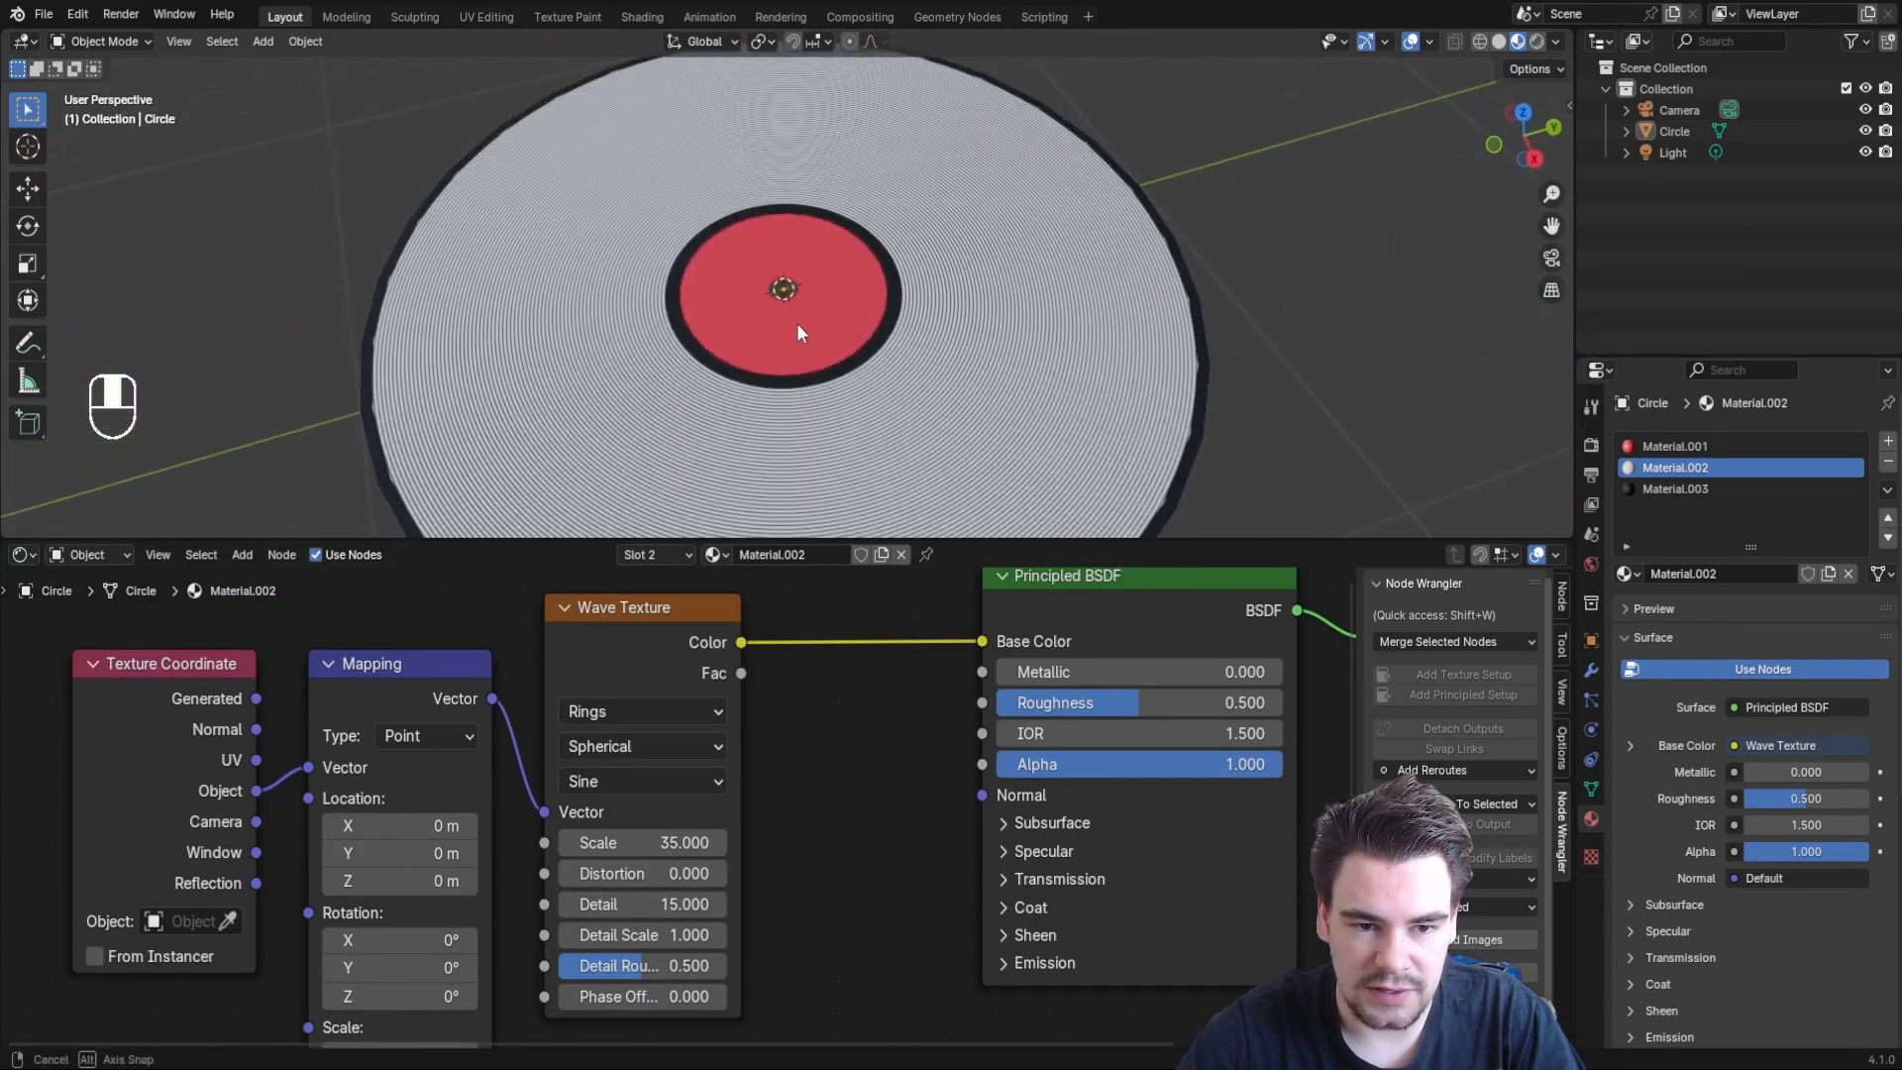
key(shift+a)
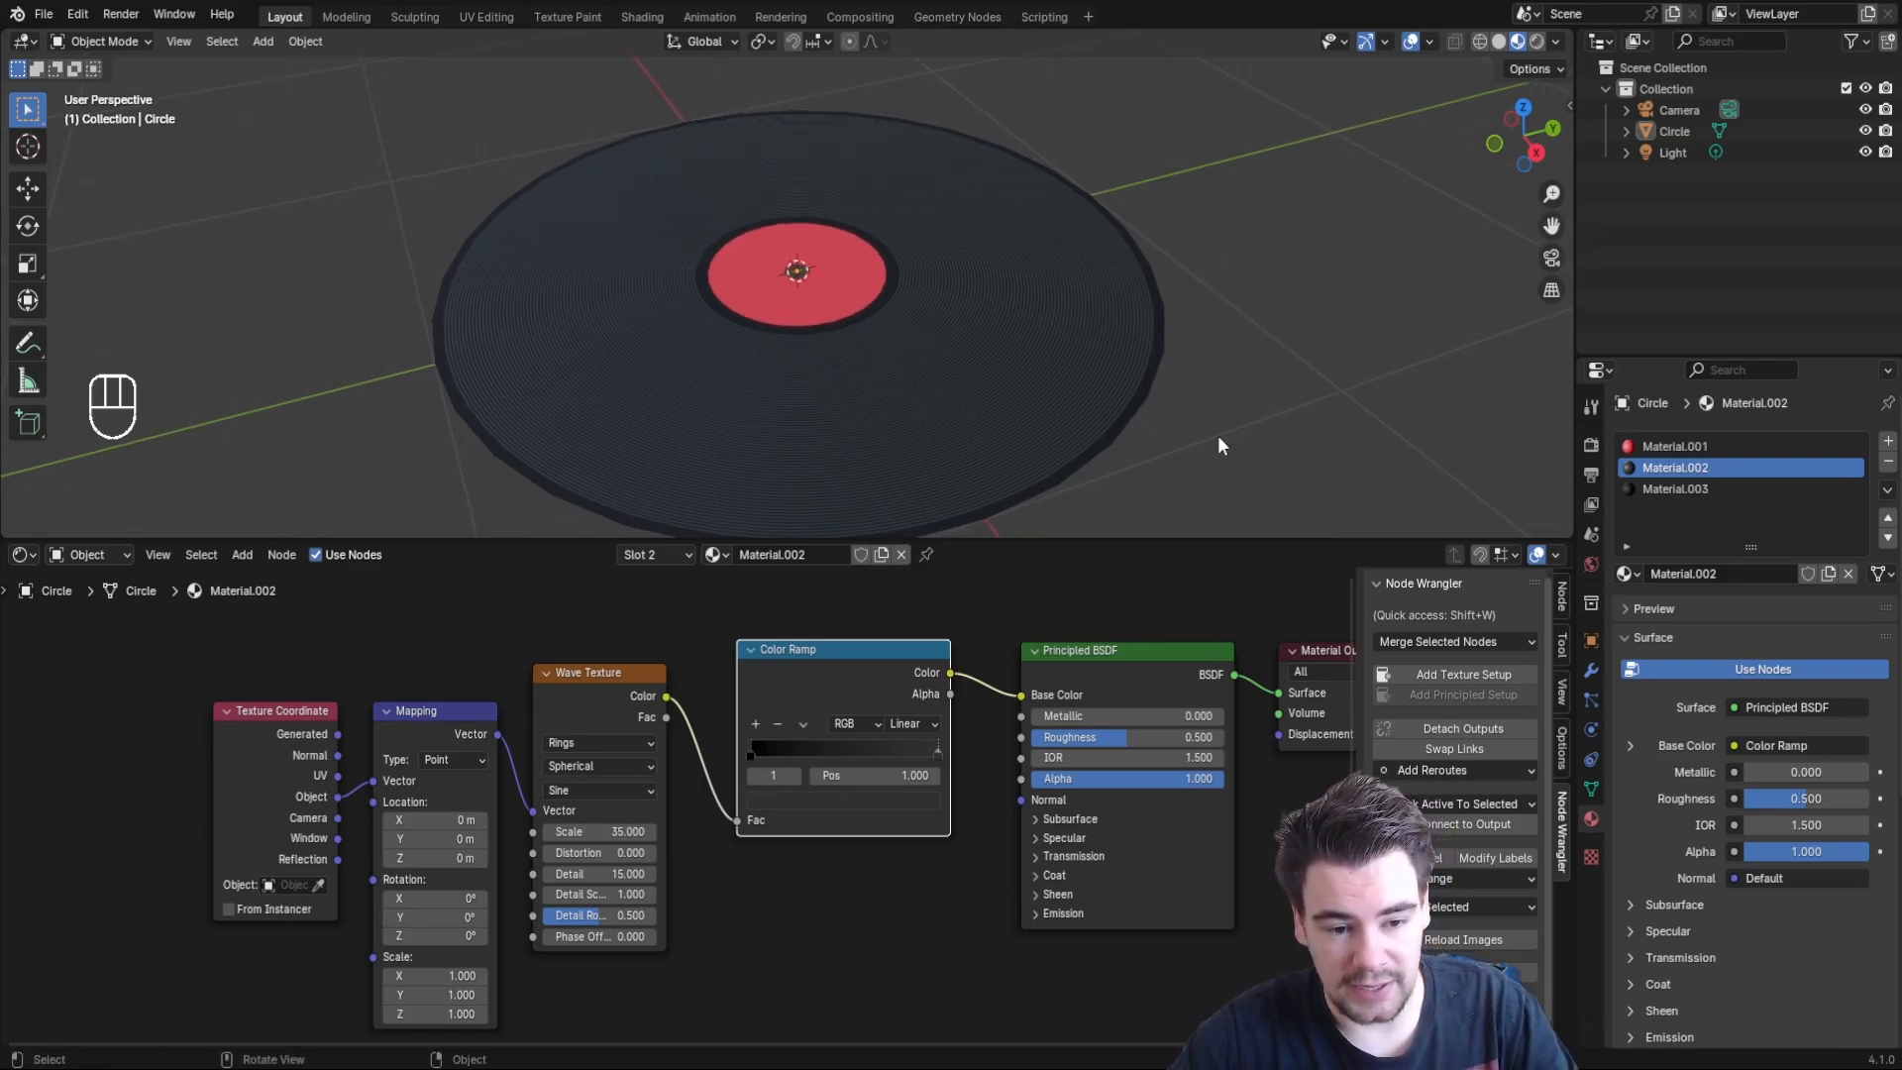
scroll(down, 3)
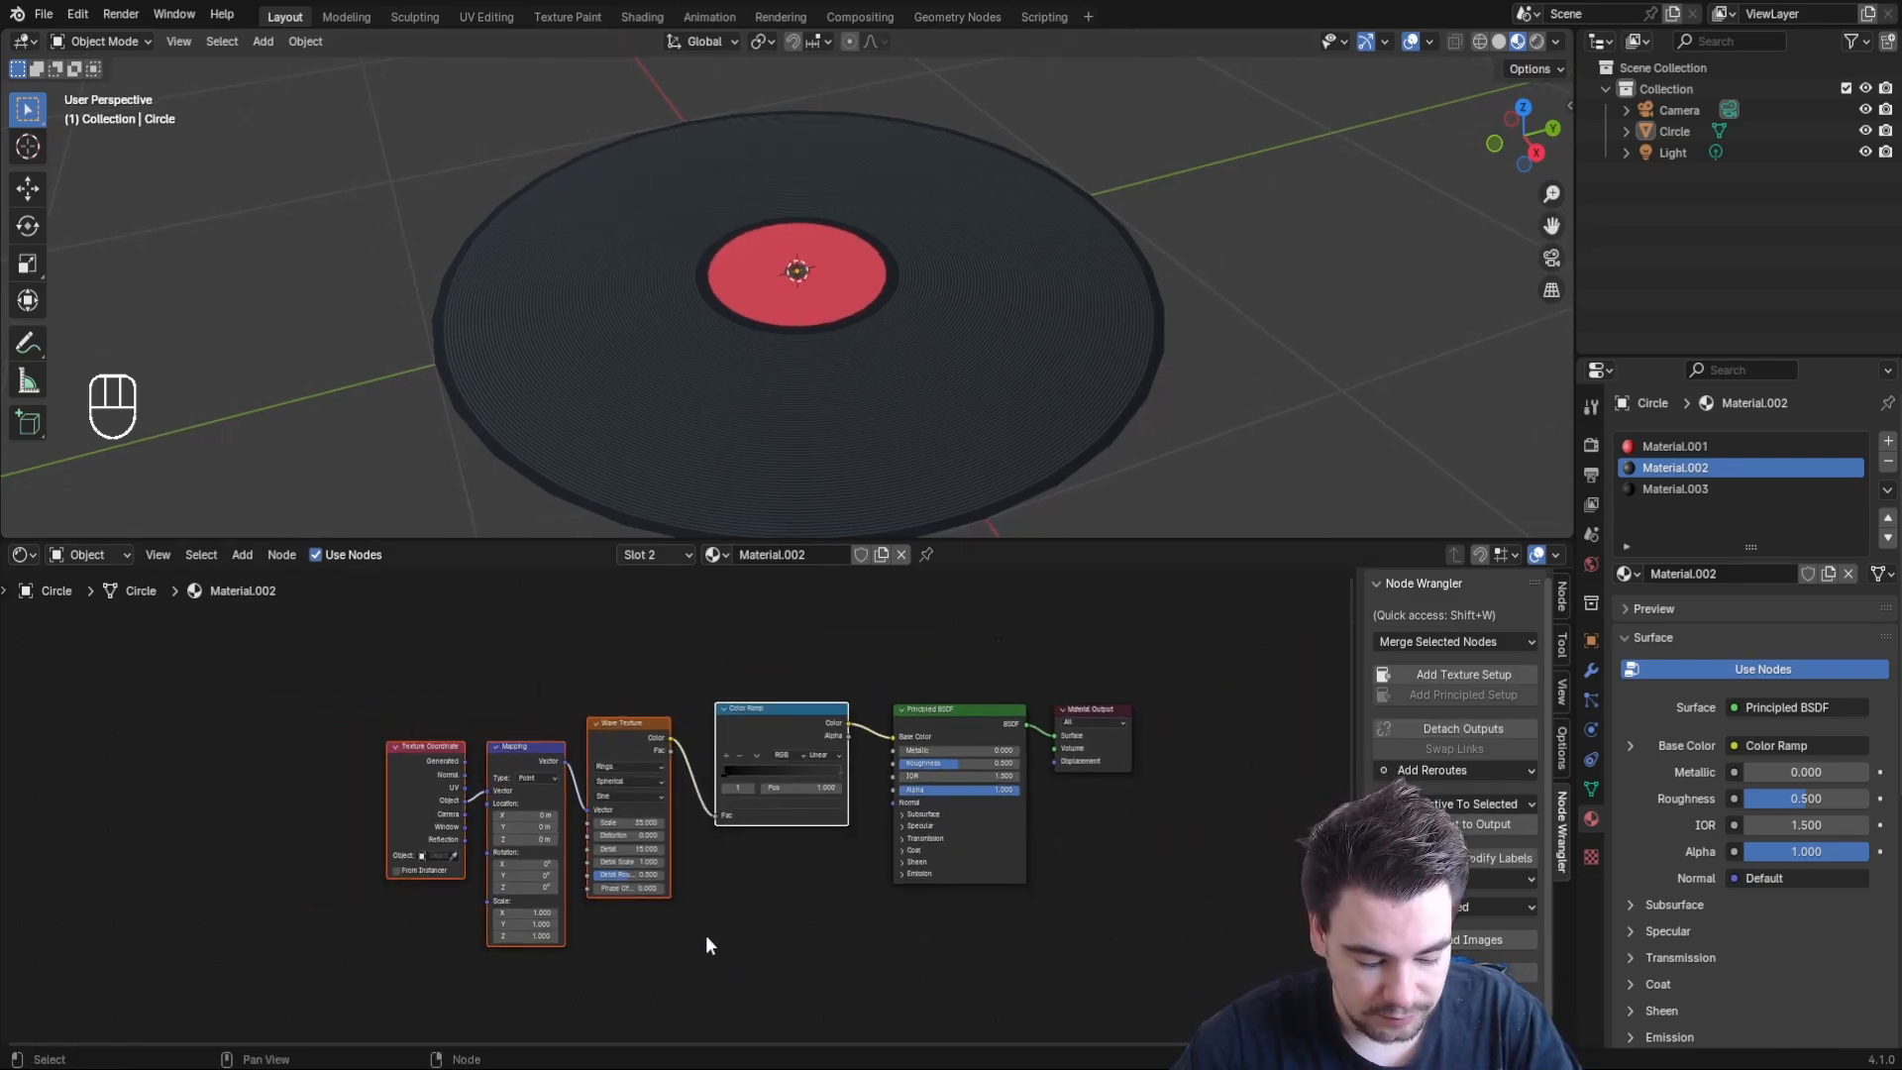
Duplicate the ring texture chain below the originals and add a Bump node into the shader Normal
key(shift+d)
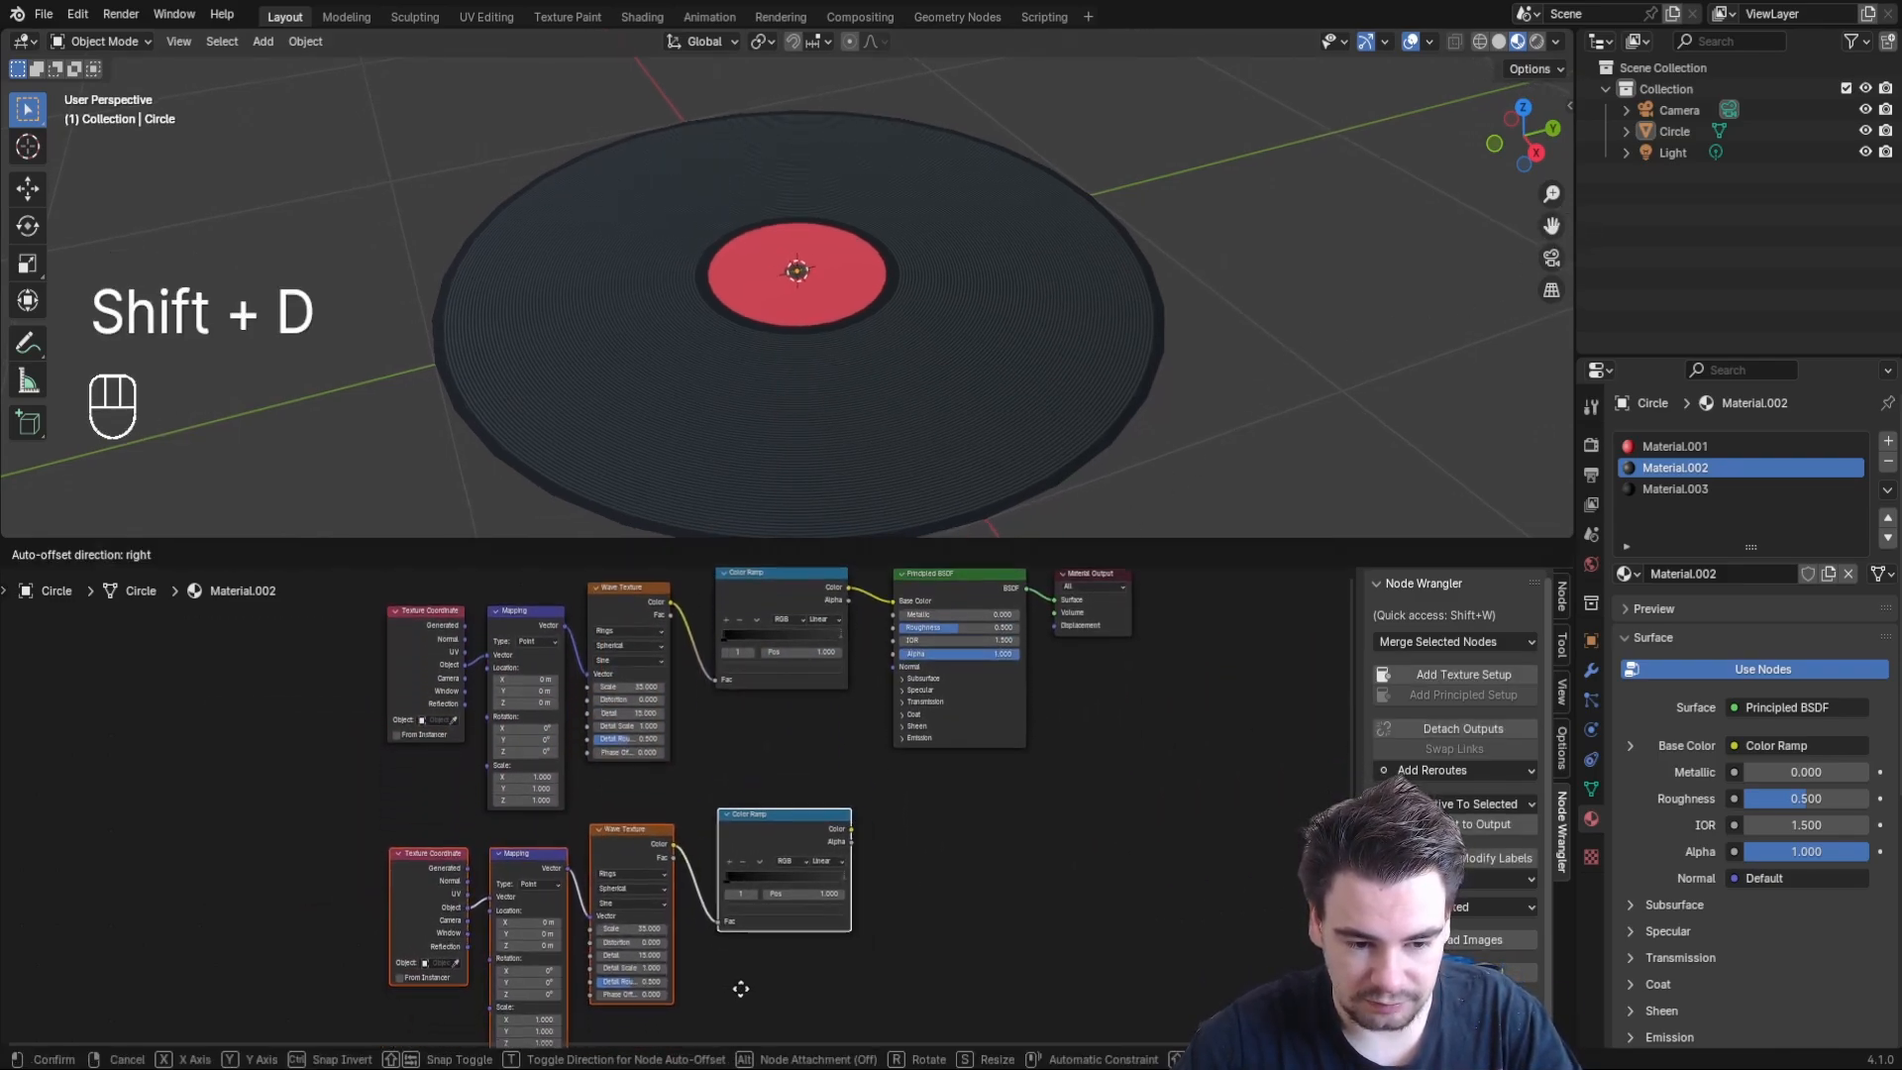
click(243, 555)
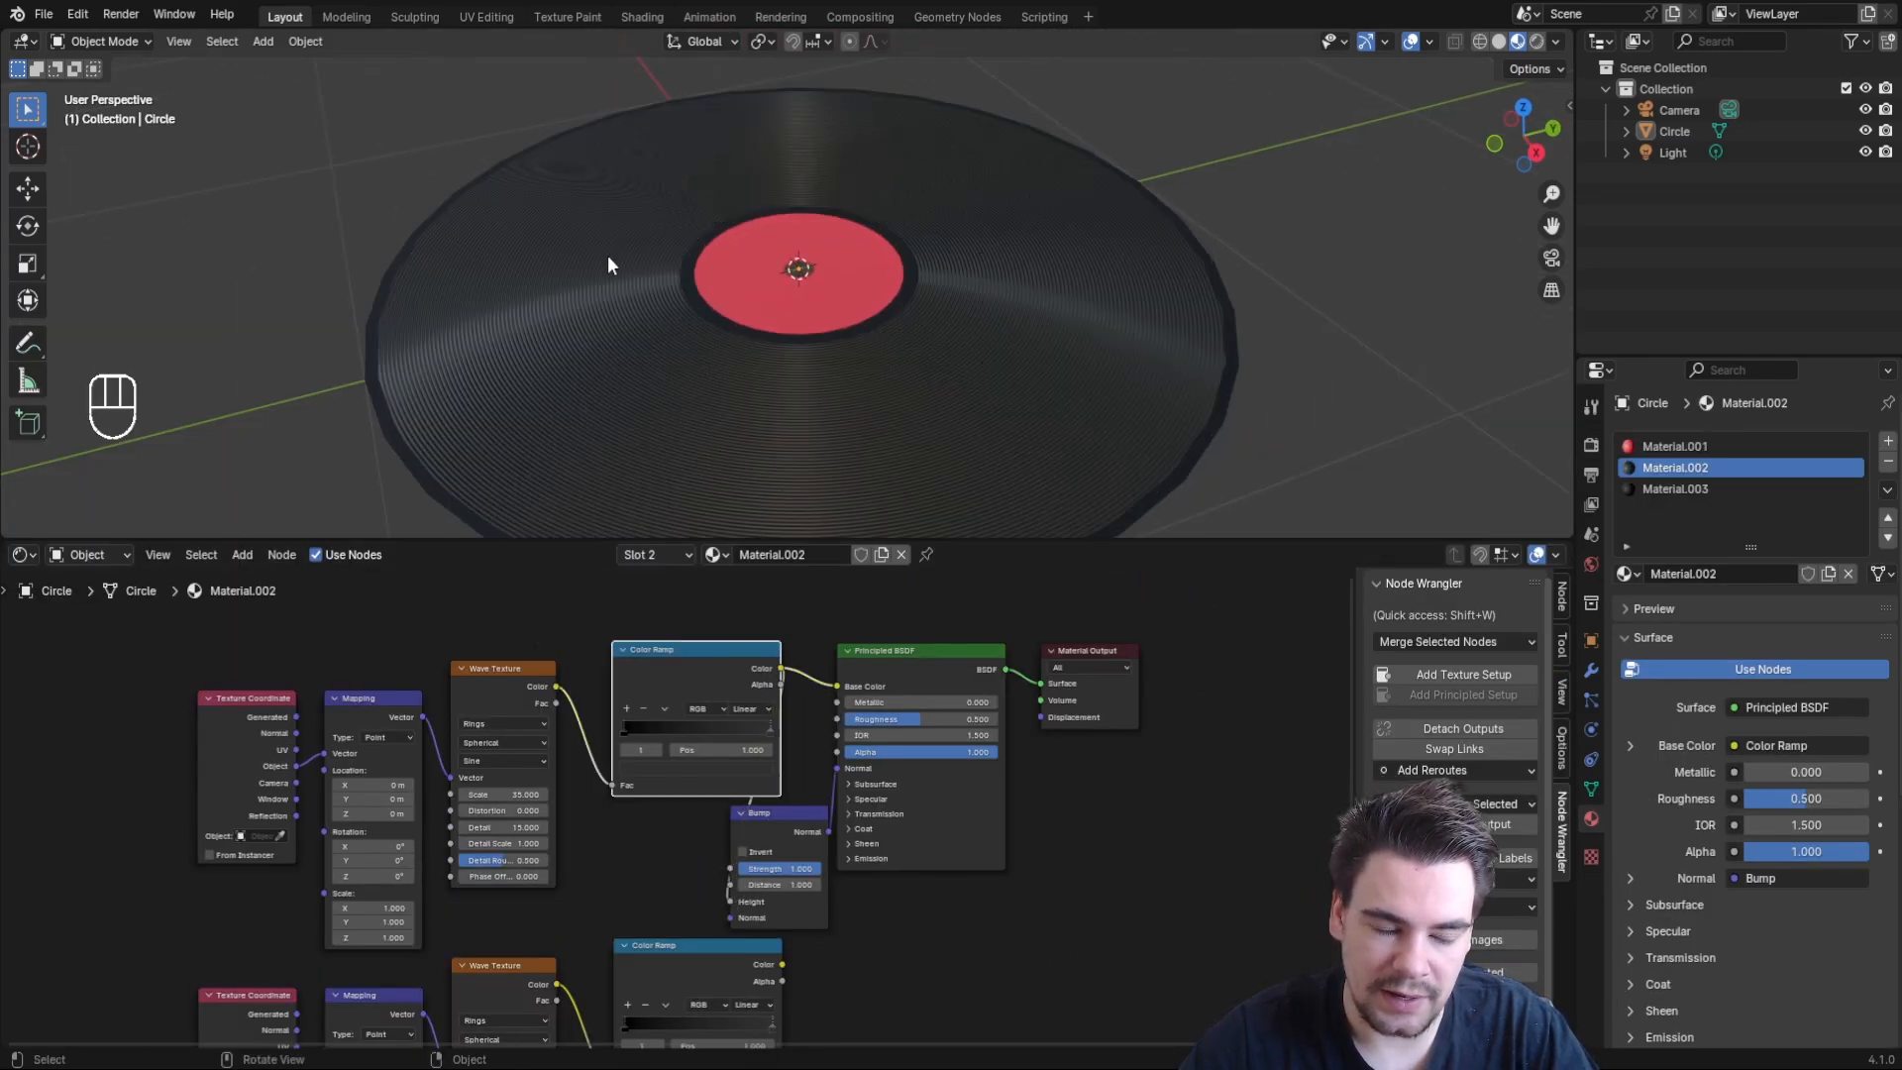
mouse_move(819, 238)
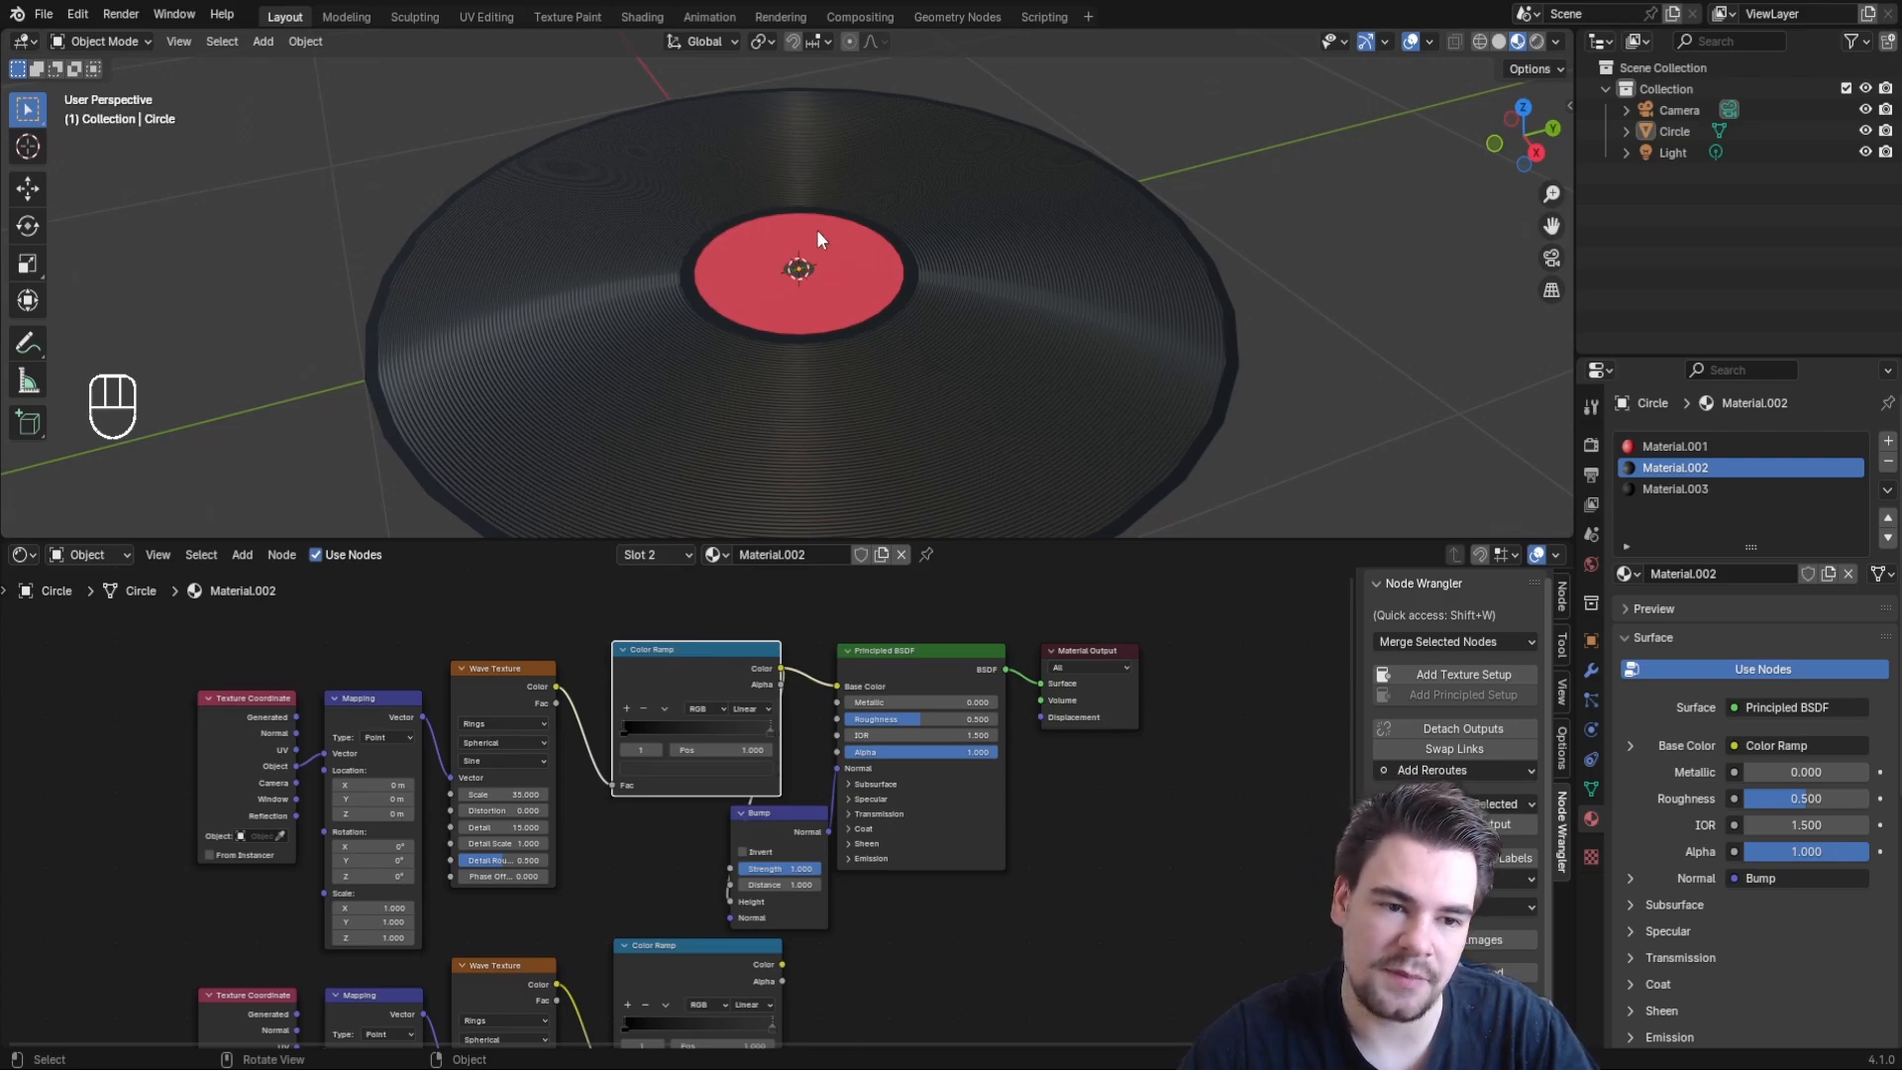
mouse_move(663, 239)
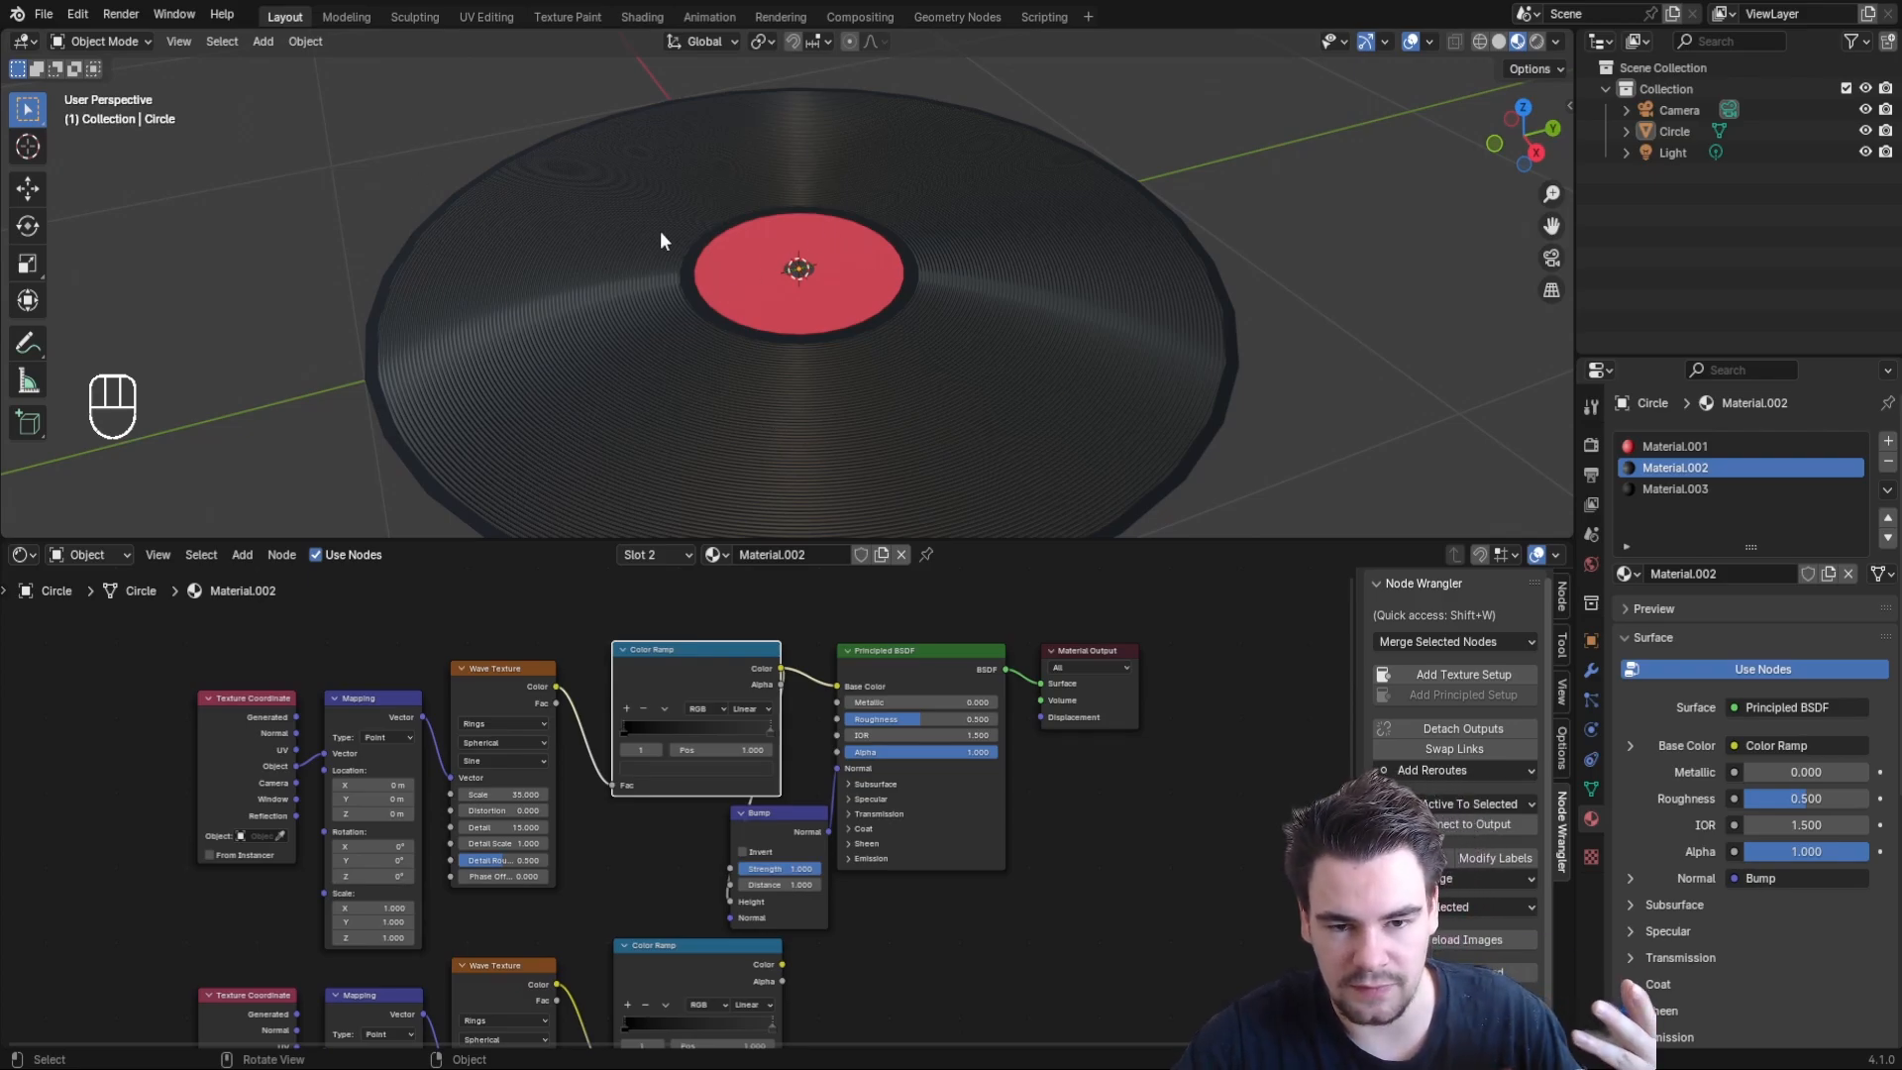
key(g)
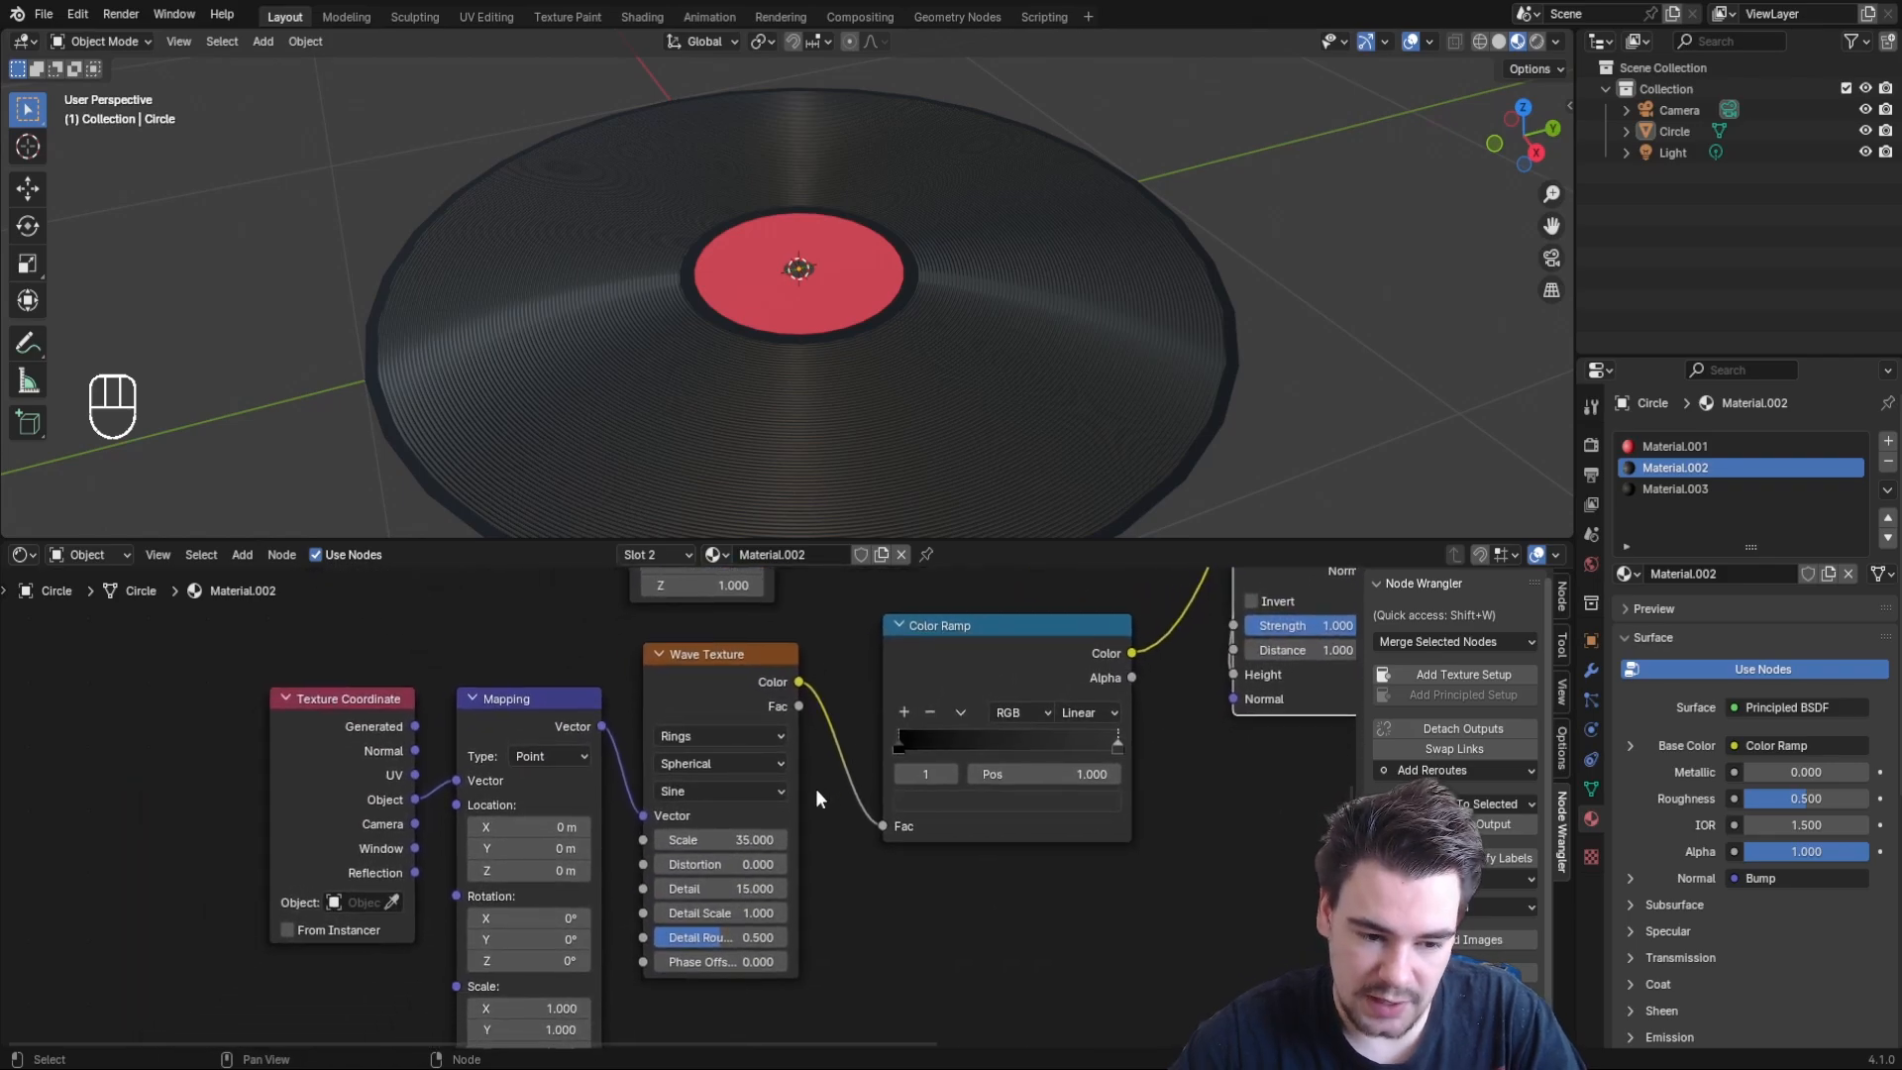
Feed the duplicate ramp into Bump Height, set its wave Scale to 4, and Roughness to 0.38
double_click(718, 838)
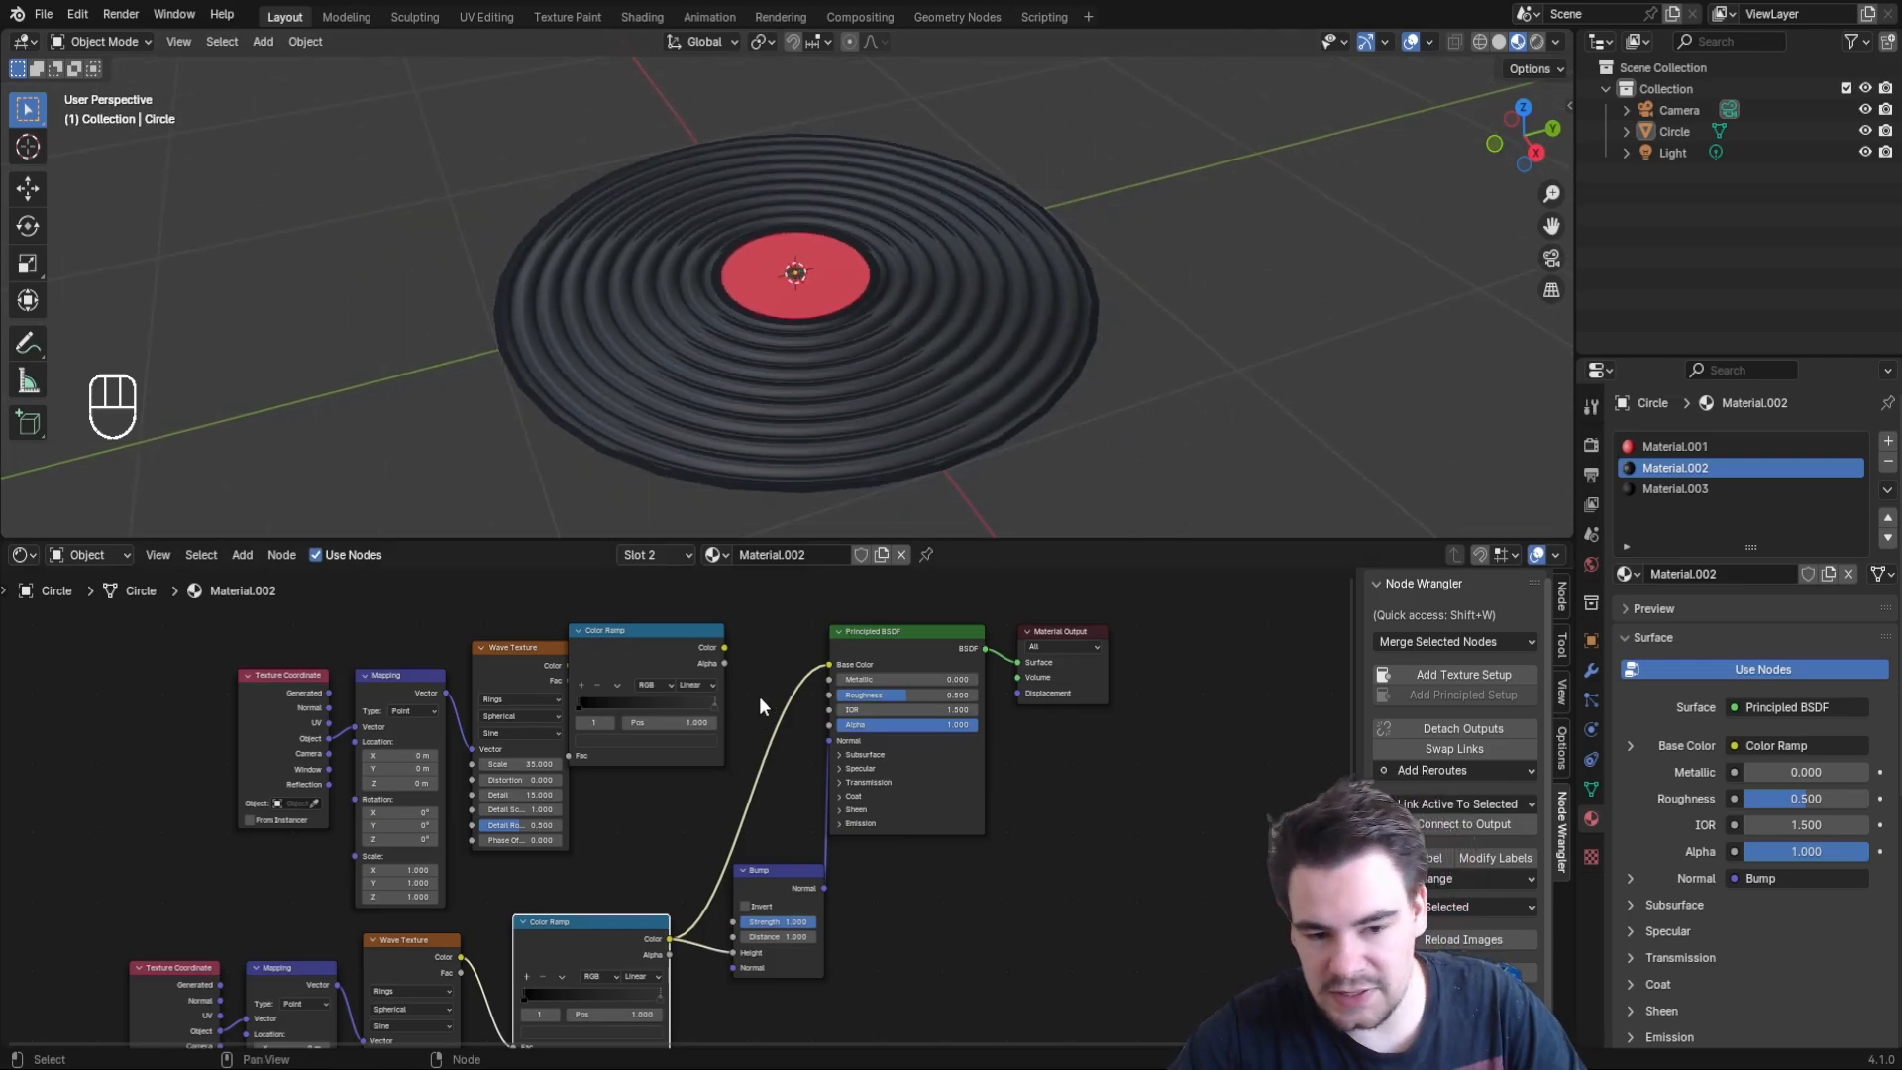
key(g)
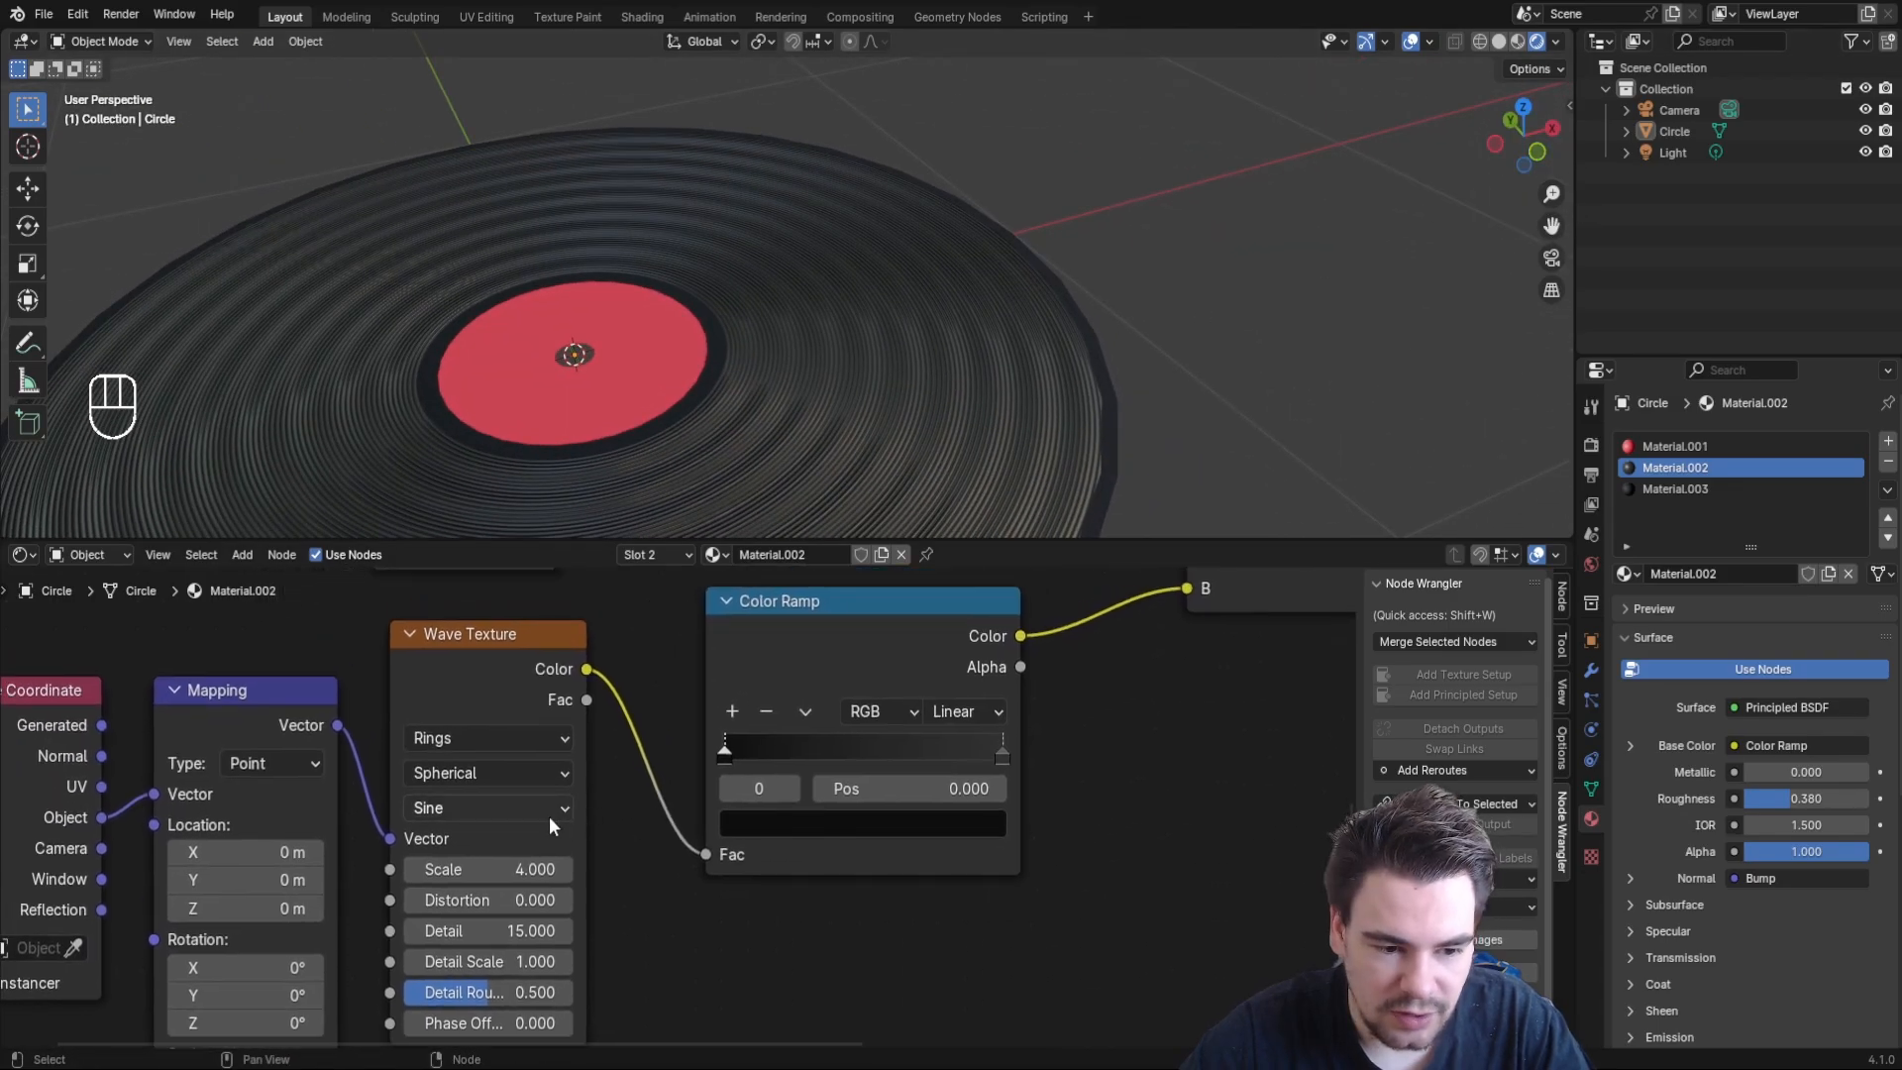
Give the broad rings a Saw profile, mix both patterns into an inverted Bump, and select Material.003
click(489, 808)
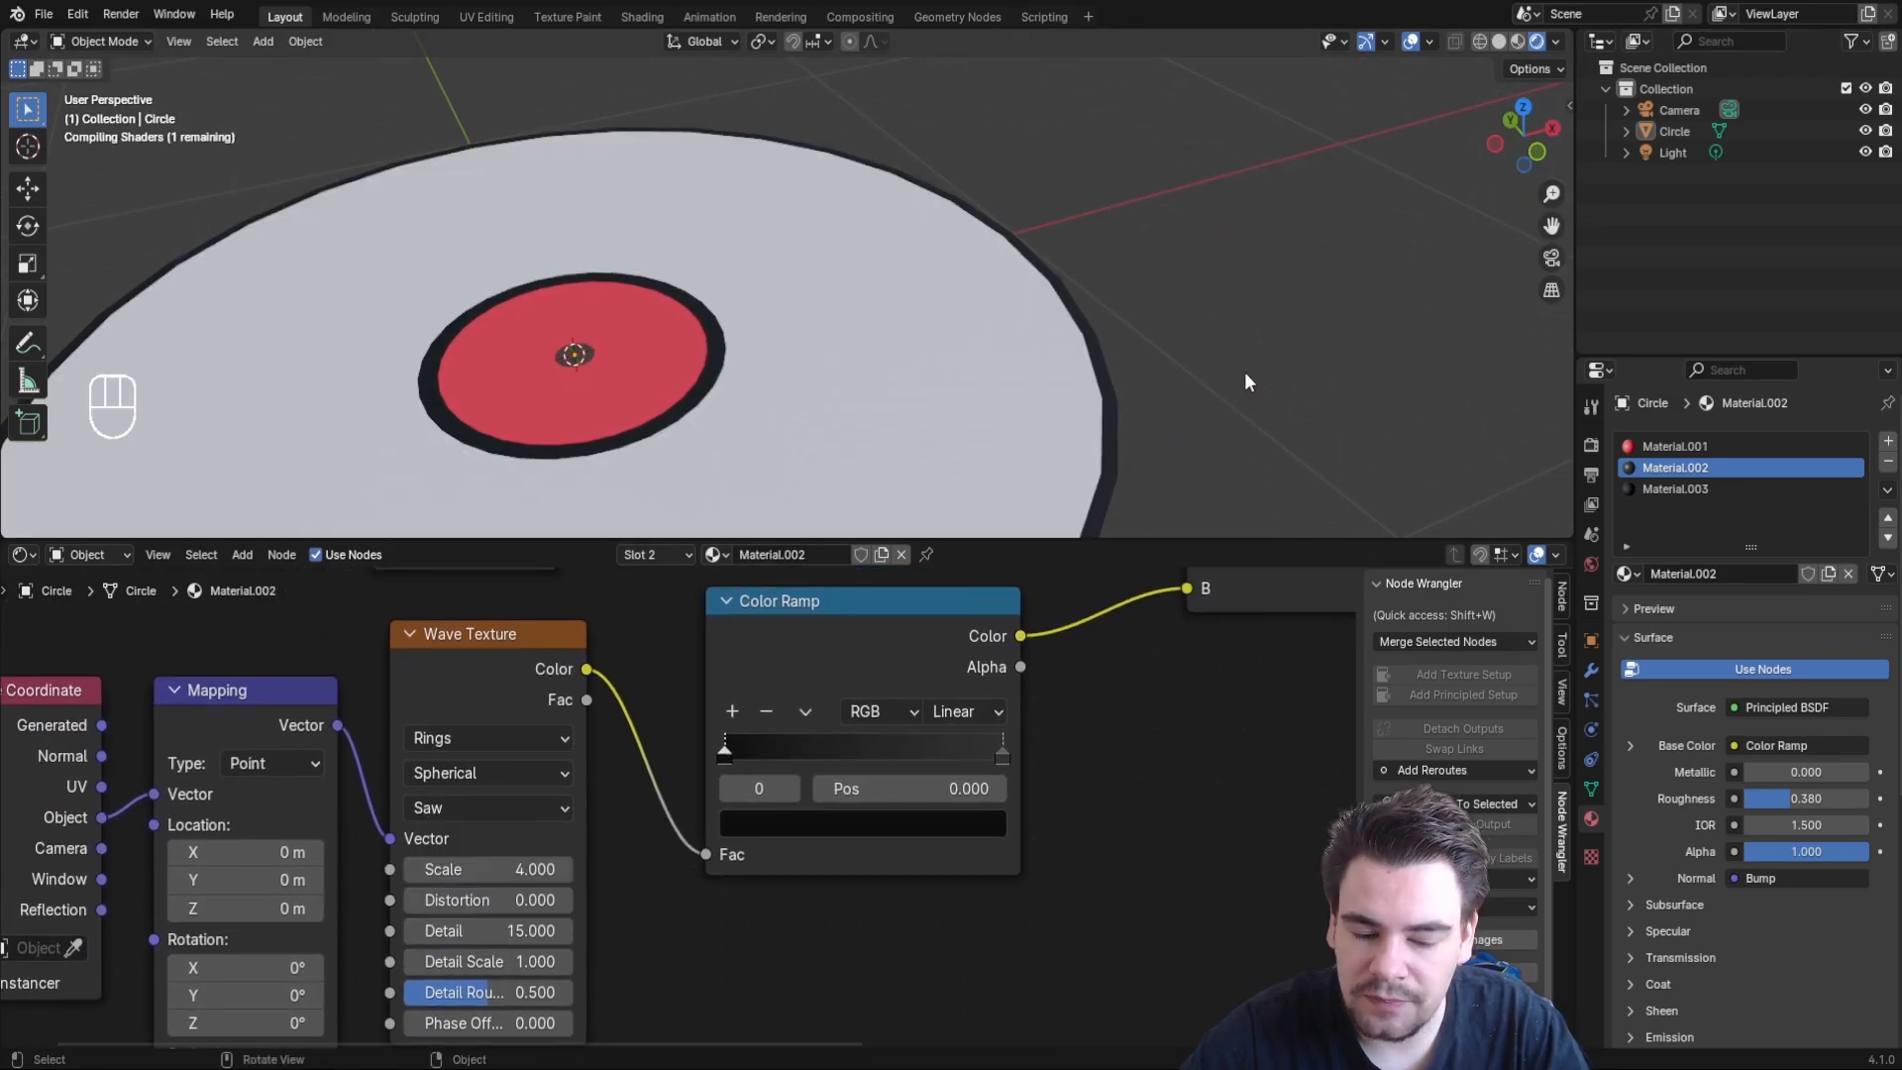
mouse_move(1274, 206)
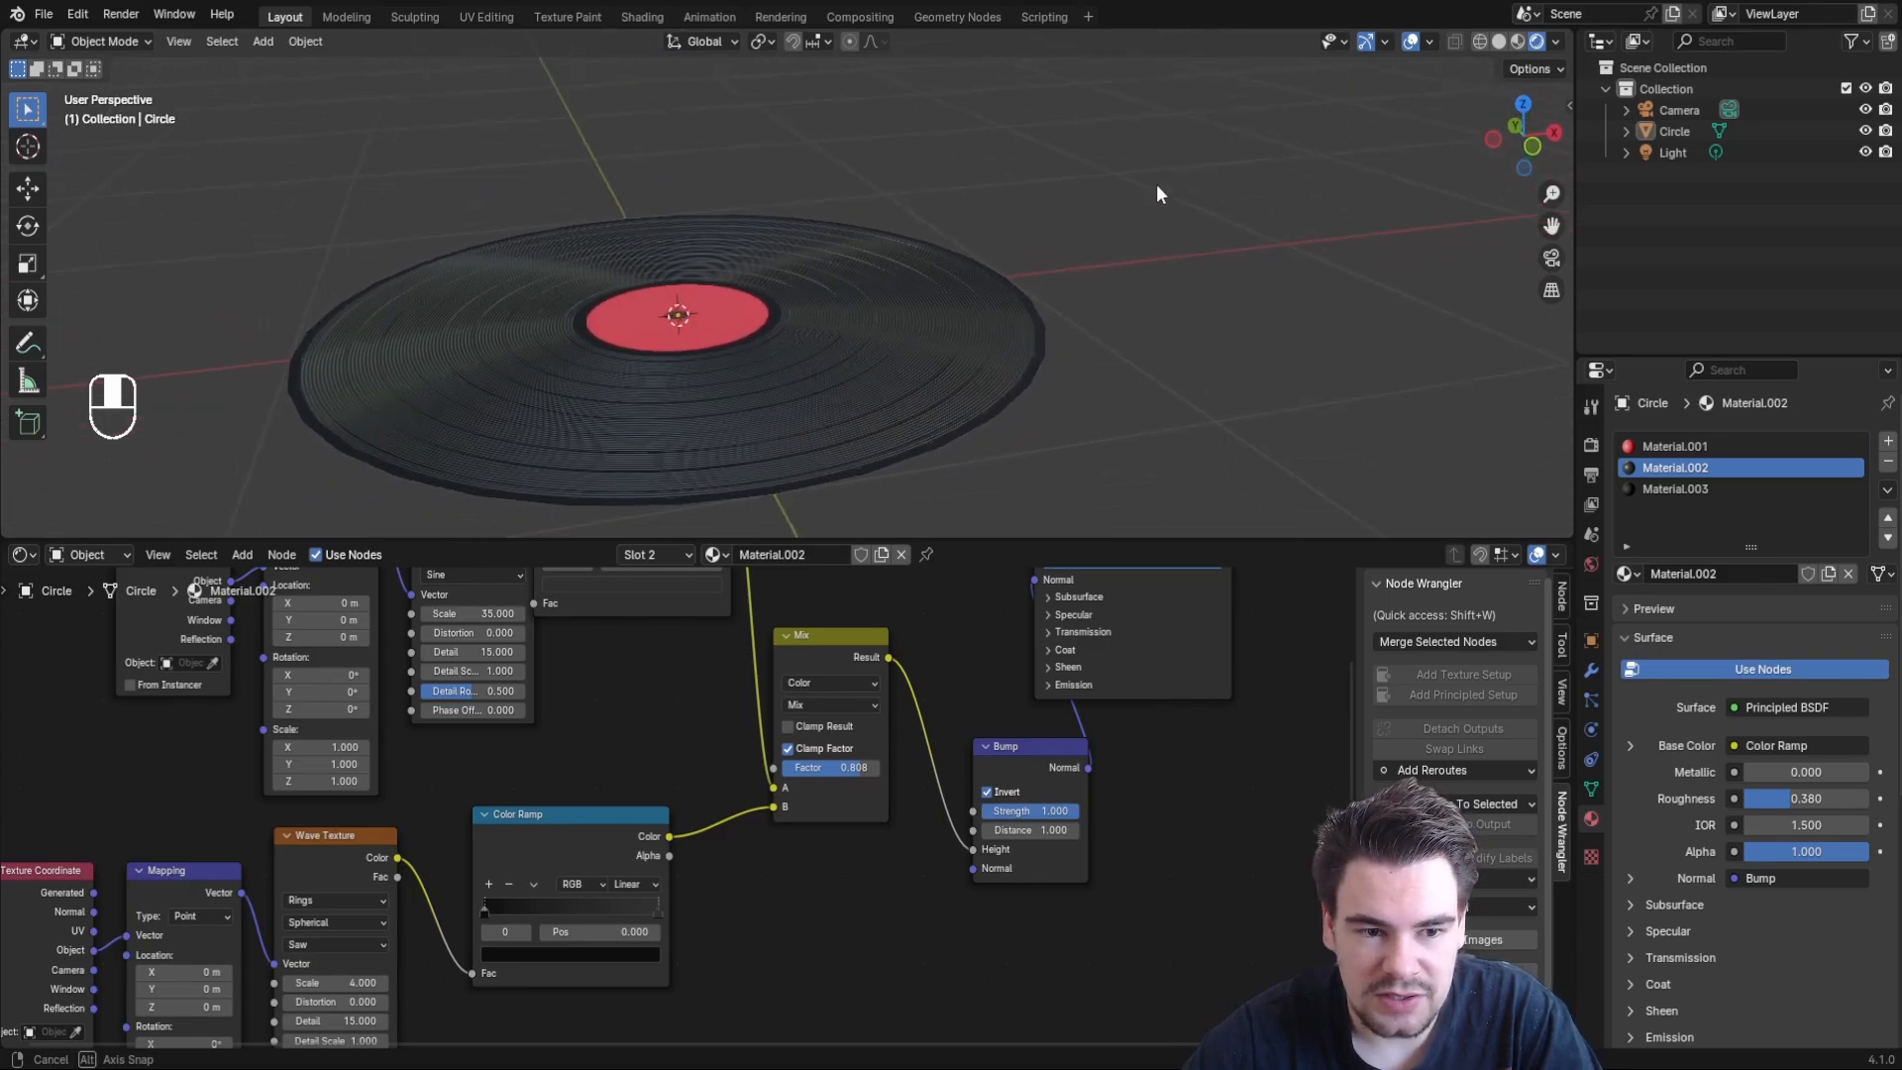
click(1675, 487)
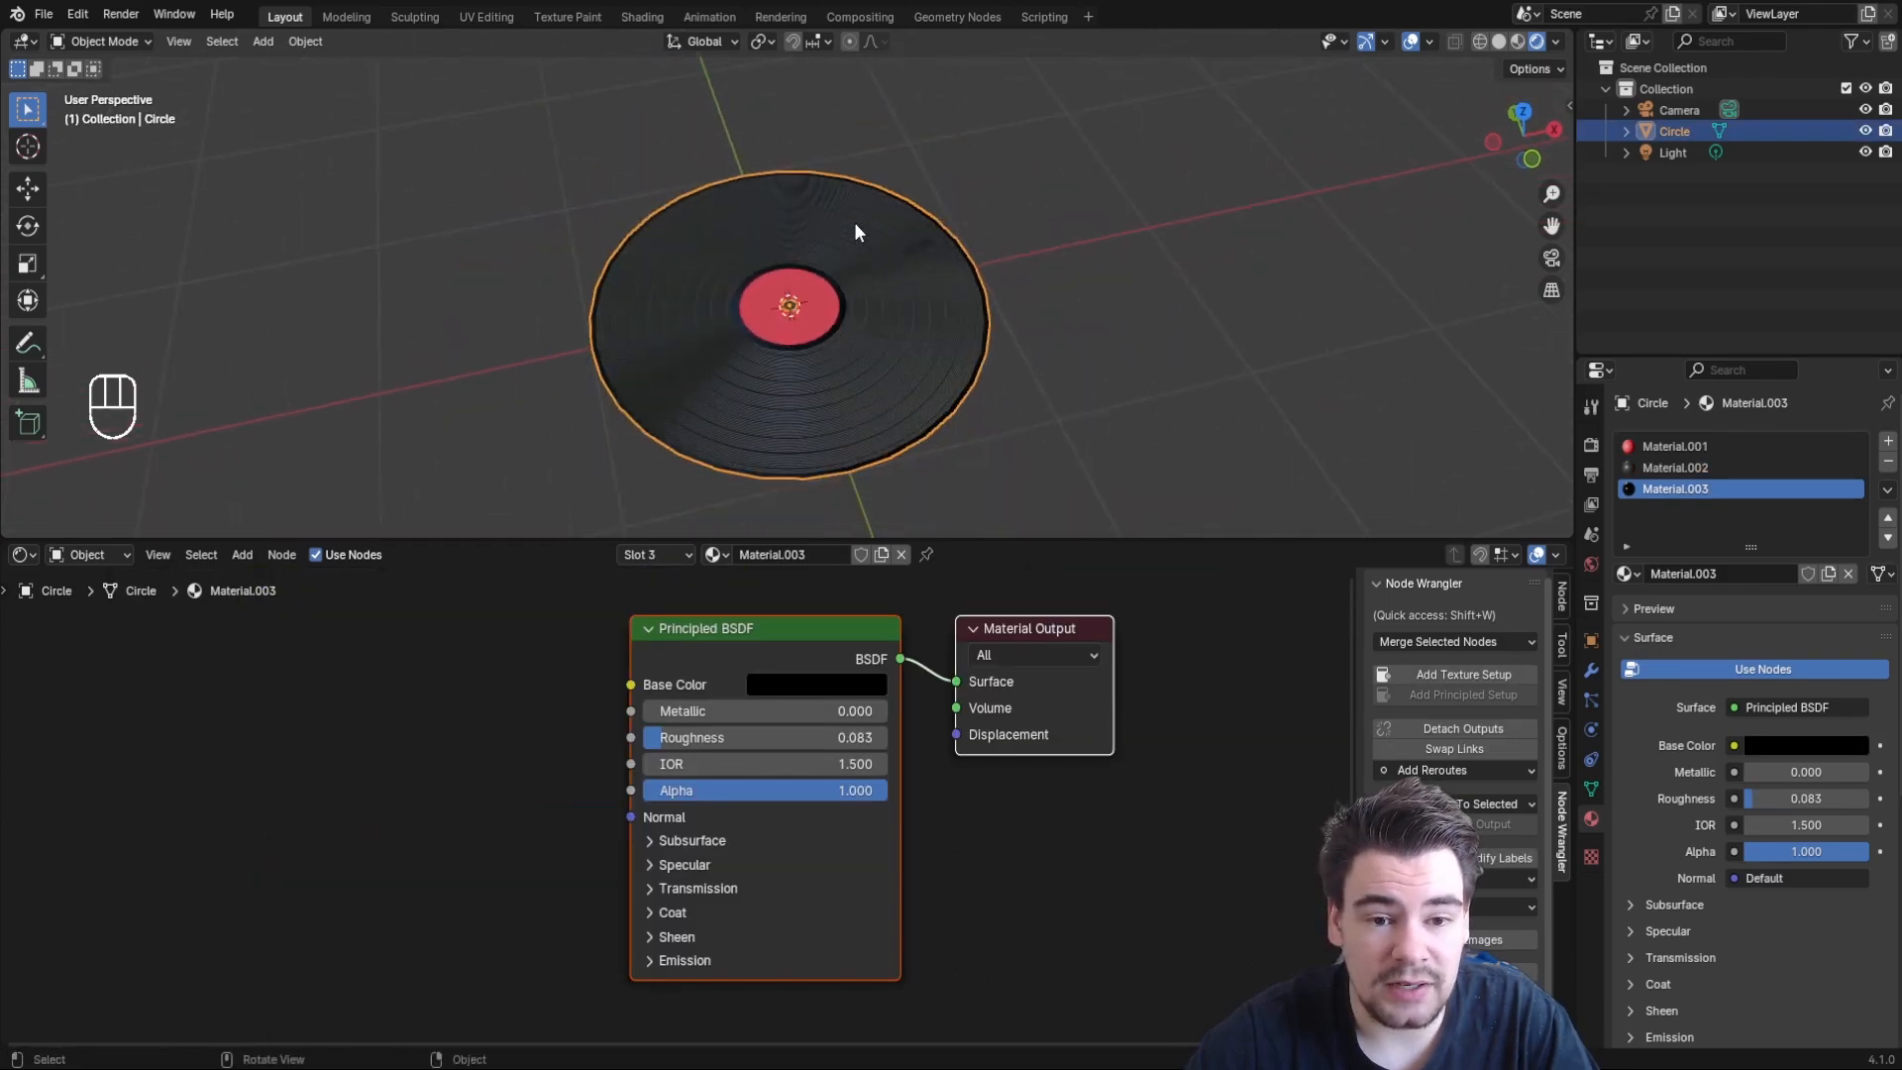